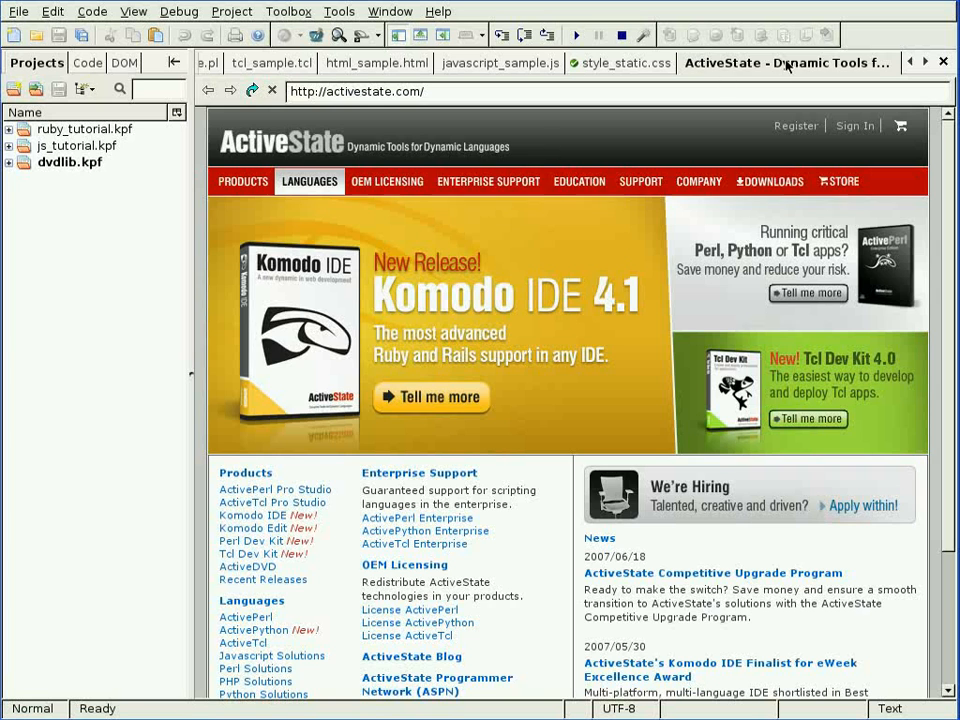
Step: Flip through the style_static.css, php_sample.php and tcl_sample.tcl sample files
click(940, 62)
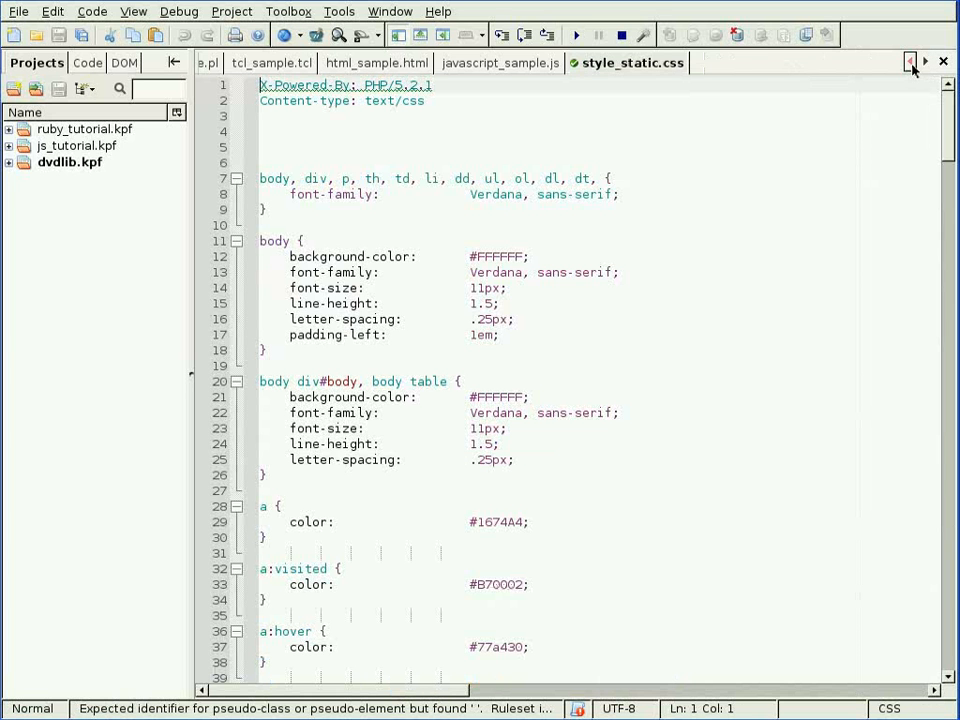
click(908, 62)
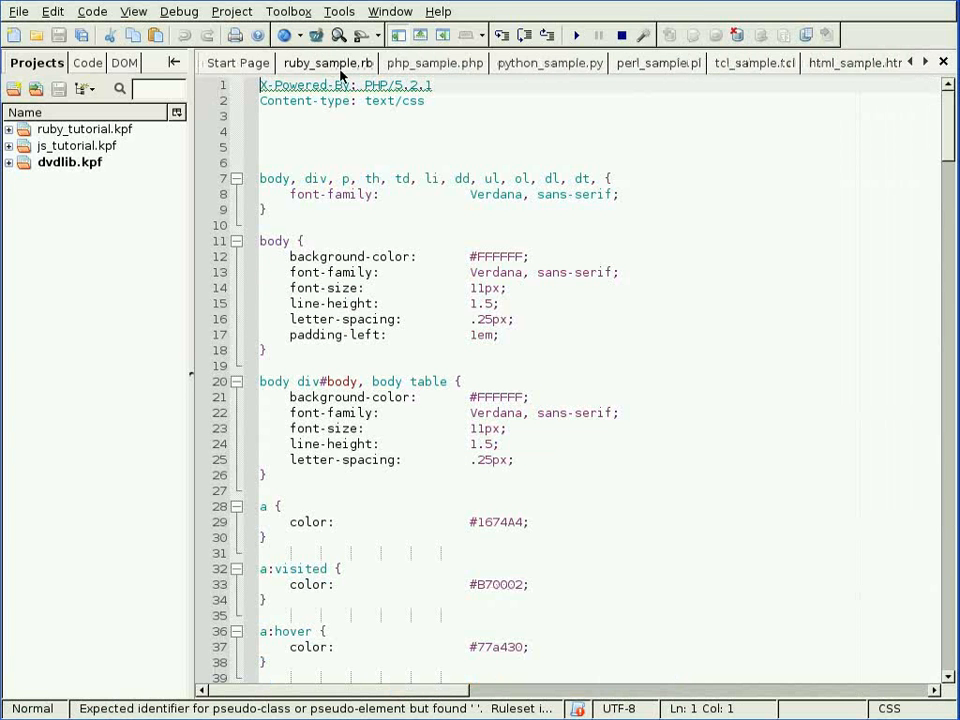
click(440, 62)
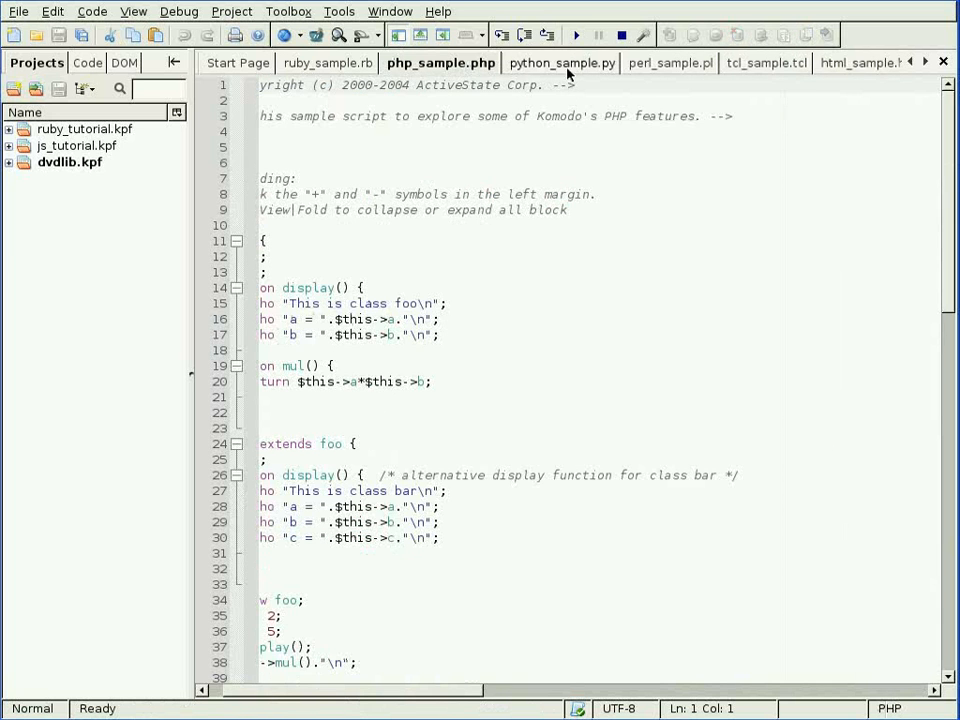
click(758, 62)
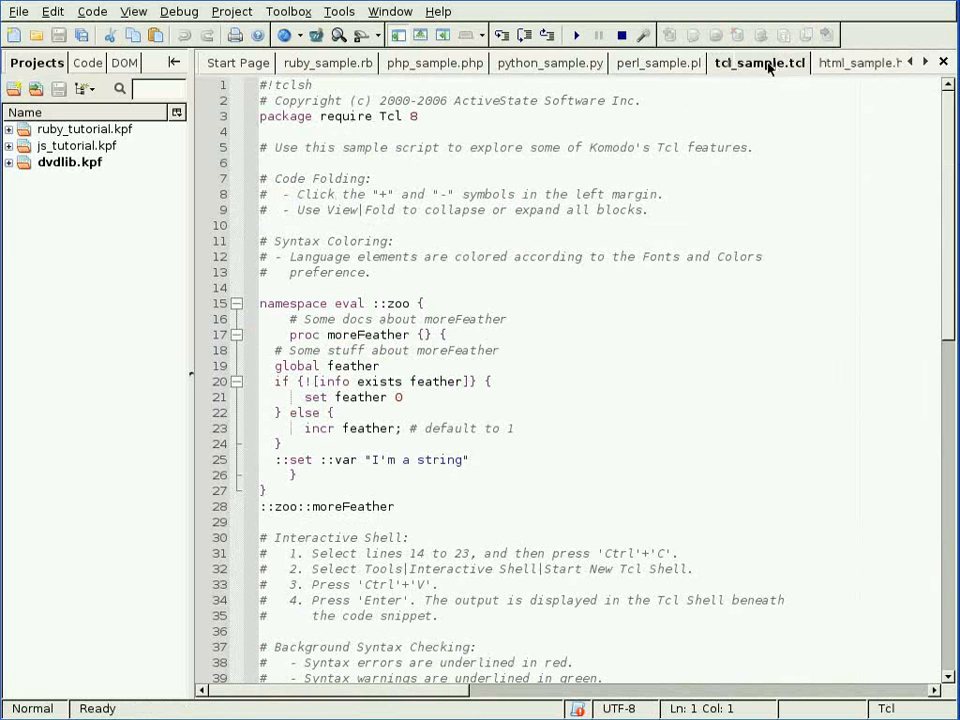
mouse_move(844, 62)
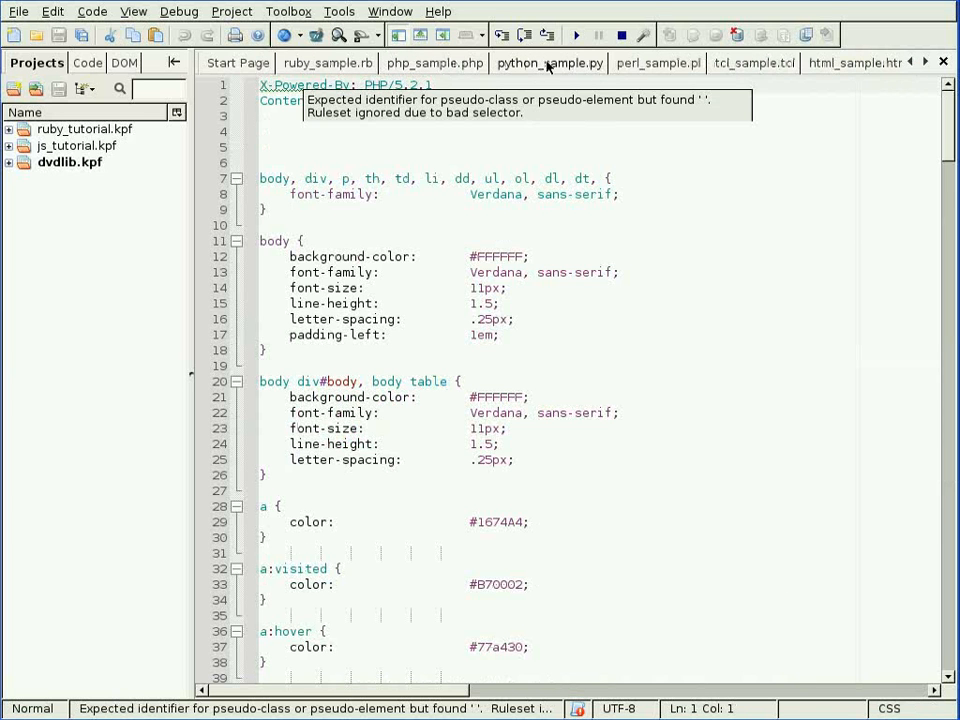
Step: Step the debugger in python_sample.py, collapse priceList in Locals and show the Code browser
click(548, 62)
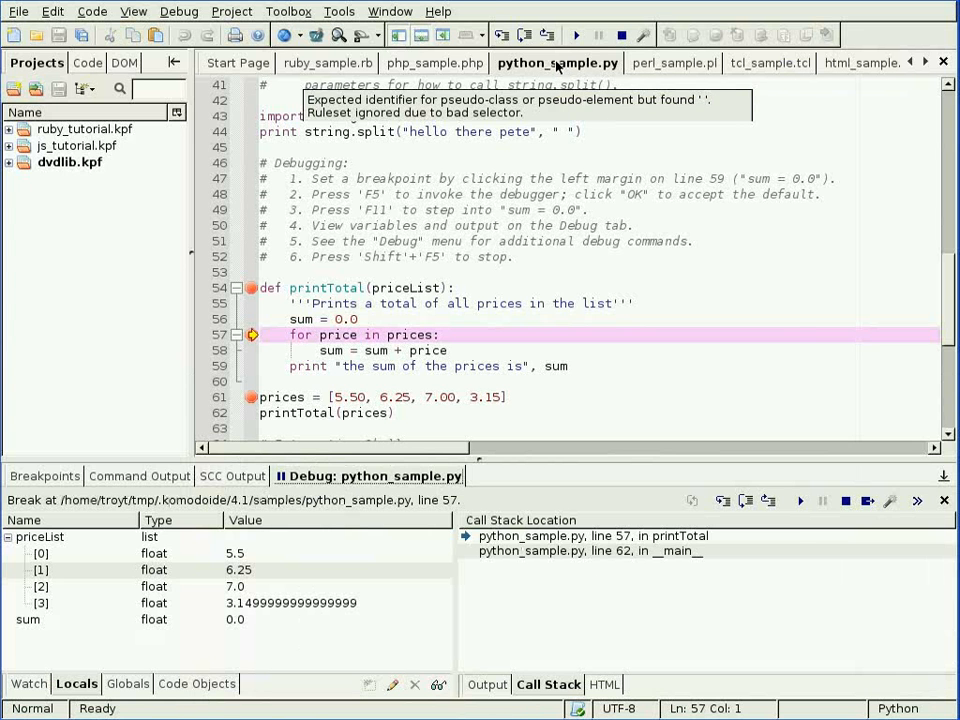
click(800, 500)
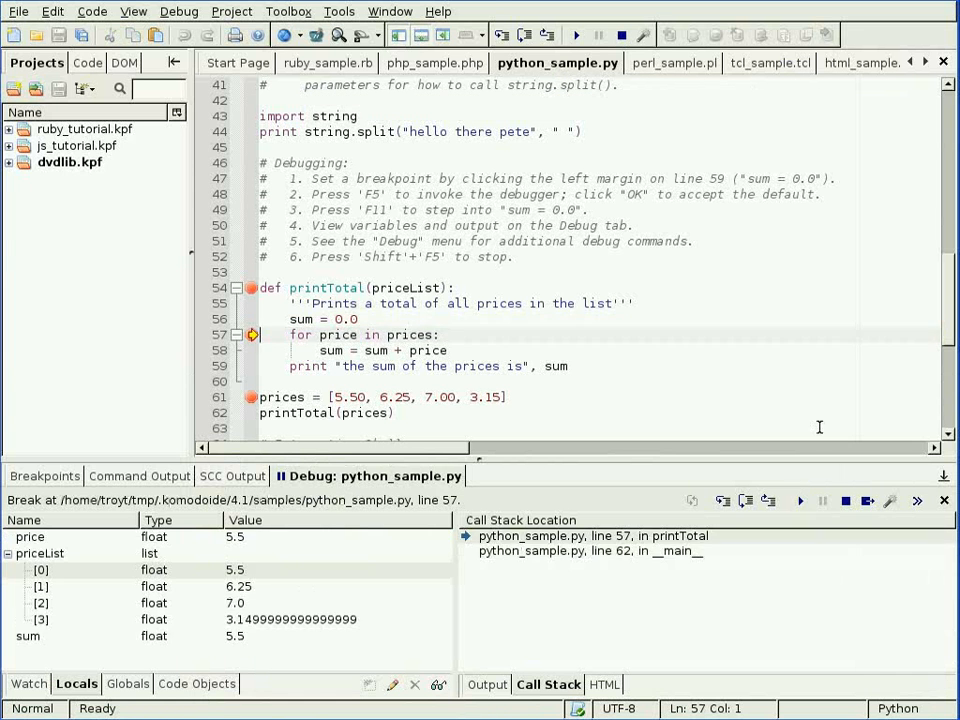
mouse_move(726, 198)
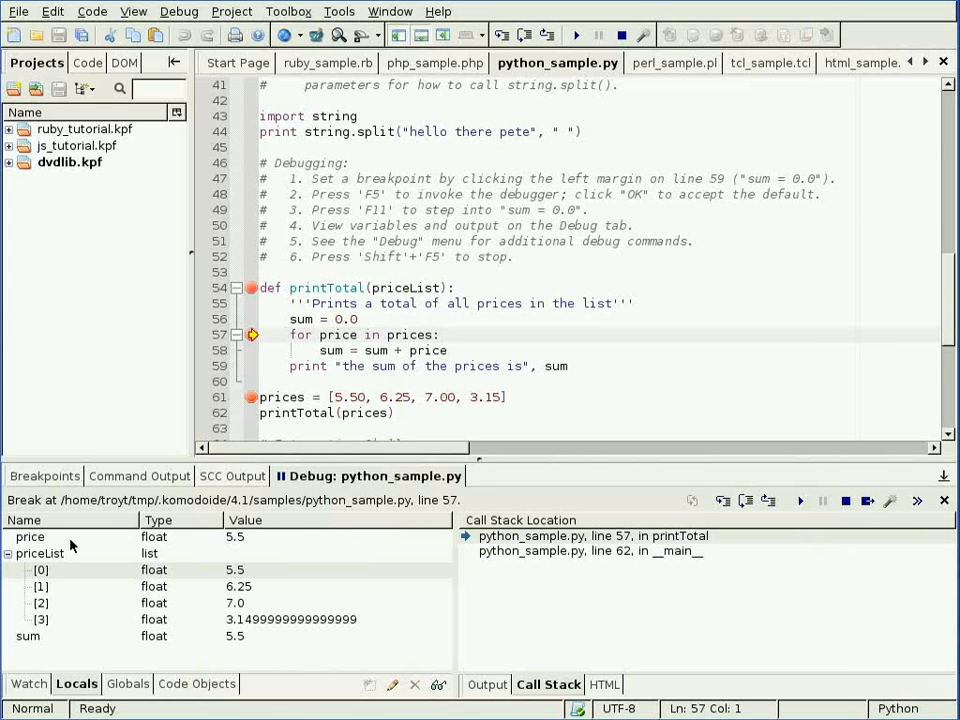
click(8, 552)
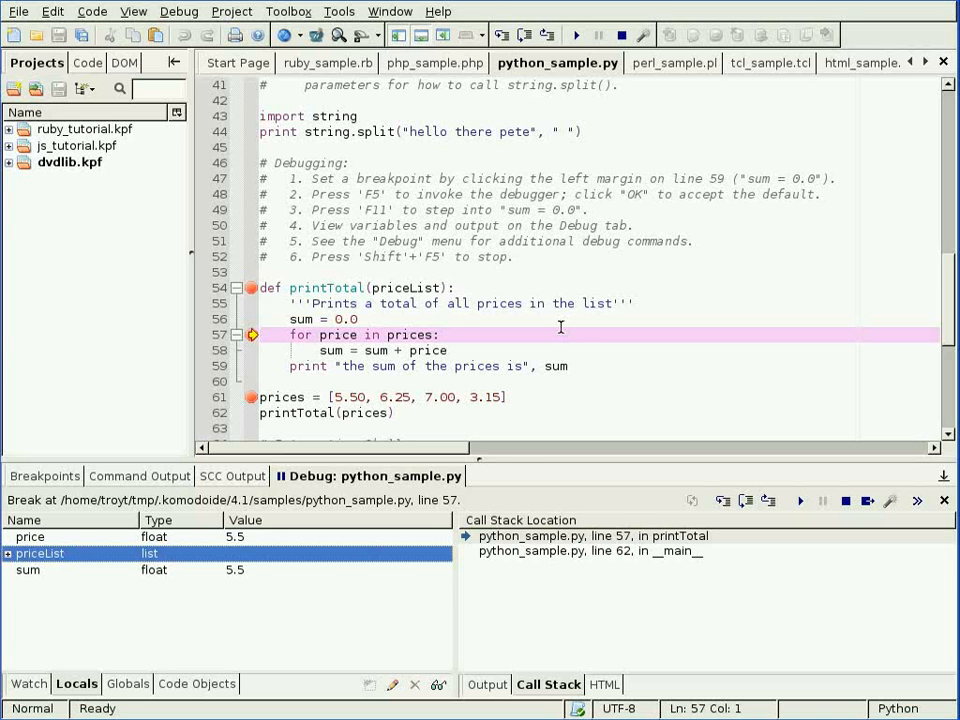
click(84, 62)
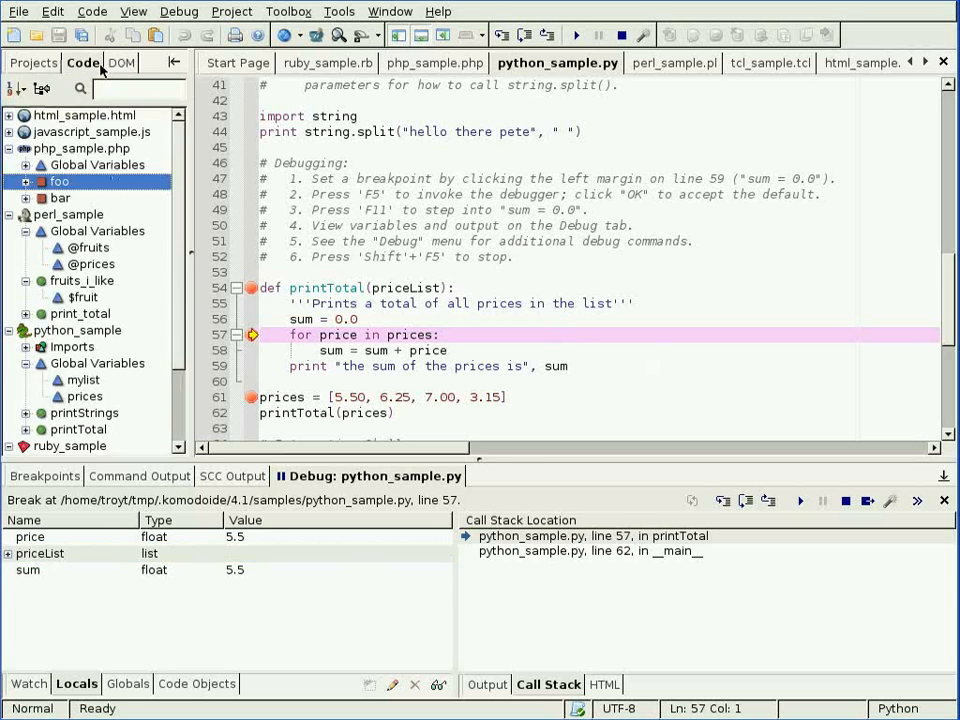
Step: Bring up the Rx Toolkit showing a replace pattern with three matches
click(68, 214)
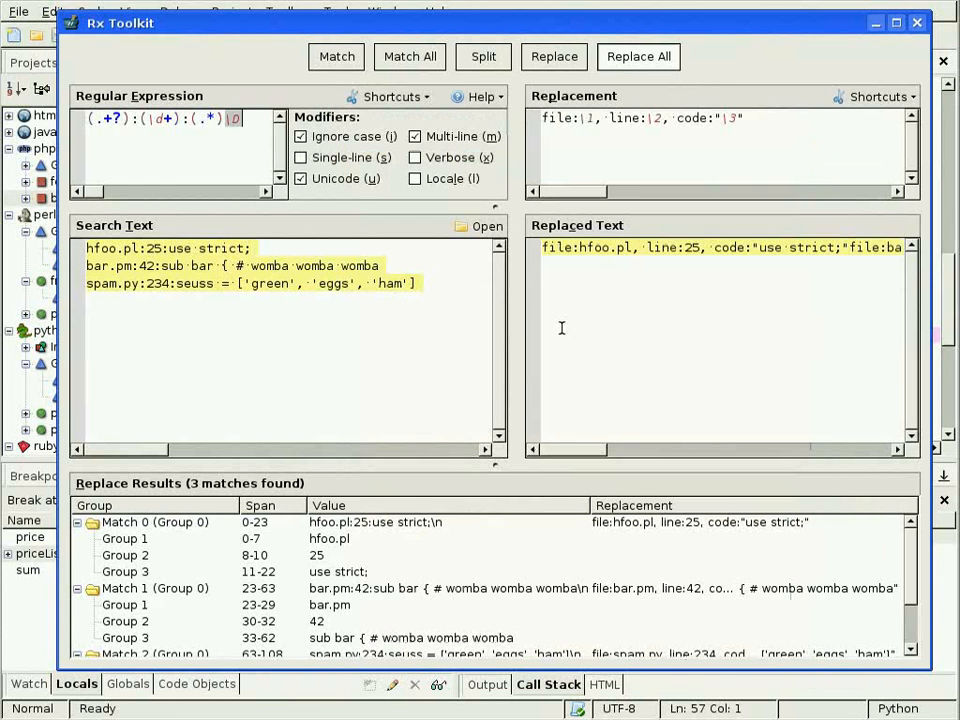
mouse_move(404, 344)
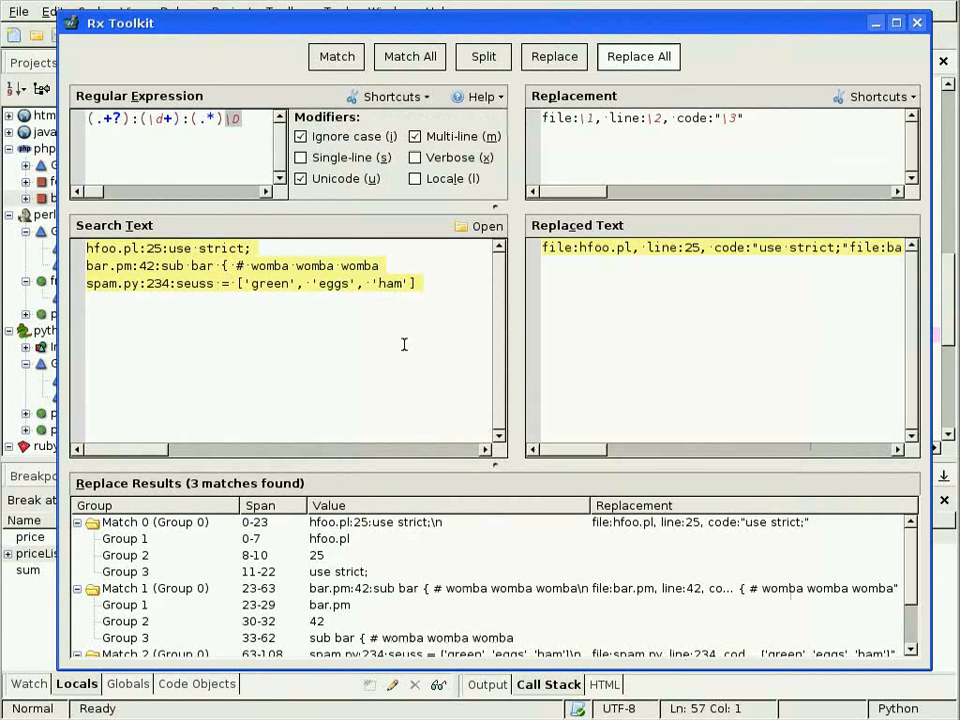
mouse_move(768, 184)
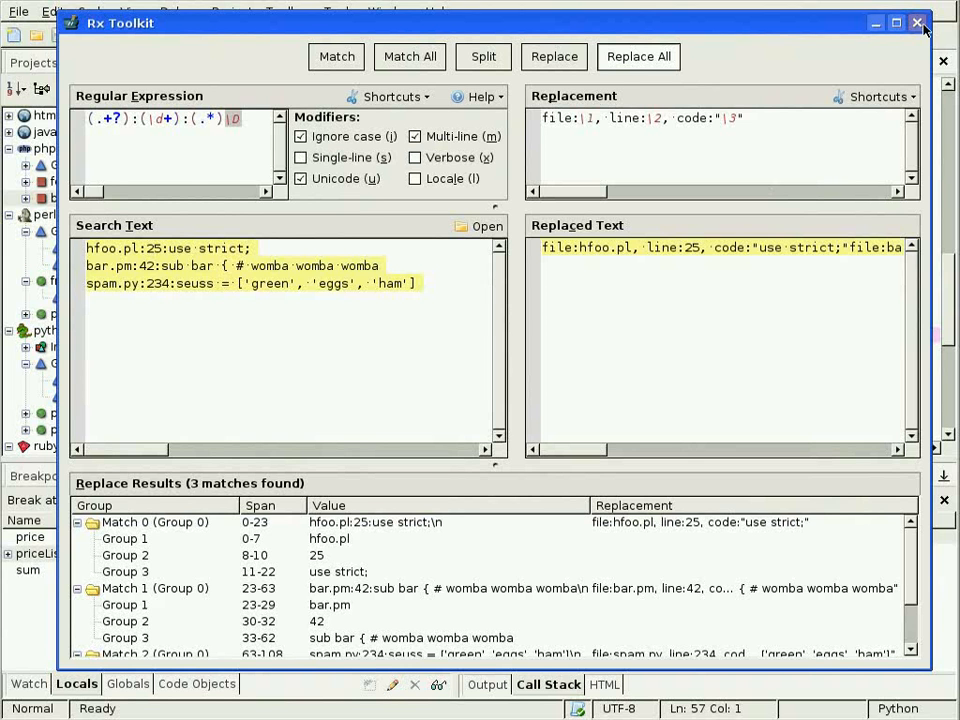
Step: Close the Rx Toolkit and the HTTP Inspector listening on localhost:8080
click(918, 22)
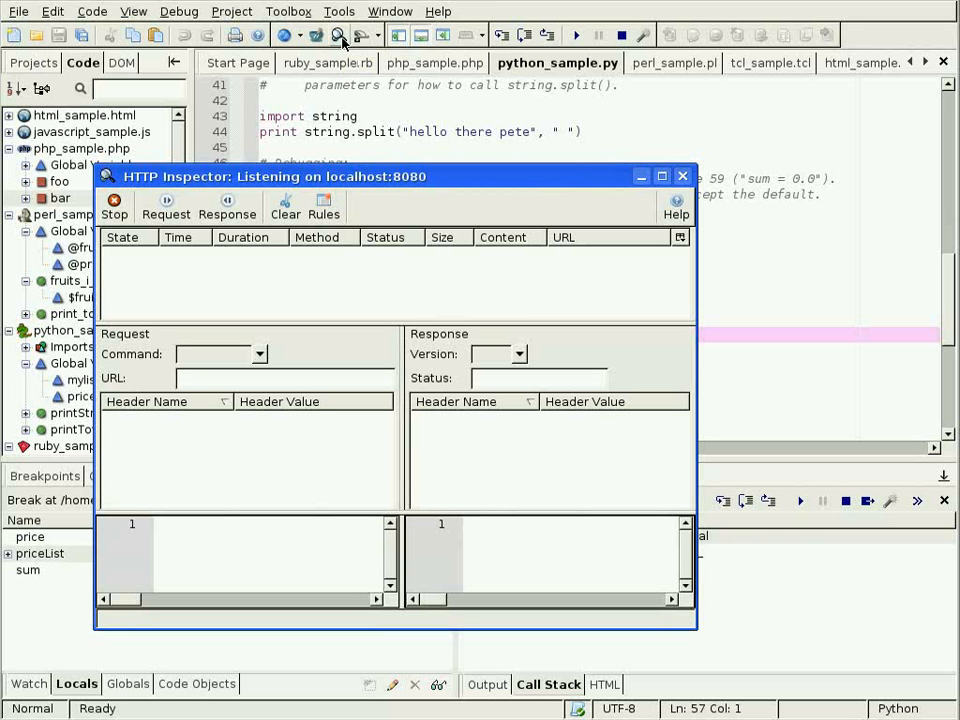
mouse_move(684, 176)
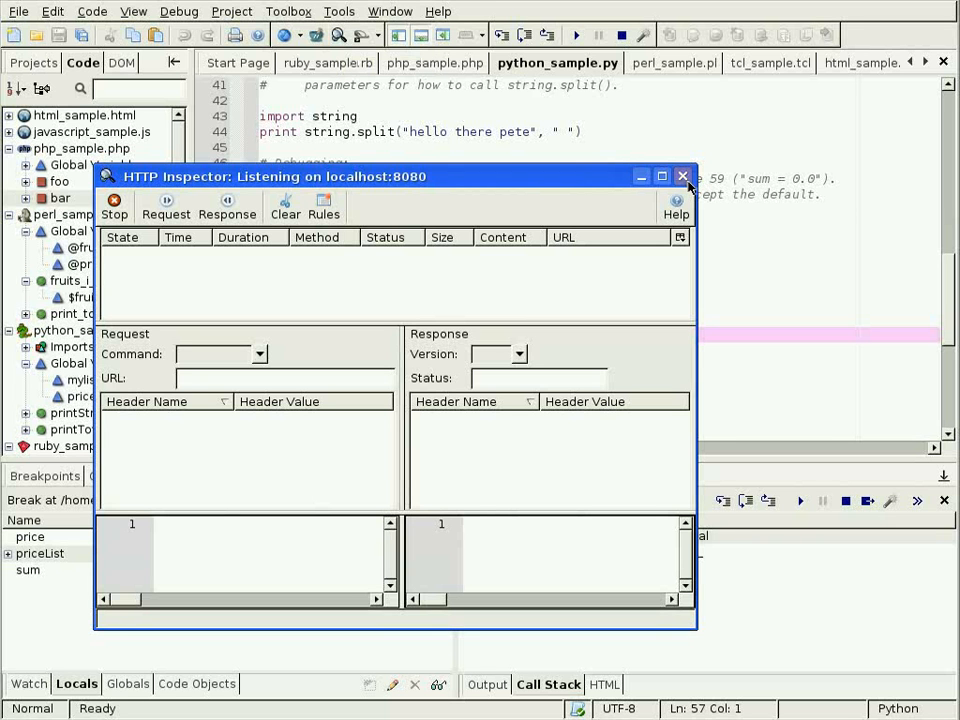
mouse_move(684, 176)
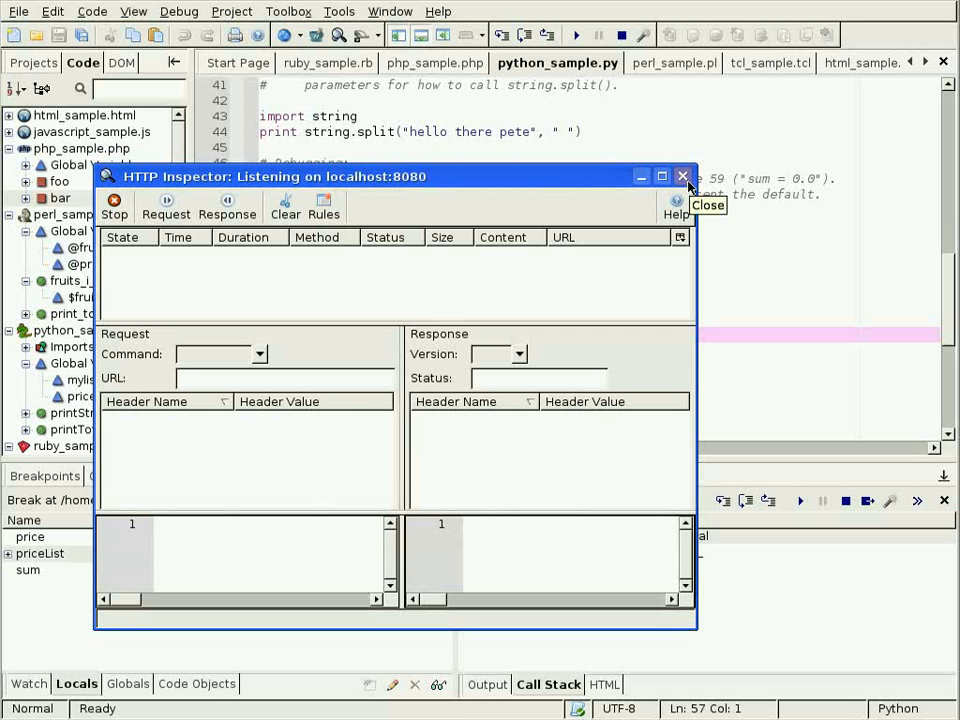
click(684, 176)
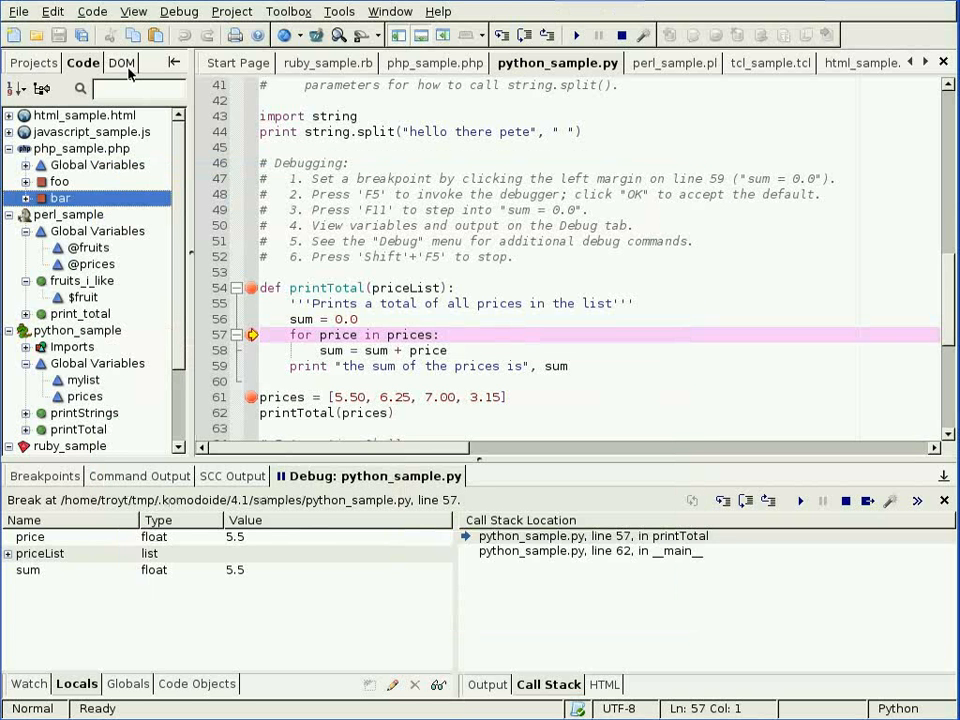
Step: Show the DOM tree for html_sample.html, then display the Start Page with recent projects and files
click(120, 62)
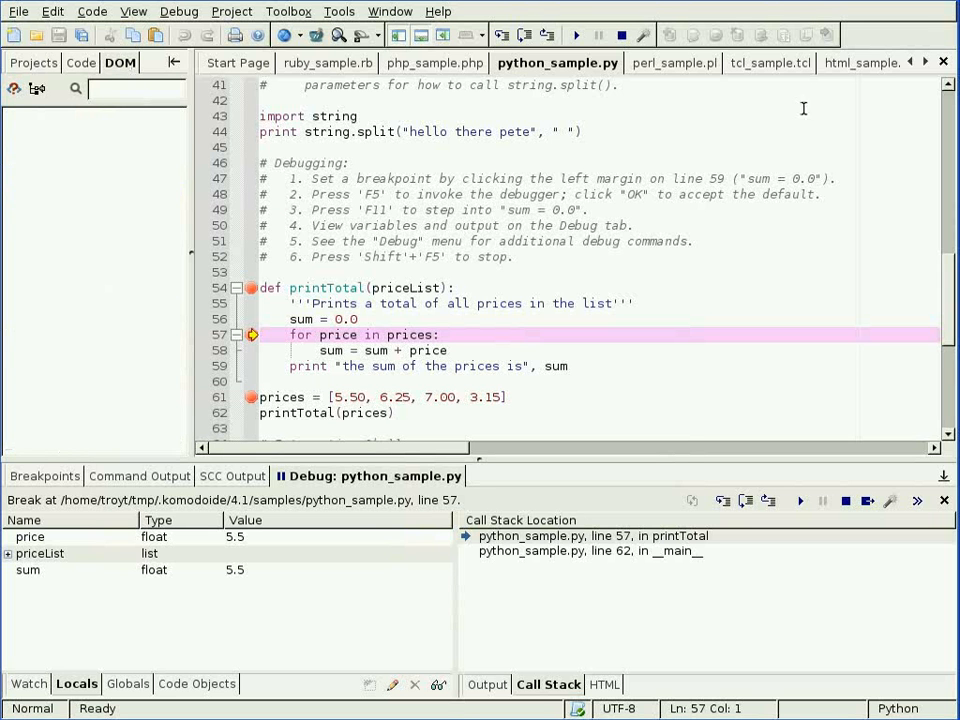
click(836, 62)
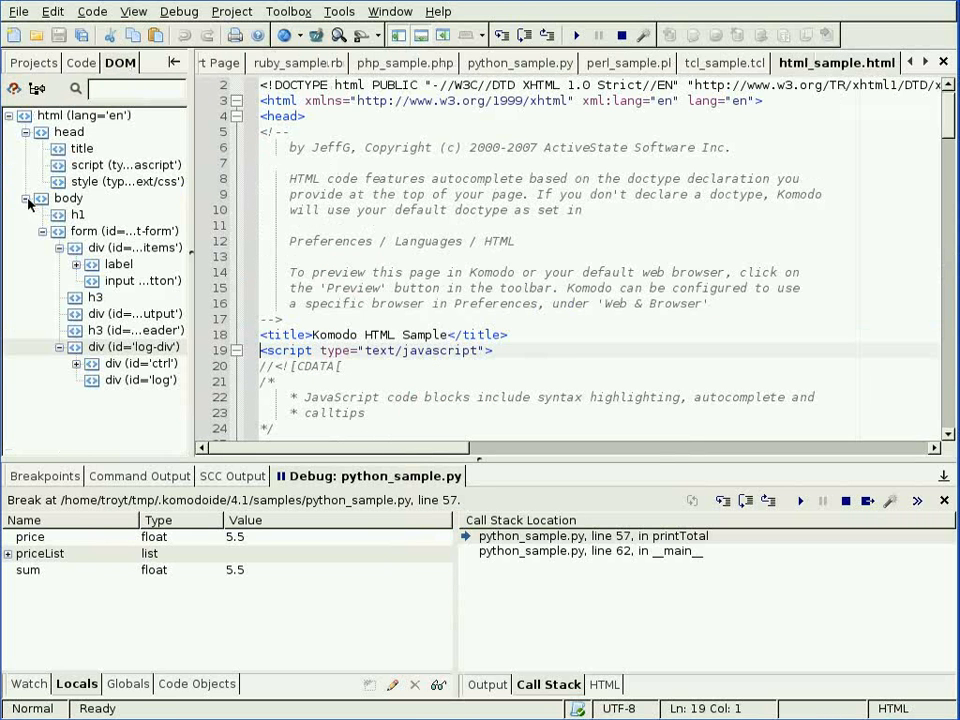
click(68, 198)
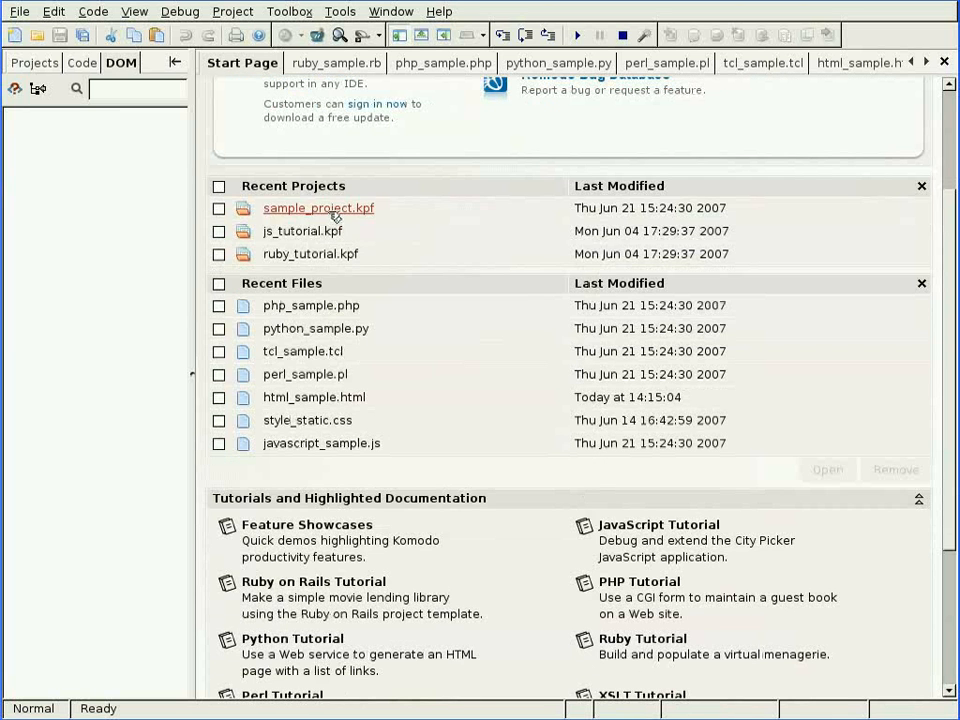
Step: Open the sample project from Quick Links and load html_sample.html from the Projects pane
scroll(down, 3)
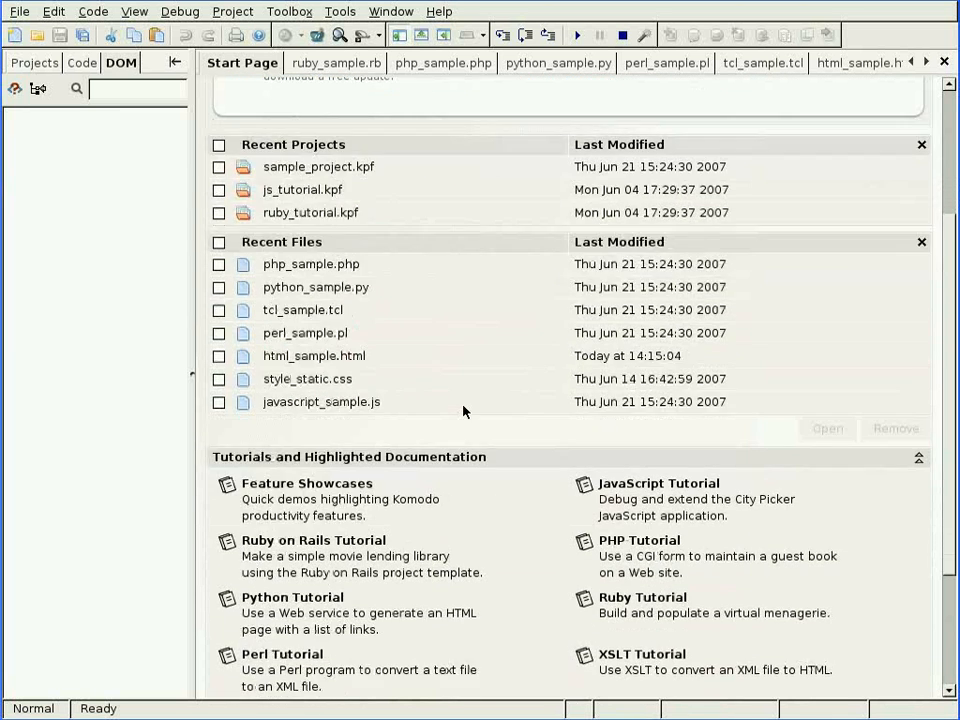
scroll(down, 3)
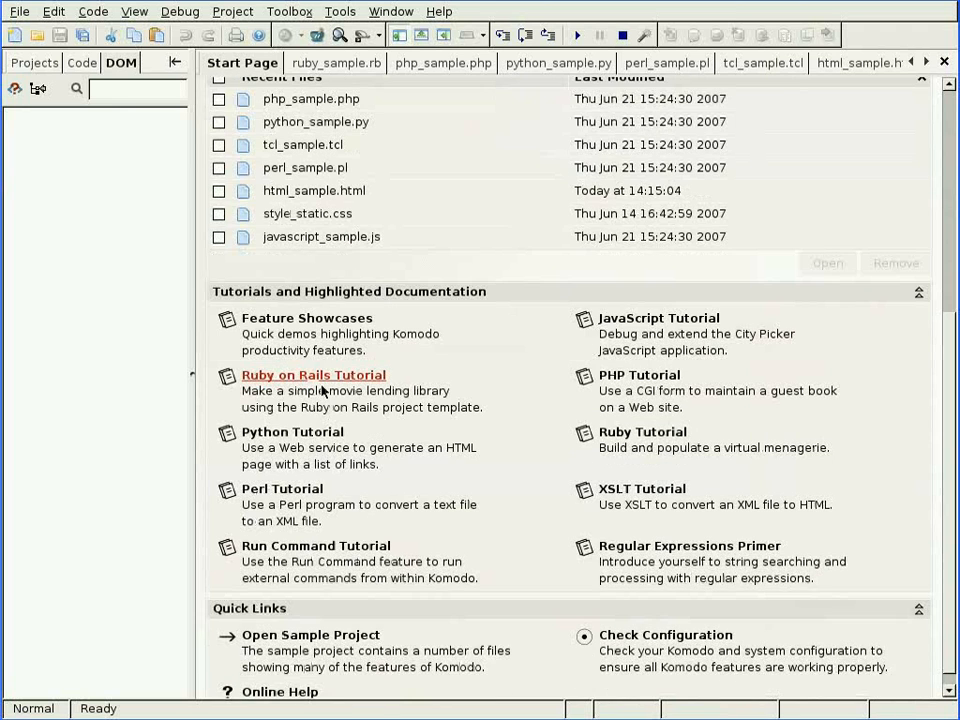
scroll(down, 3)
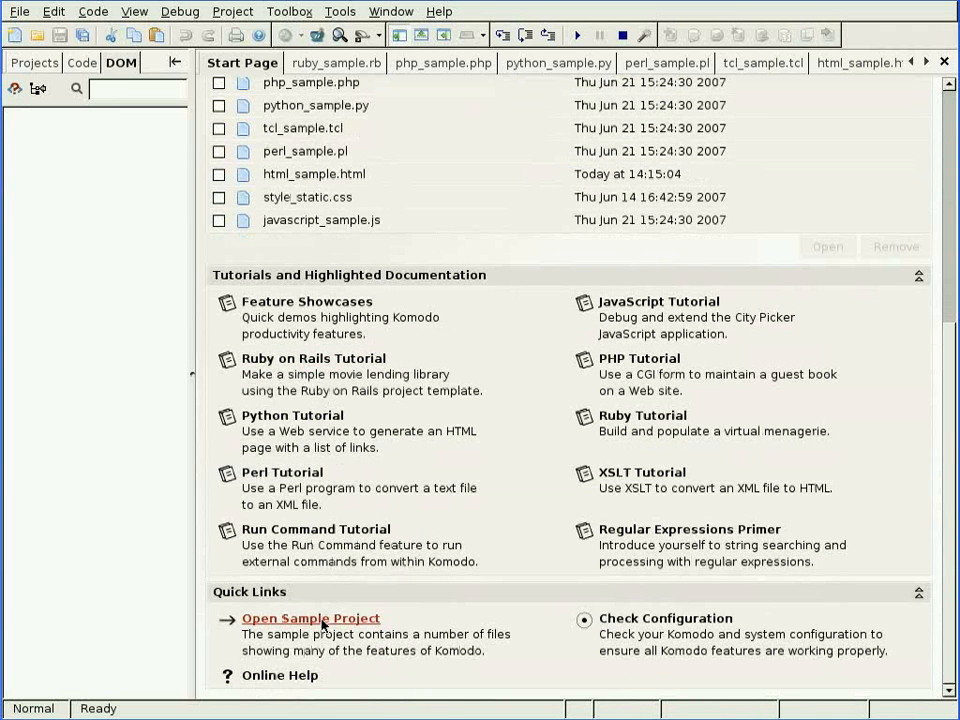
click(310, 618)
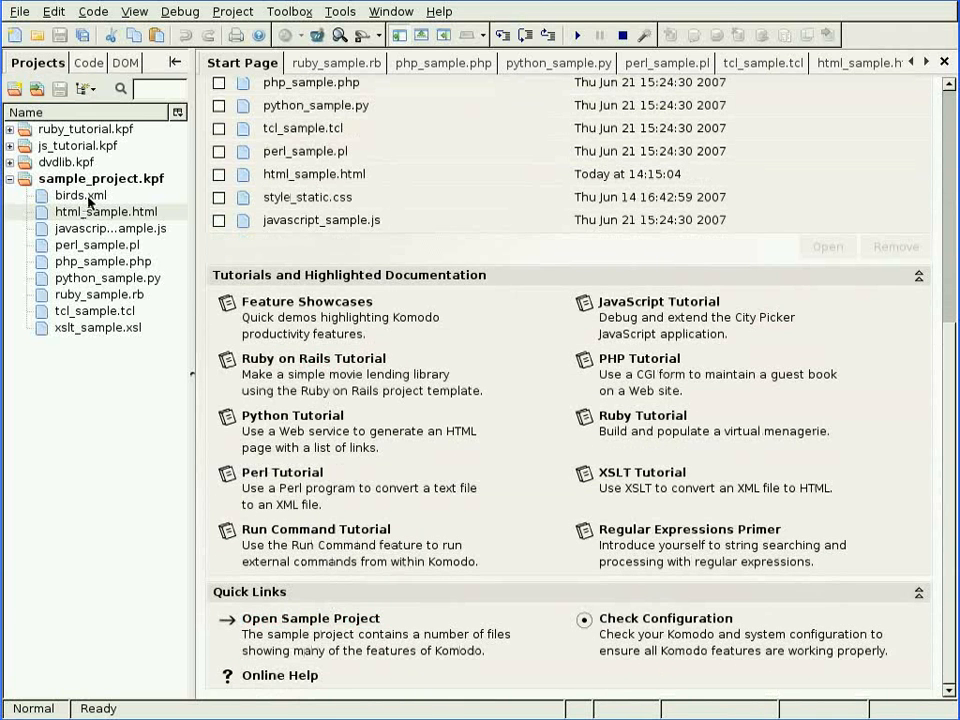
click(98, 244)
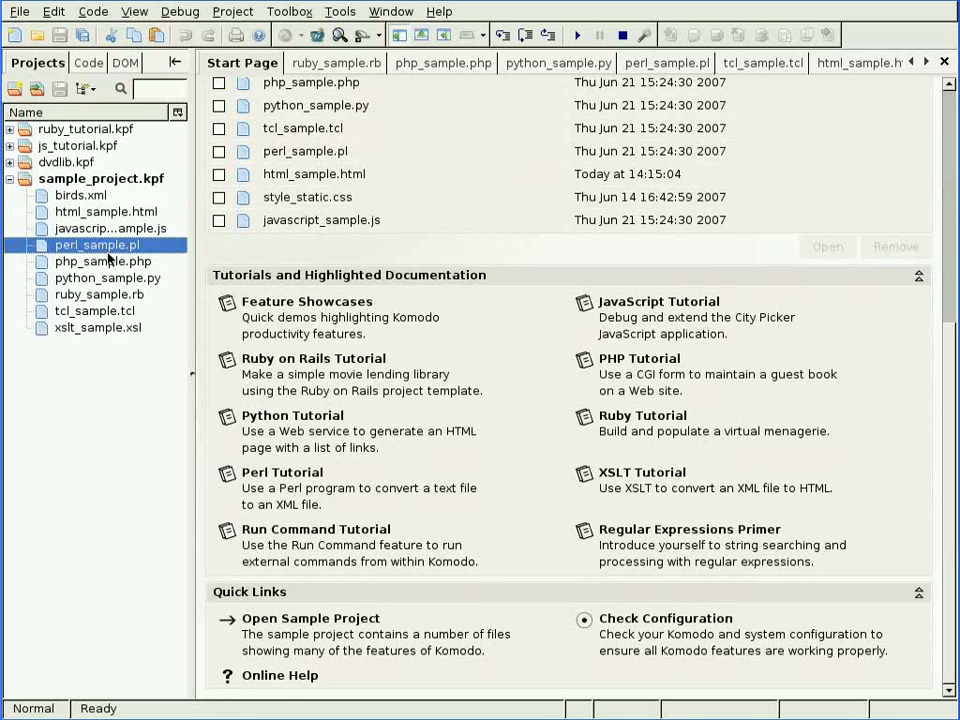
double_click(104, 212)
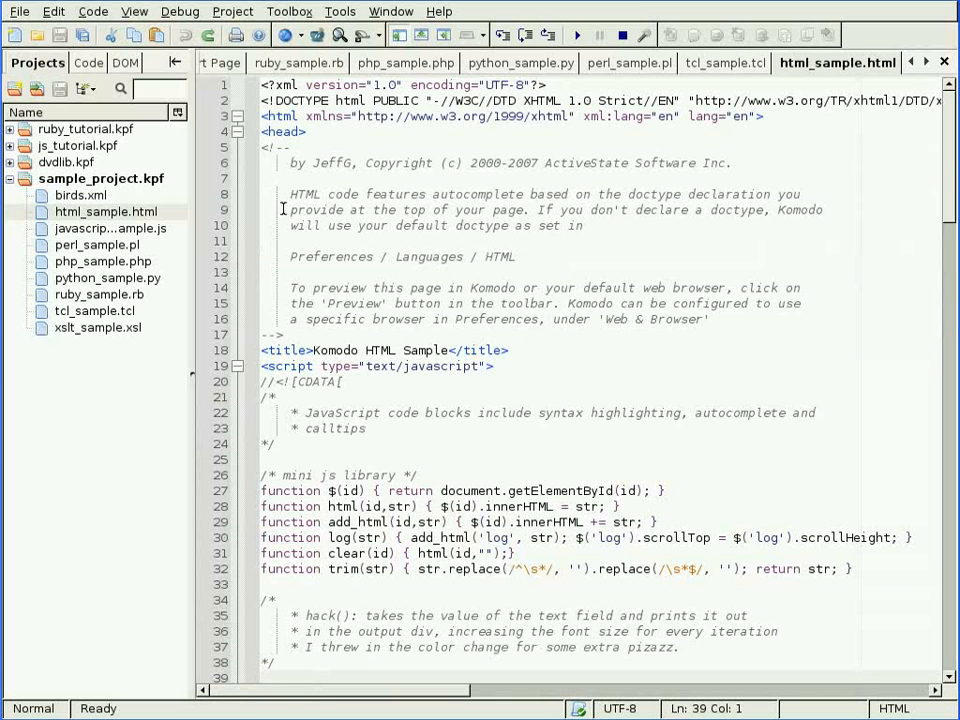
mouse_move(704, 260)
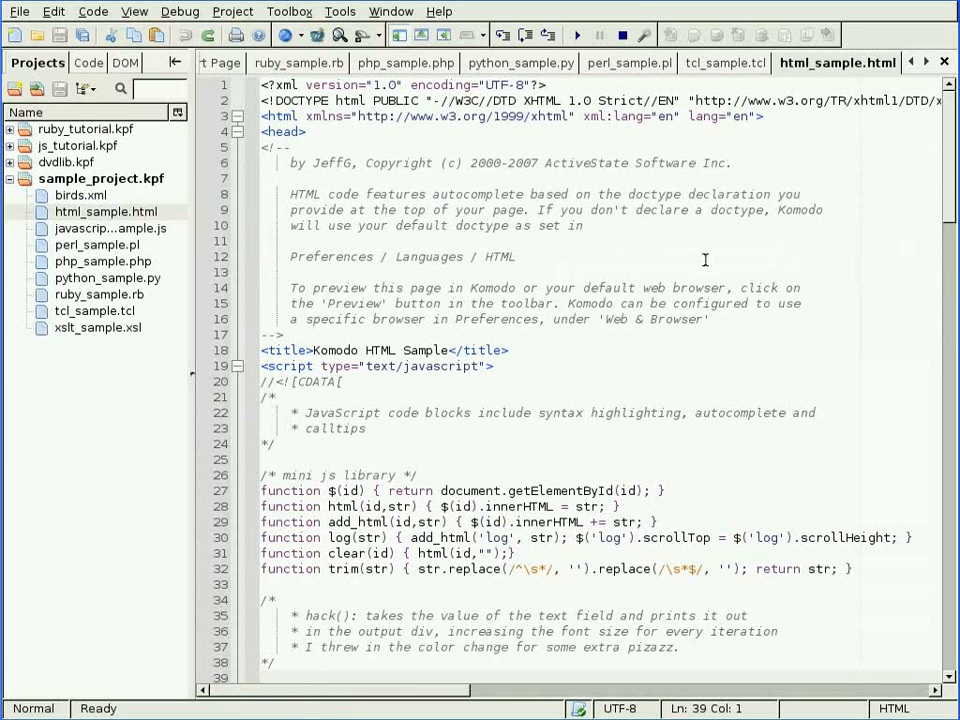
mouse_move(724, 62)
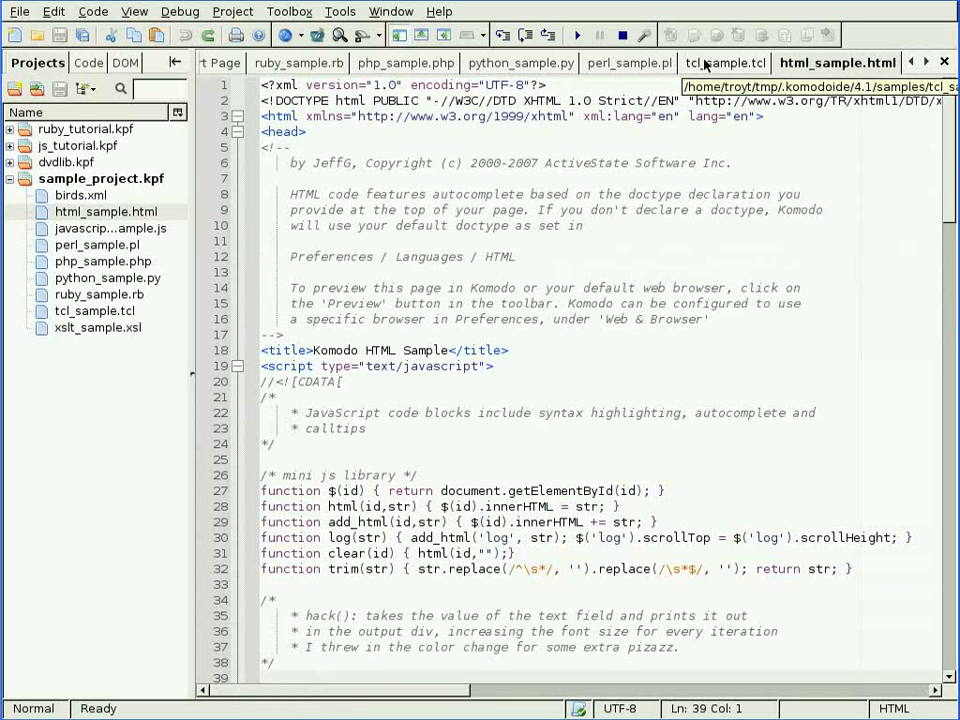
Step: Move the Python and PHP sample tabs to the front, viewing PHP and Perl, then return to html_sample.html
click(528, 62)
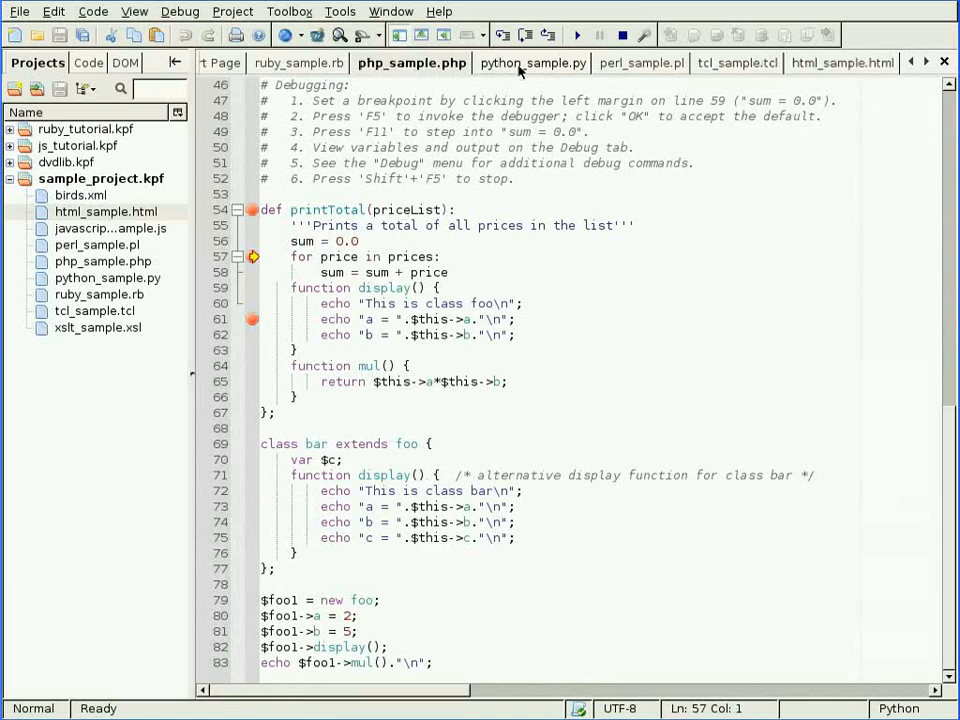
click(636, 62)
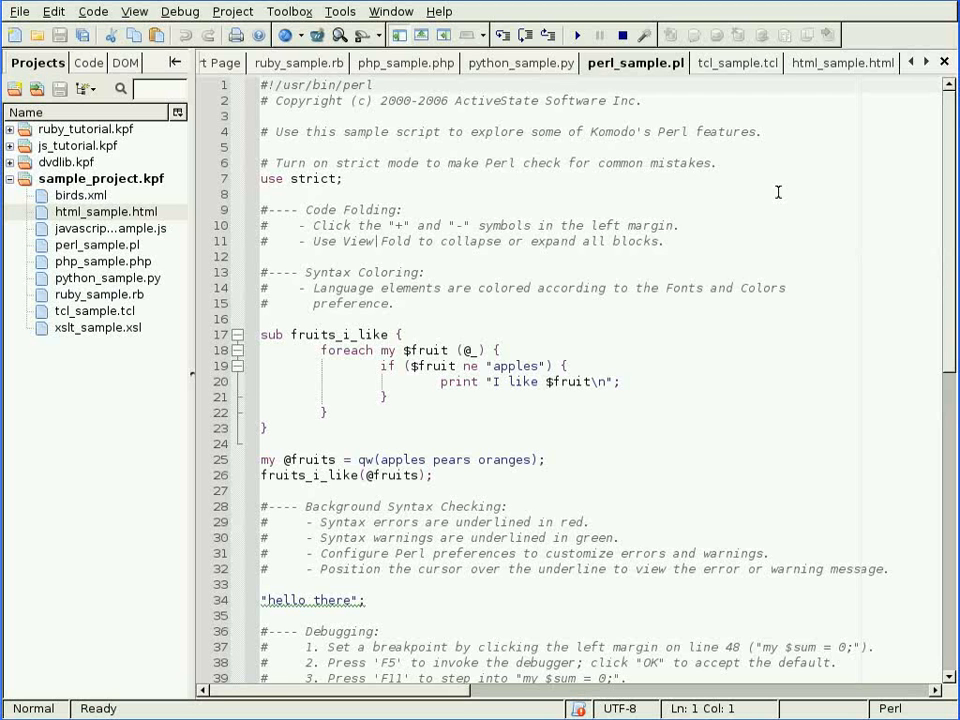
click(528, 62)
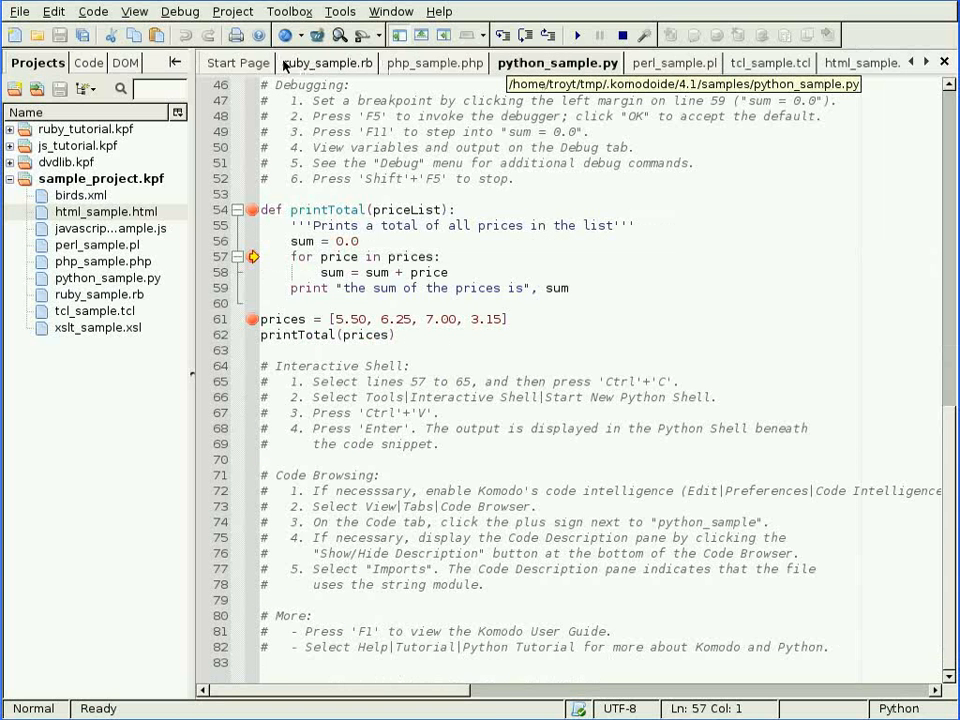
click(556, 62)
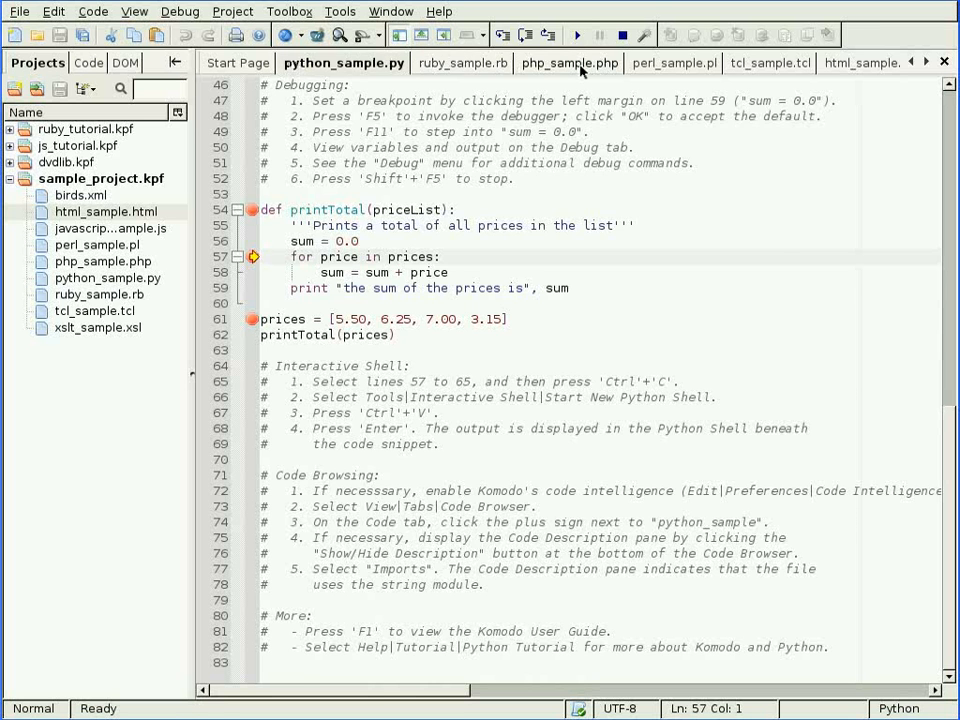
click(560, 62)
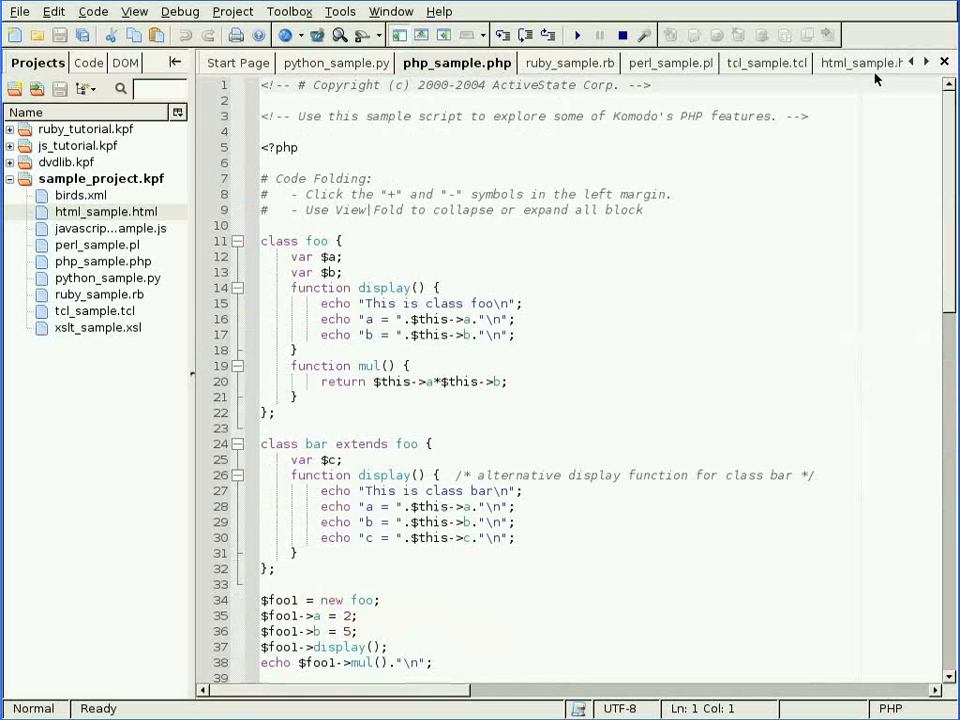
click(836, 62)
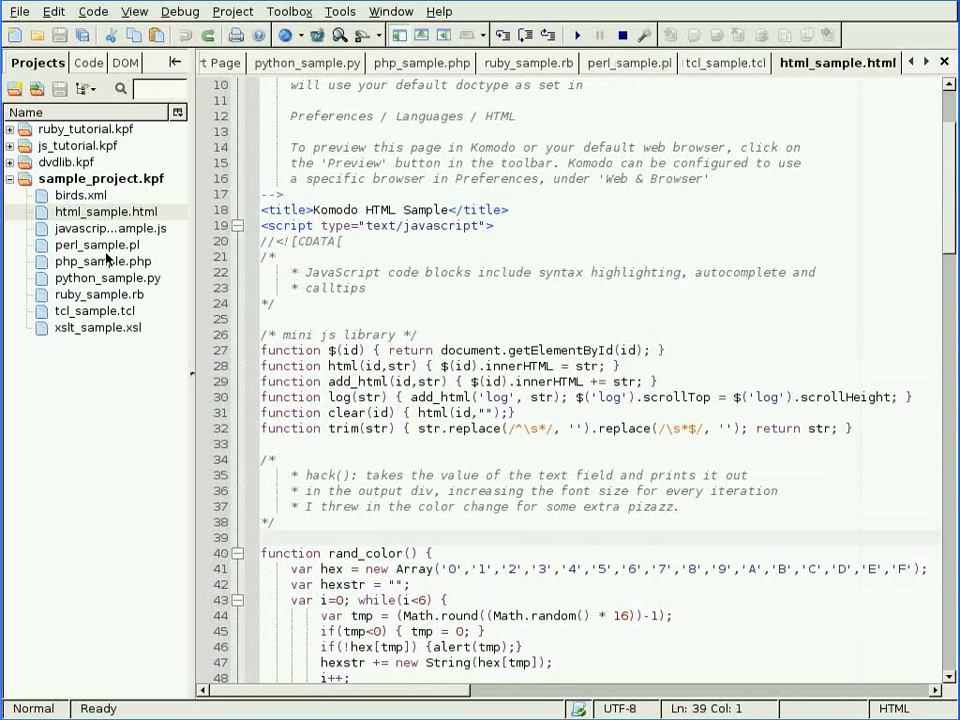
Step: Complete document.applets and alert( with its calltip in the HTML sample's script block
scroll(up, 3)
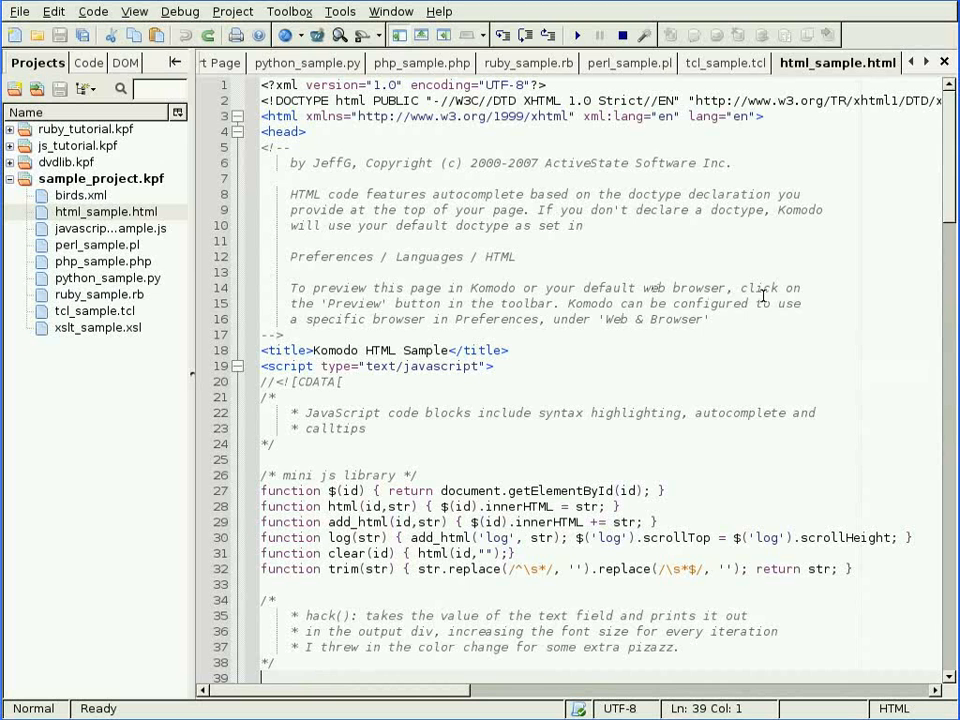
click(798, 288)
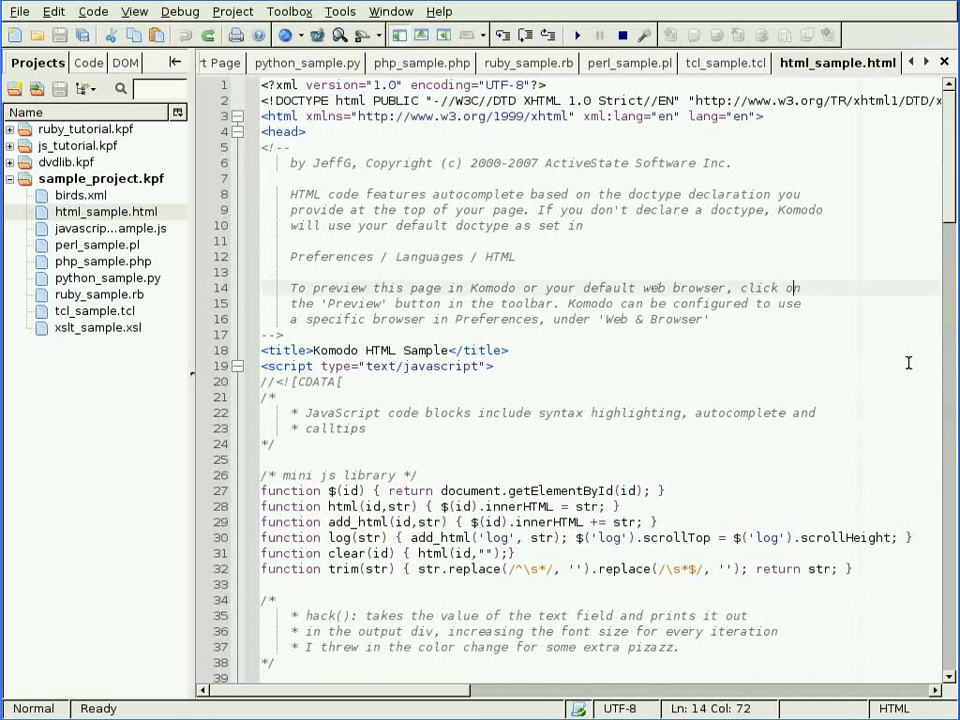
mouse_move(828, 328)
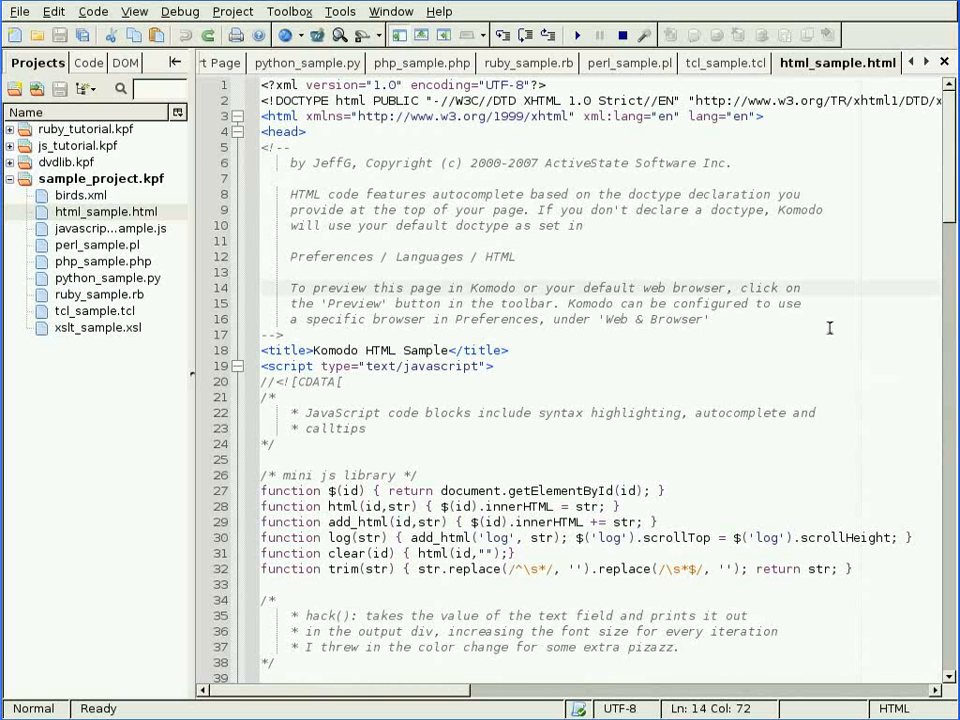
scroll(down, 3)
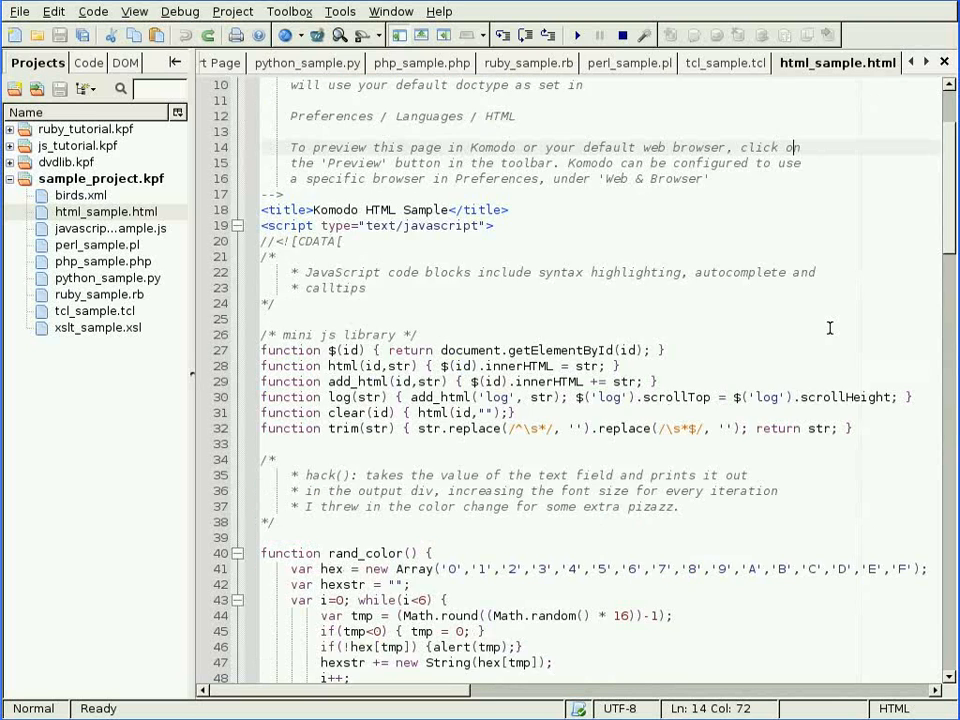
scroll(down, 3)
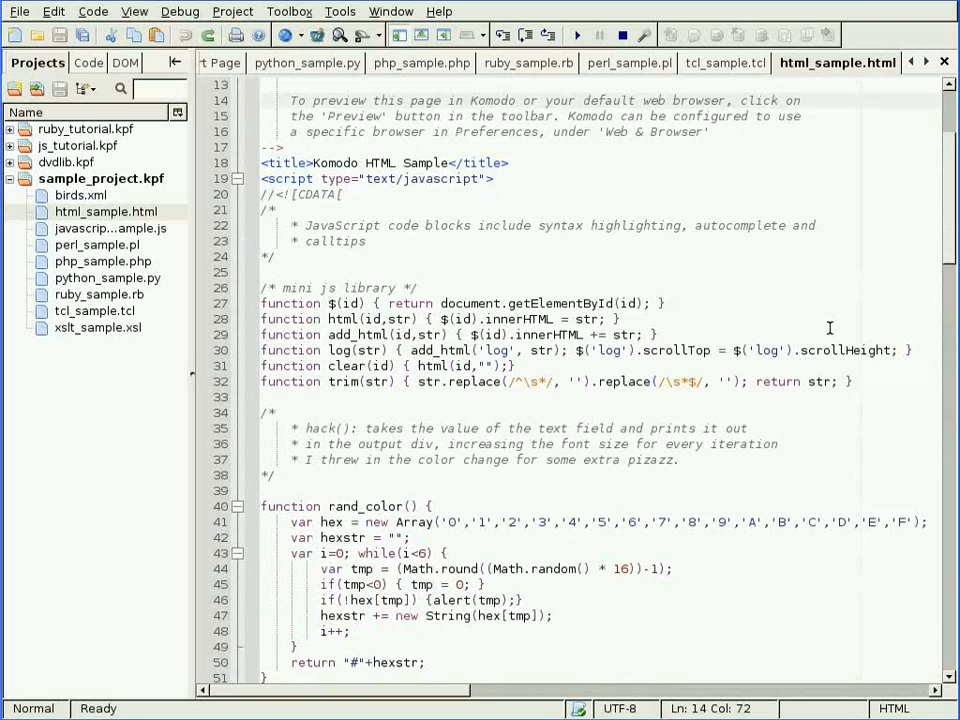
scroll(down, 3)
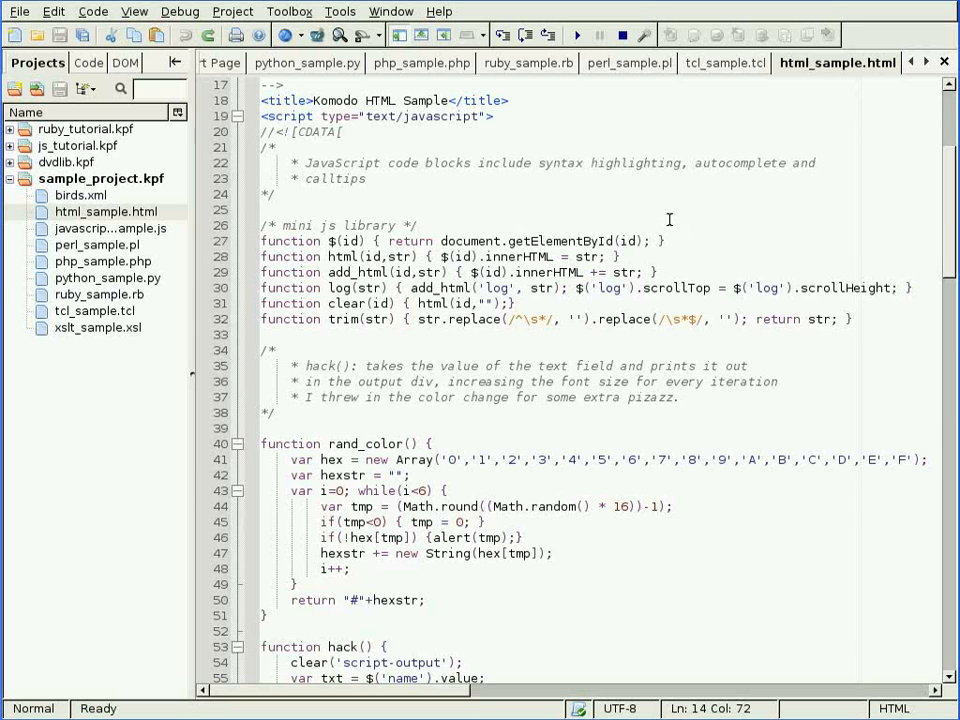
scroll(down, 3)
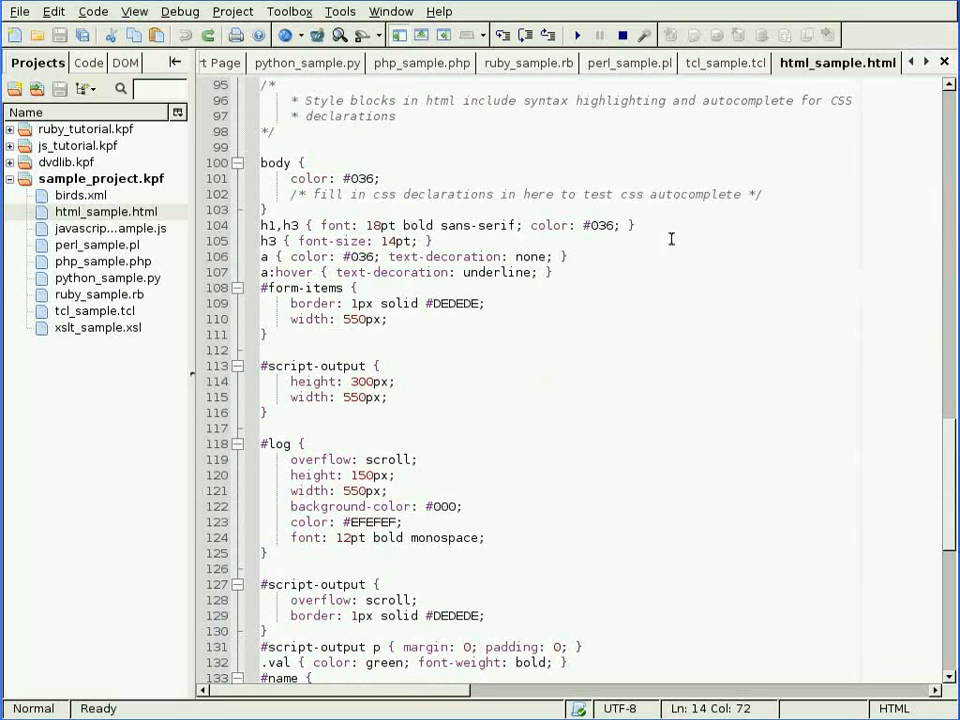
scroll(up, 3)
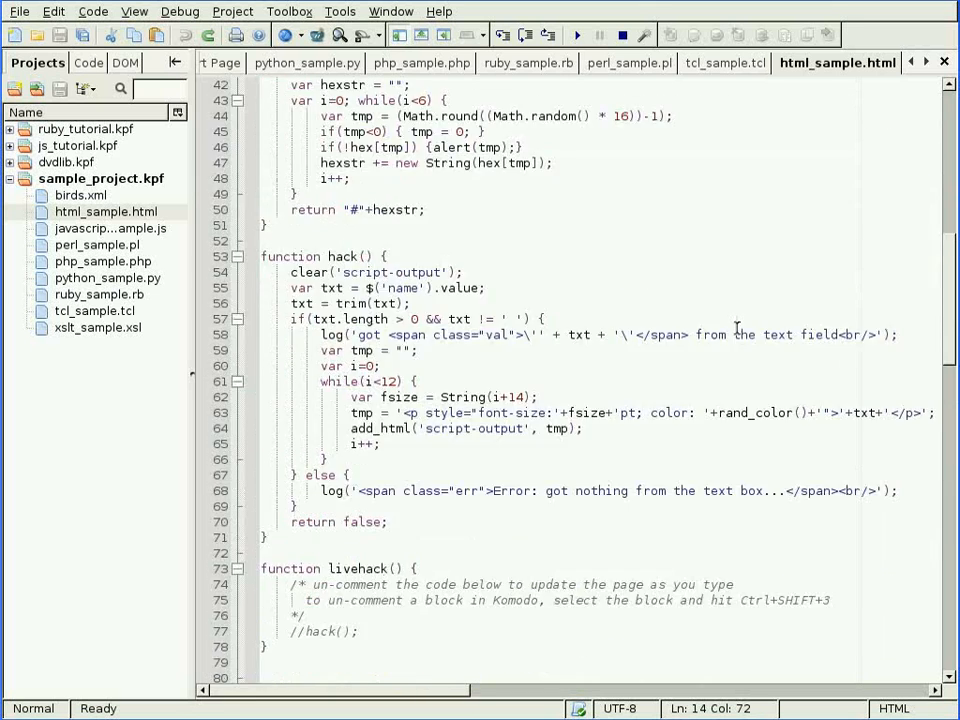
scroll(up, 3)
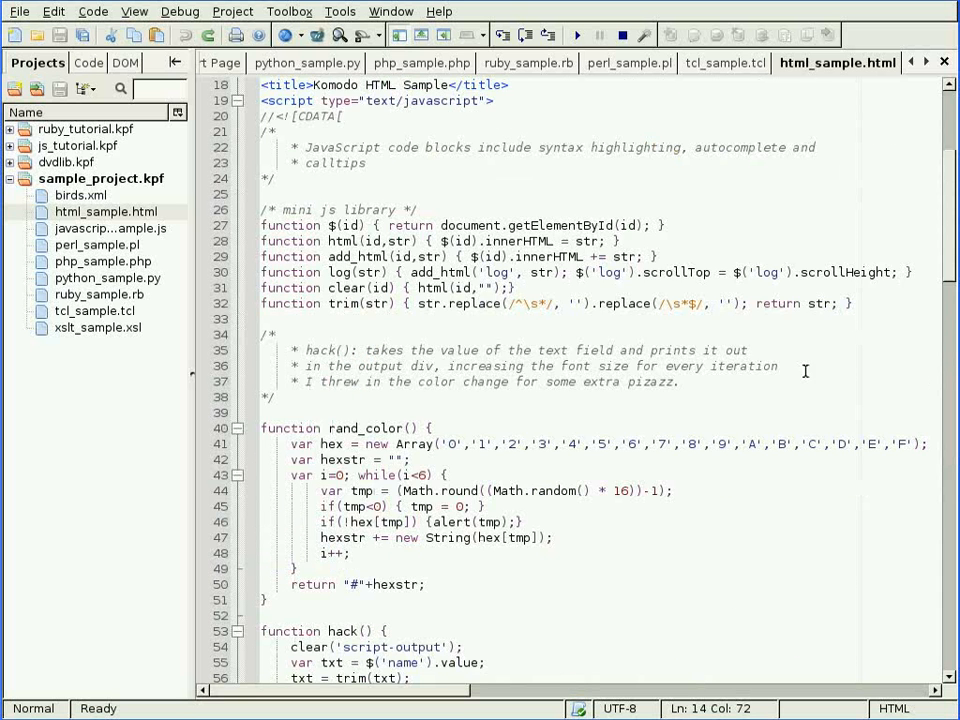
scroll(down, 3)
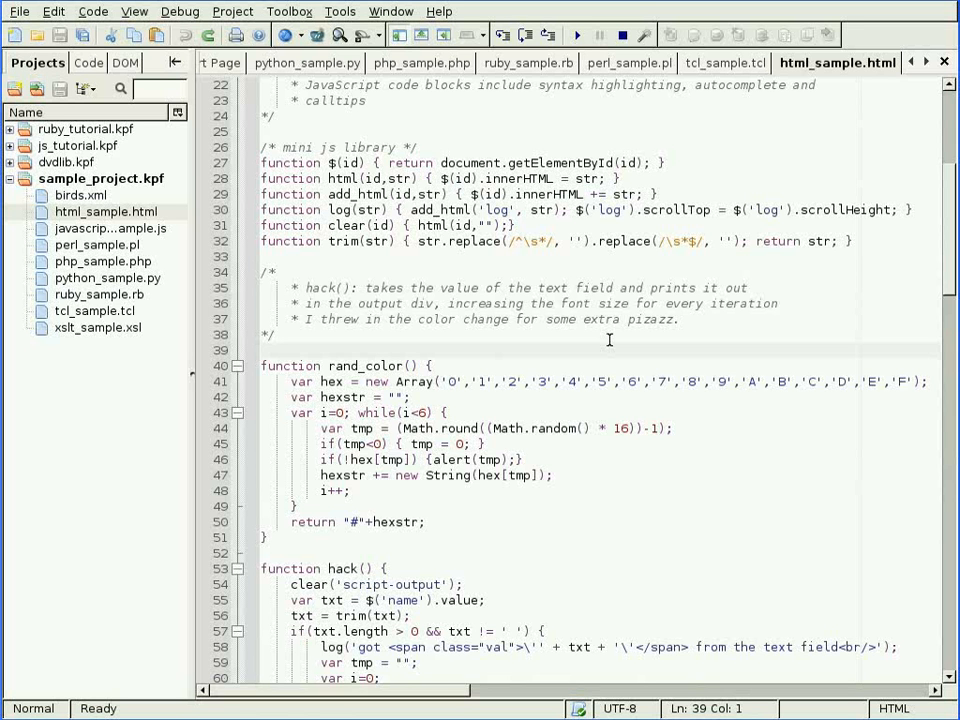
text(d)
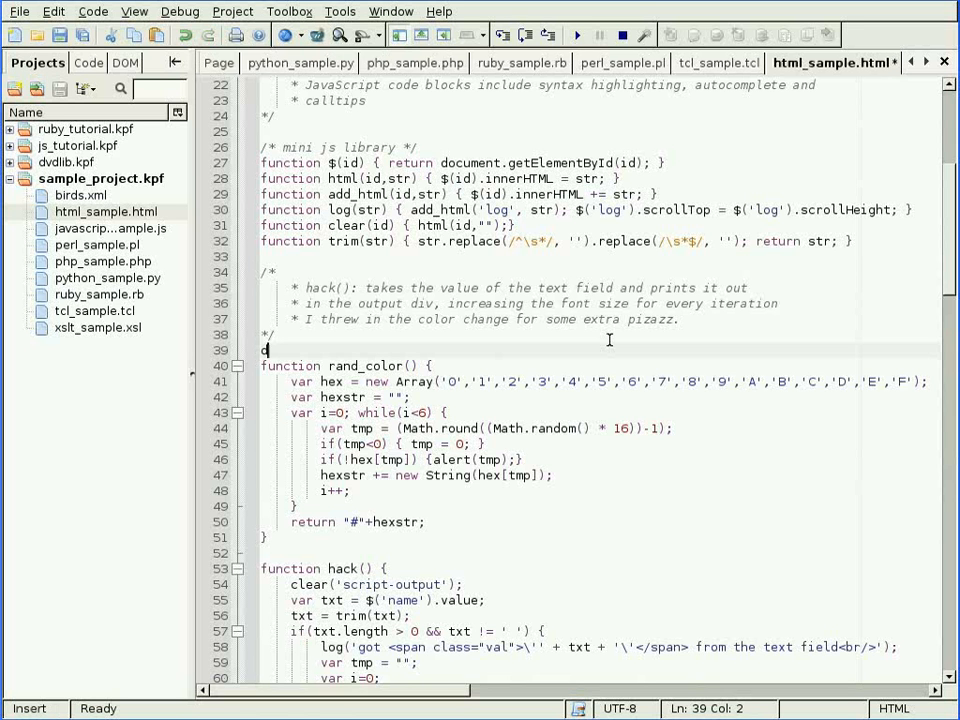
text(ocument.applets)
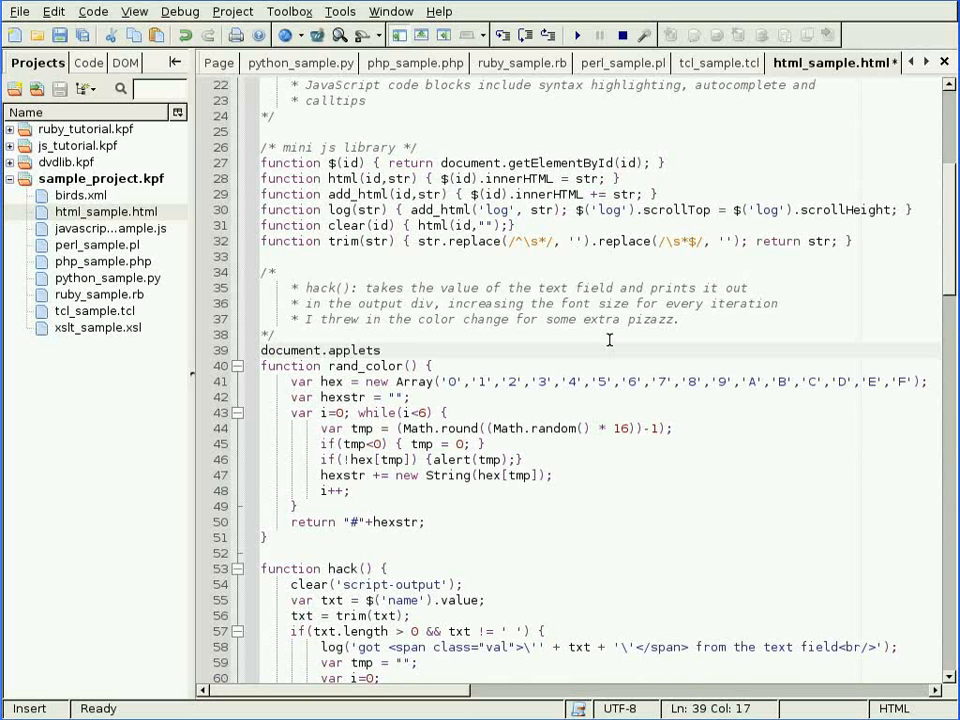
text(aler)
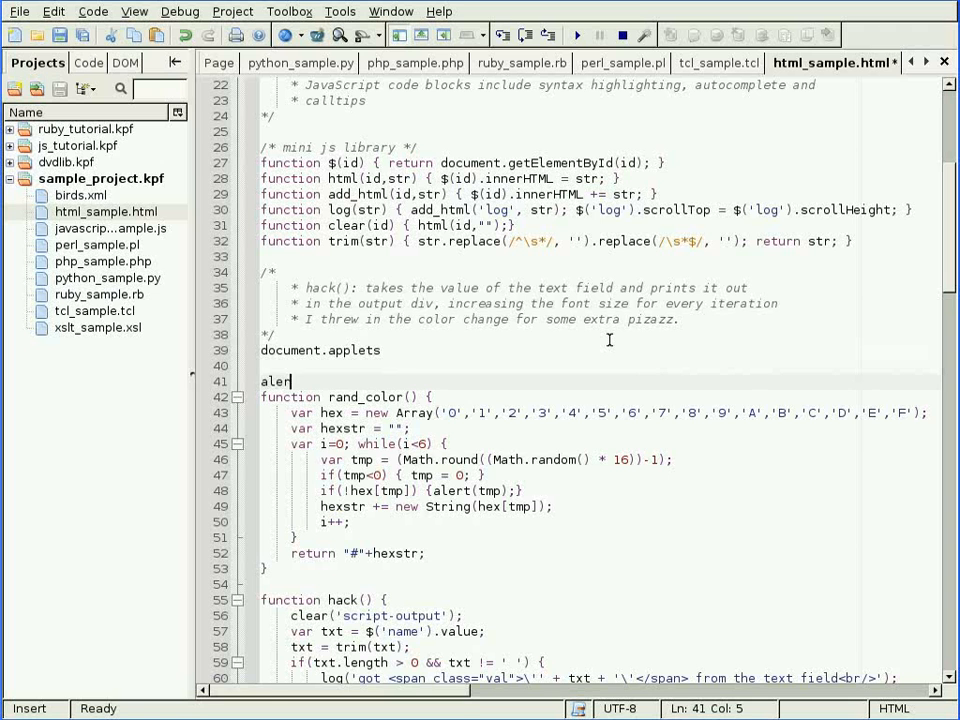
text(t()
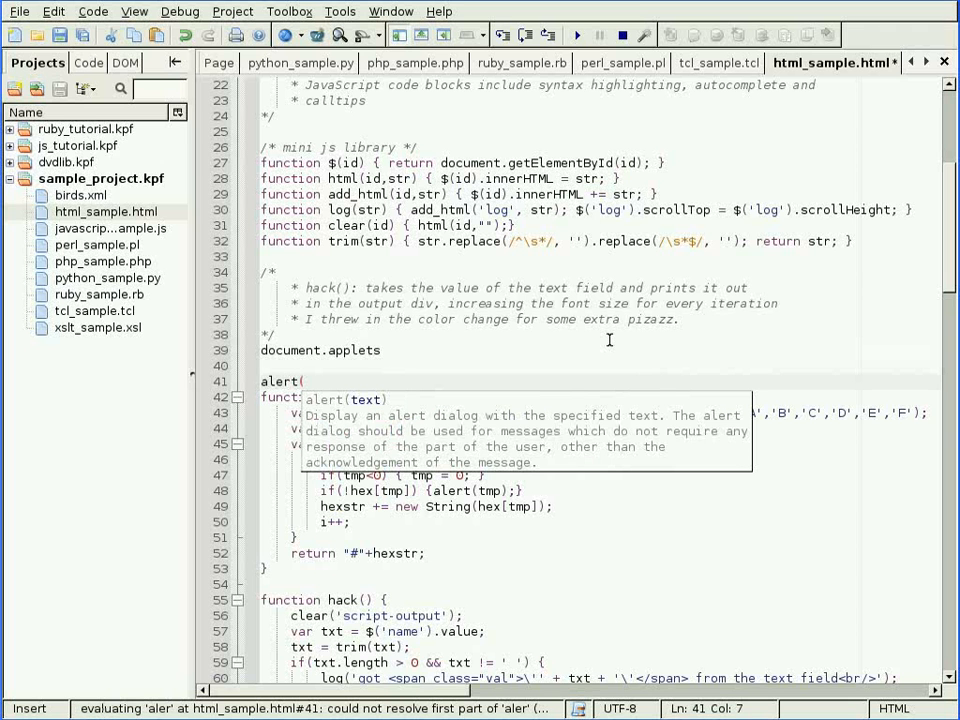
key(Escape)
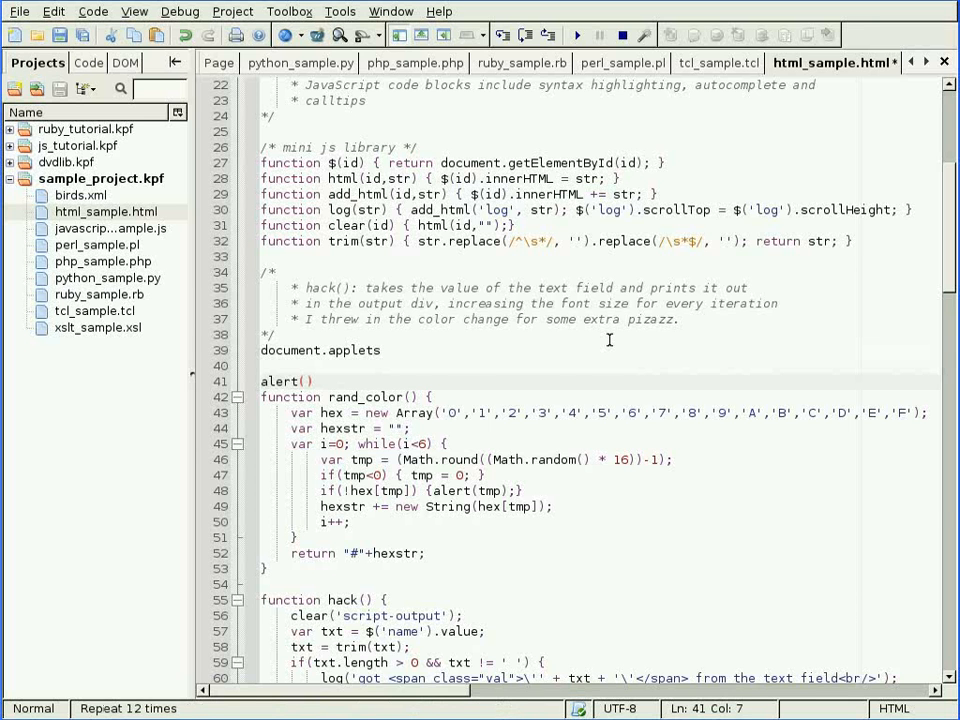
Step: Add a margin-right: inherit declaration under the #script-output style rule
scroll(down, 3)
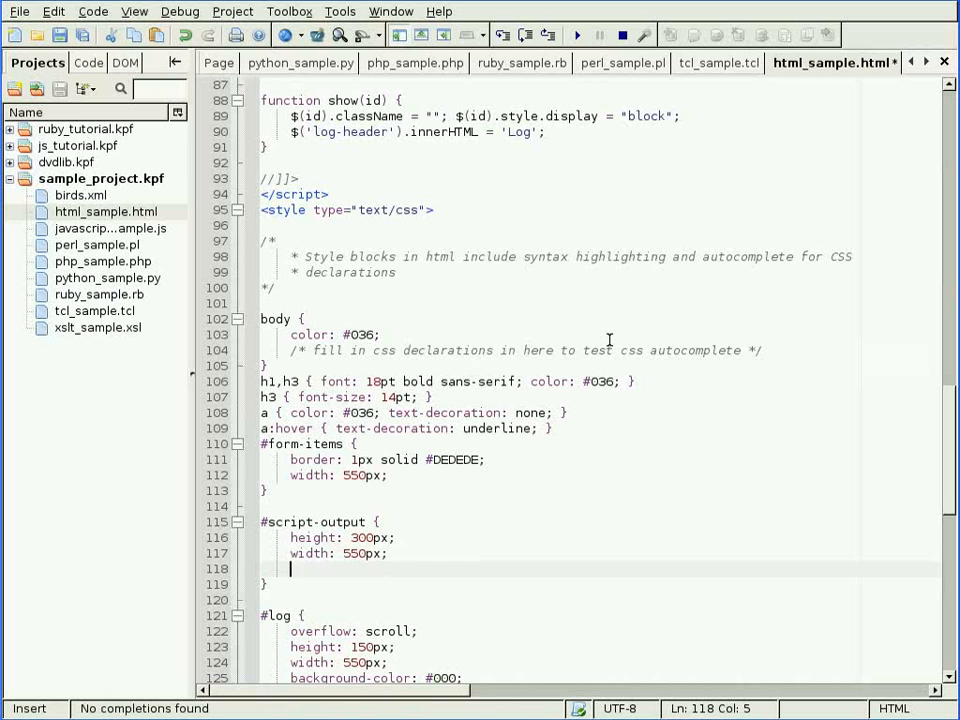
text(margin-right)
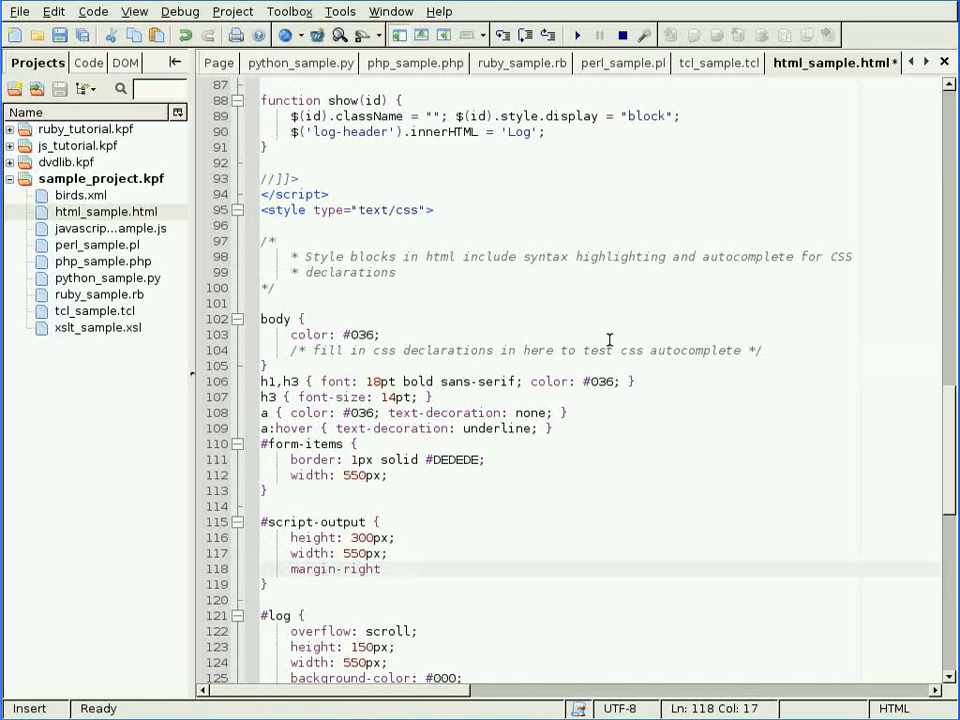
text(: inherit;)
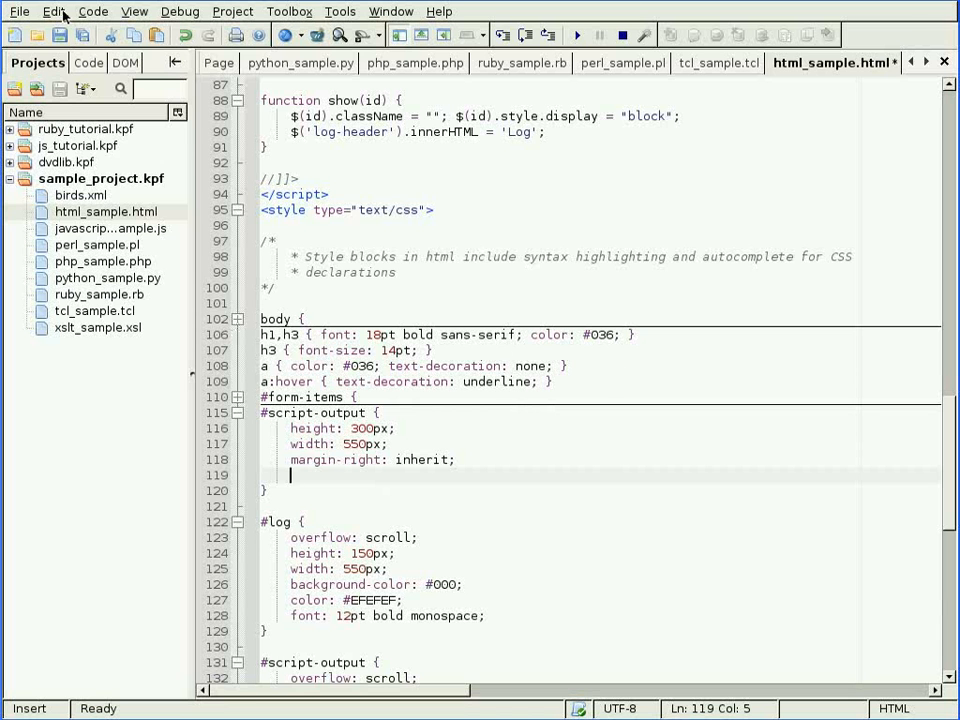
click(54, 12)
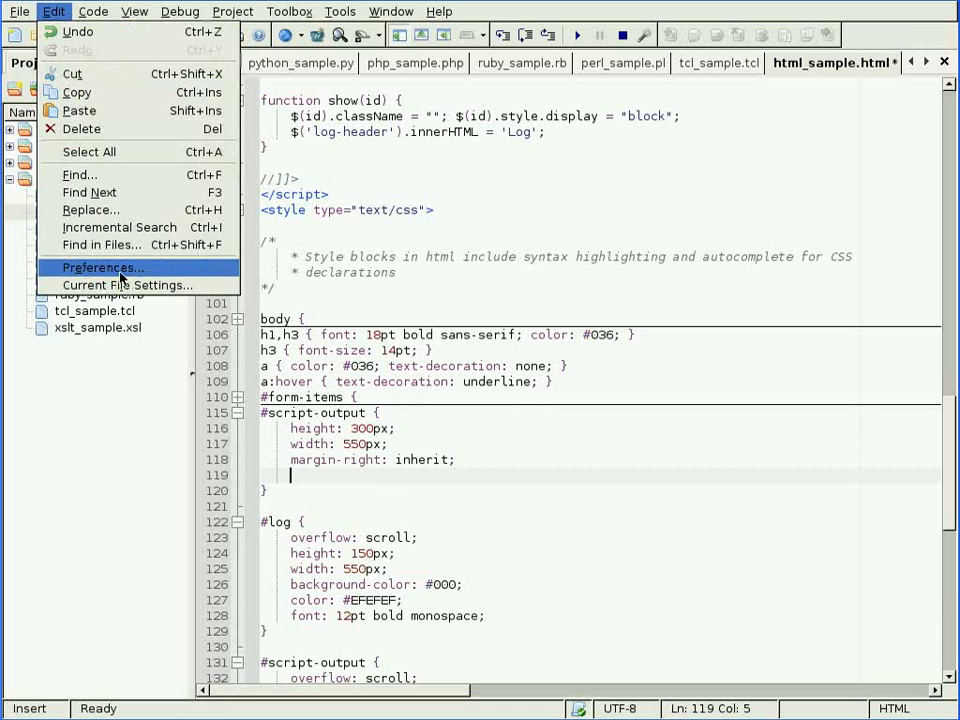
click(104, 268)
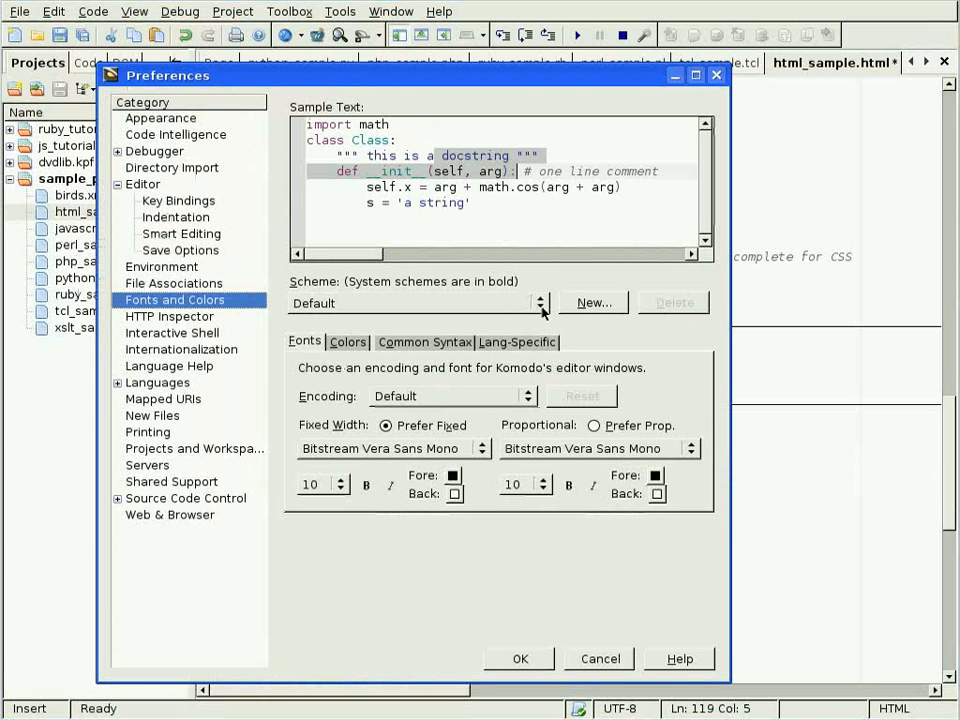
click(540, 304)
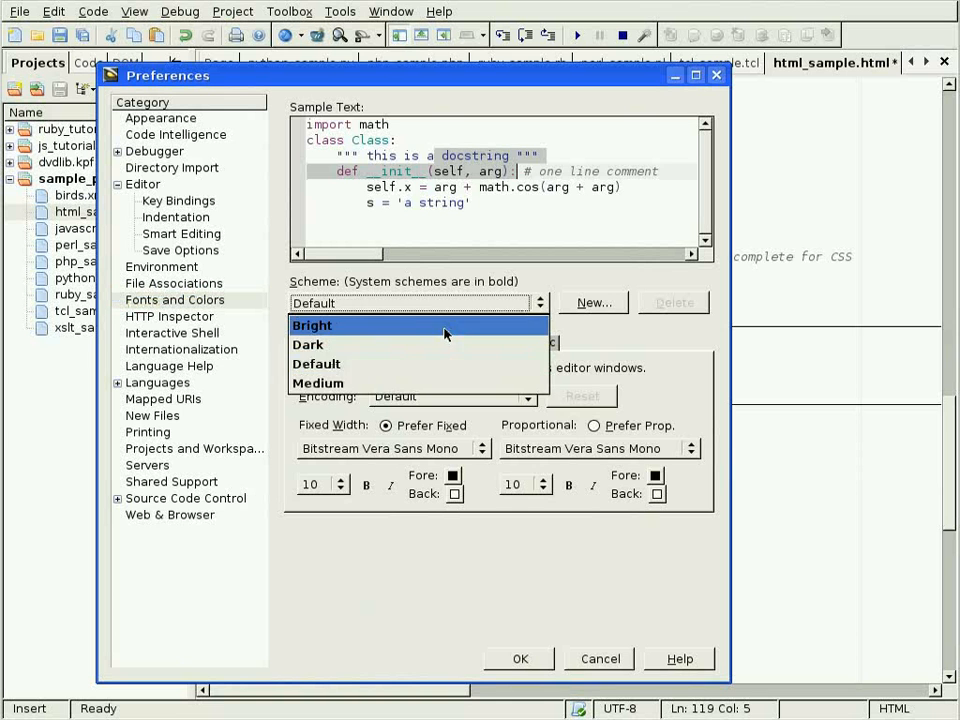
click(312, 324)
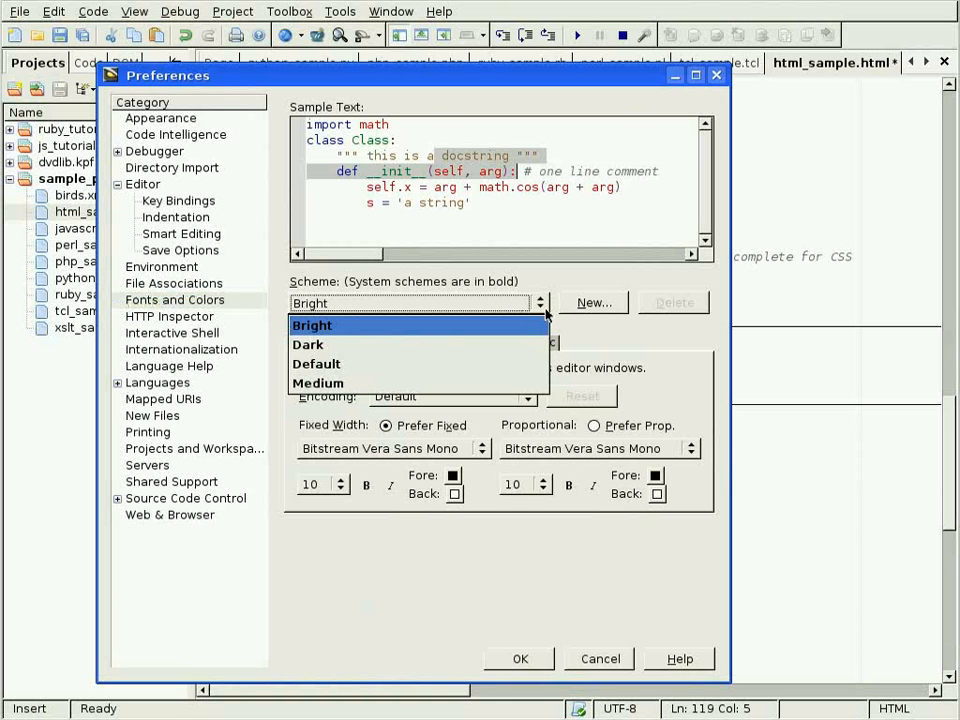
click(308, 344)
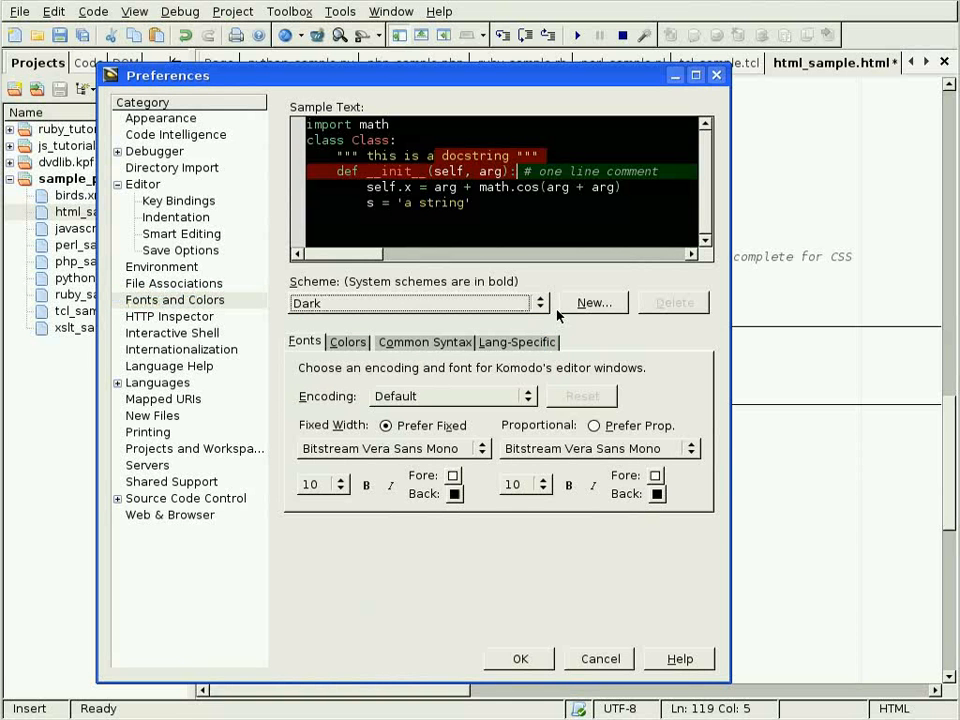
click(424, 340)
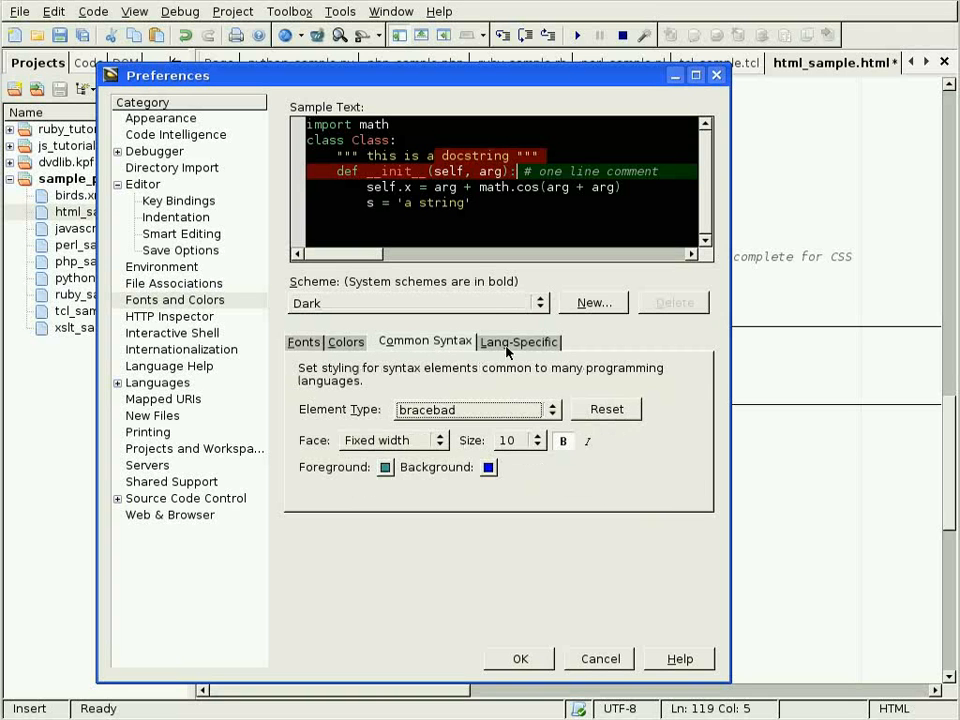
click(520, 342)
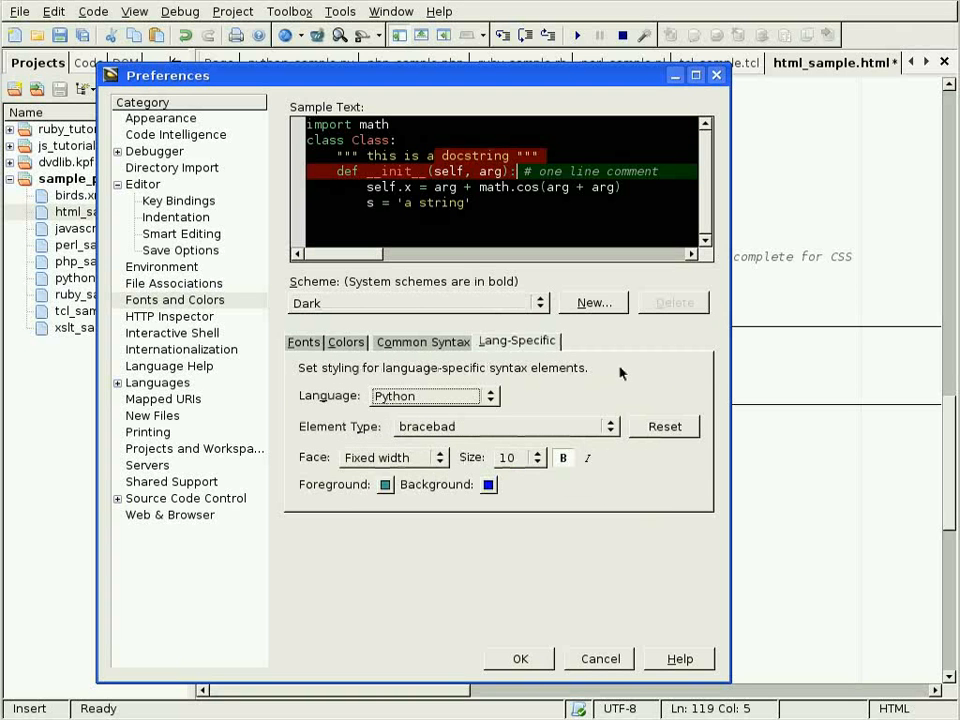
click(488, 396)
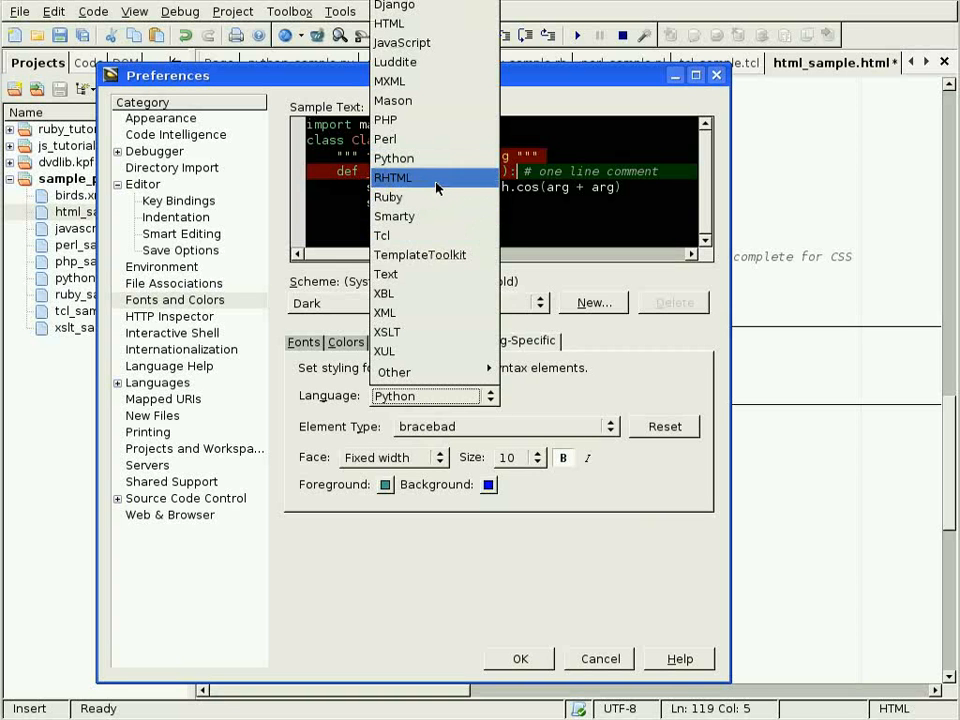
click(392, 176)
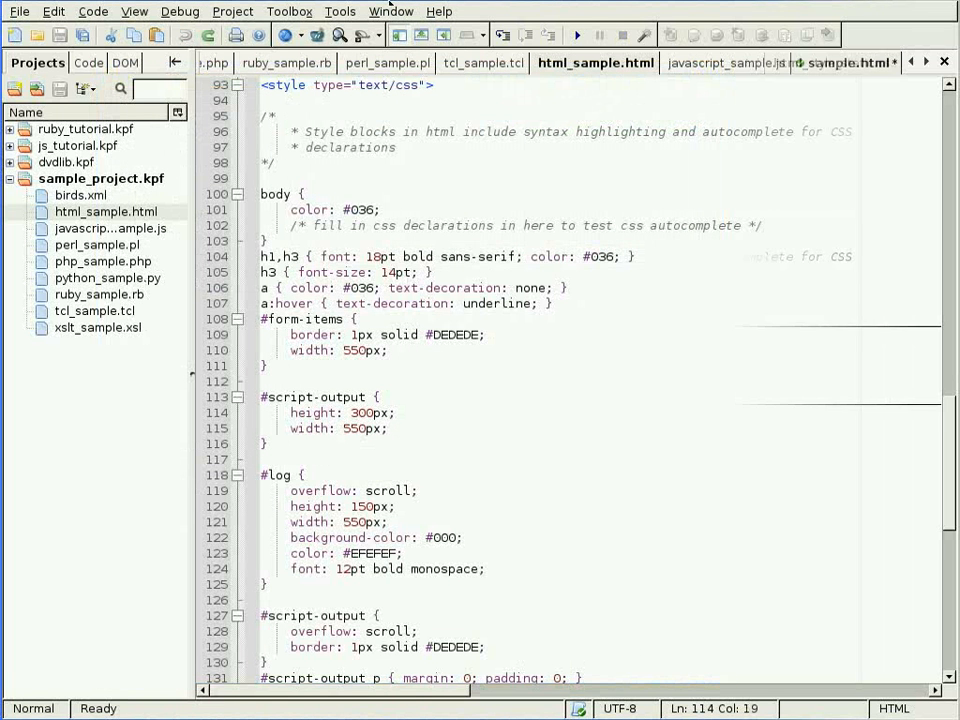
Step: Show the Open/Find toolbar via View > Toolbars with foo.py in the editor
click(516, 240)
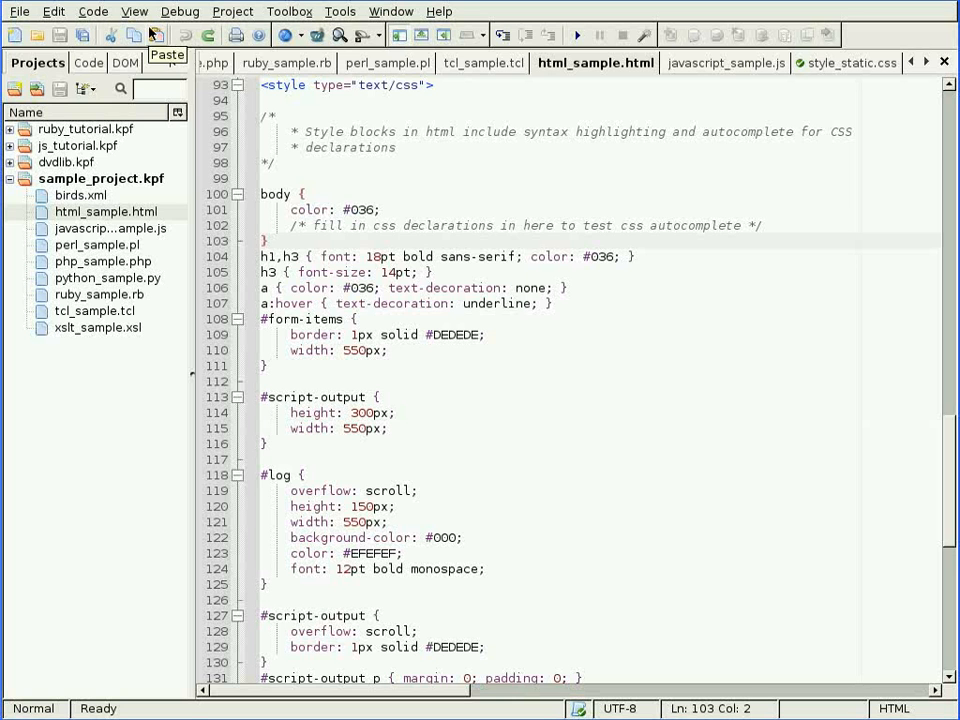
click(134, 12)
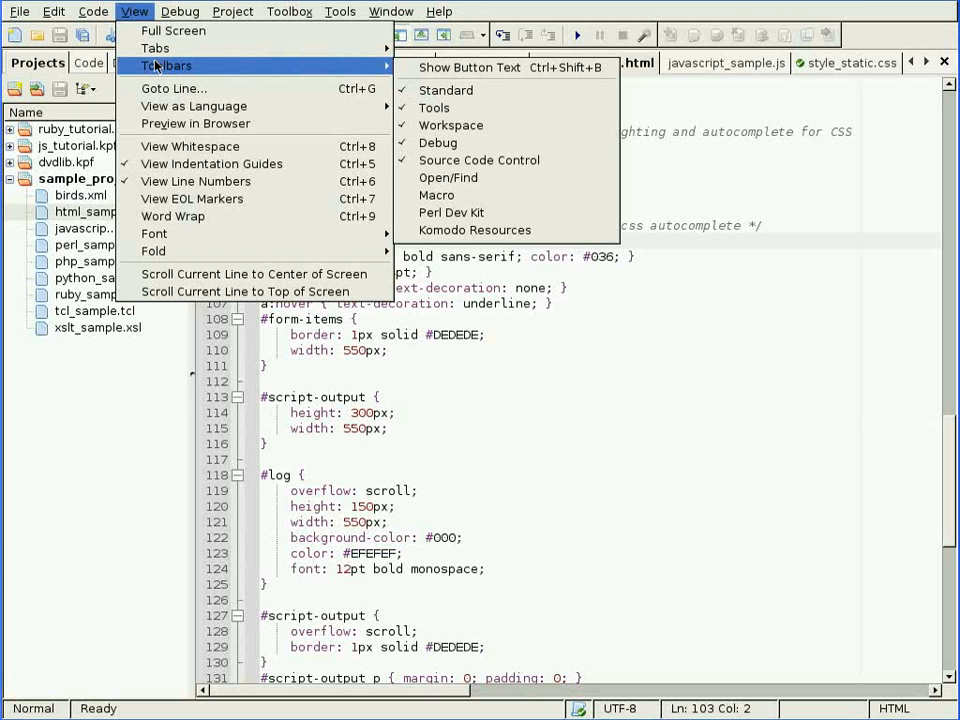
mouse_move(480, 160)
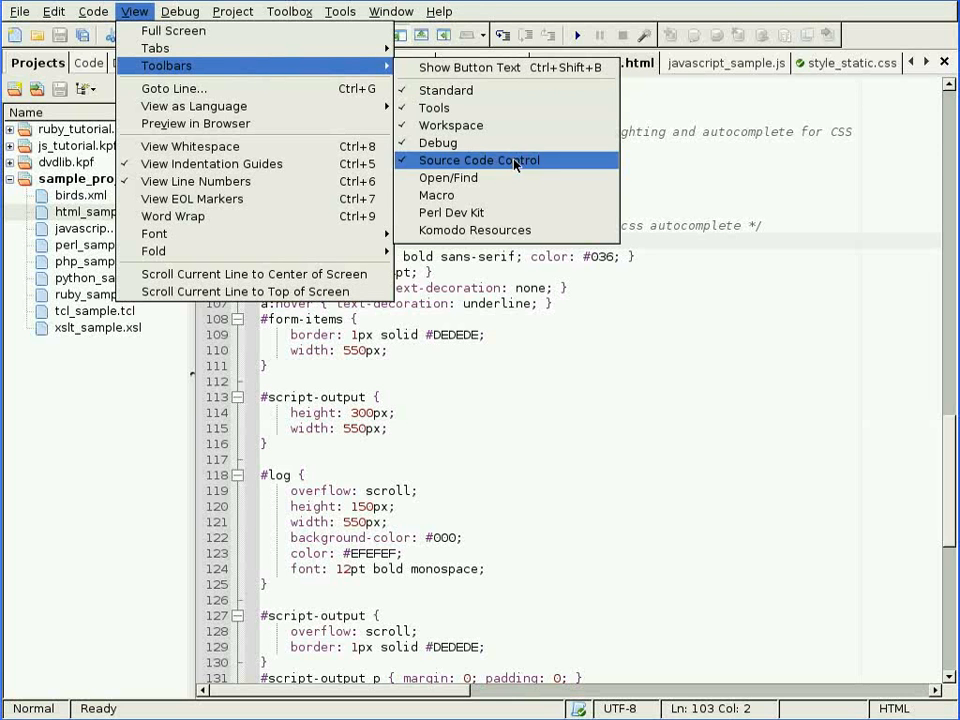
mouse_move(518, 176)
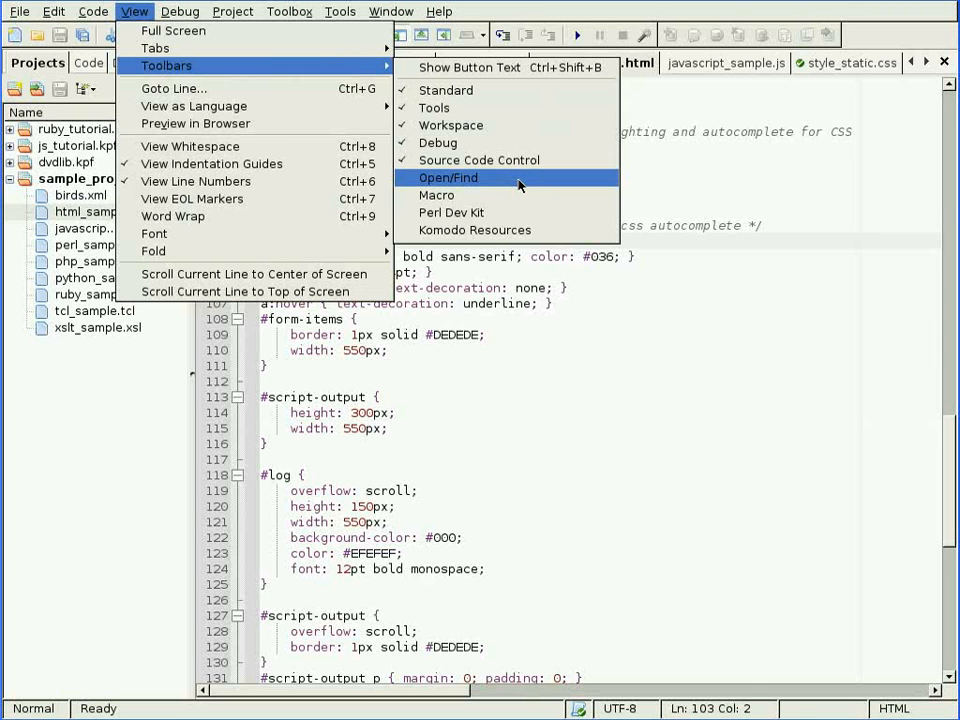
click(448, 176)
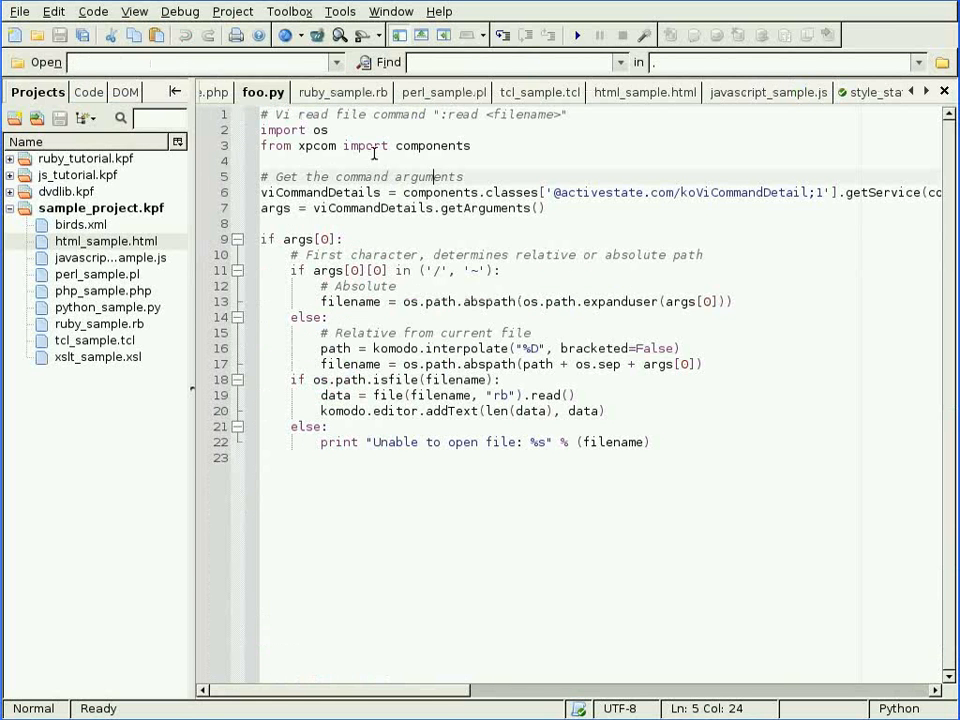
Step: Find 'import os' in all files, open runant.py from the four matches and close the results pane
click(262, 130)
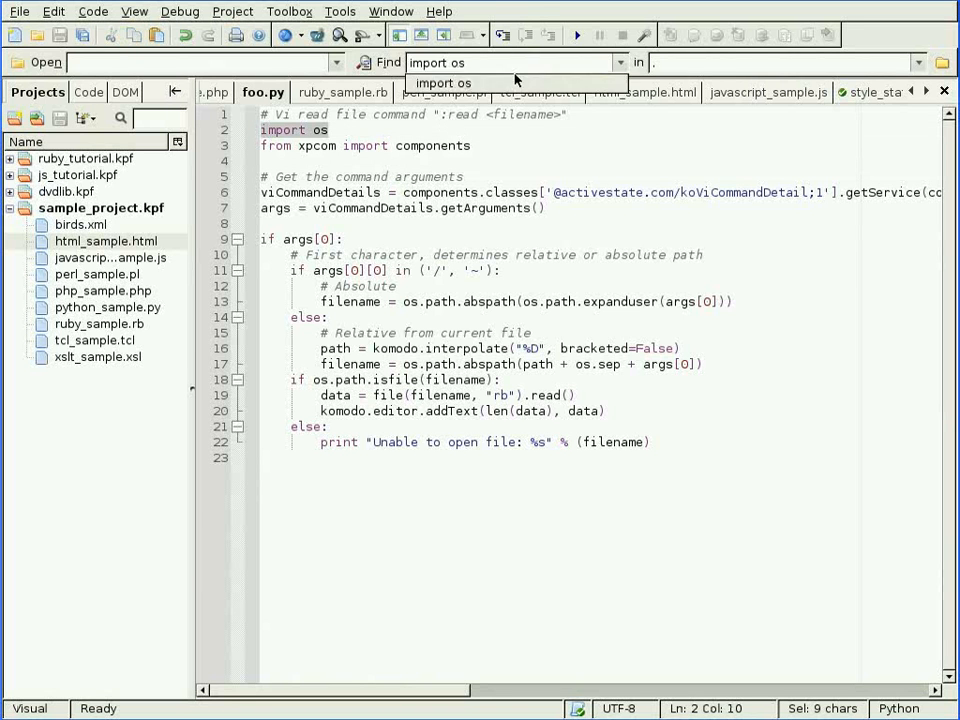
click(780, 62)
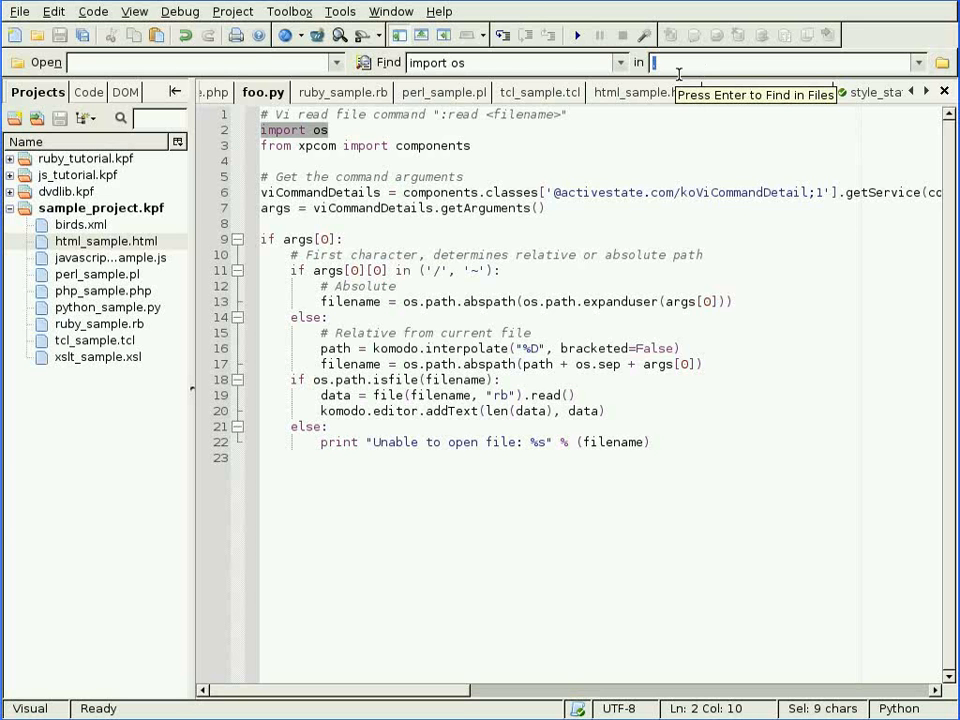
key(Return)
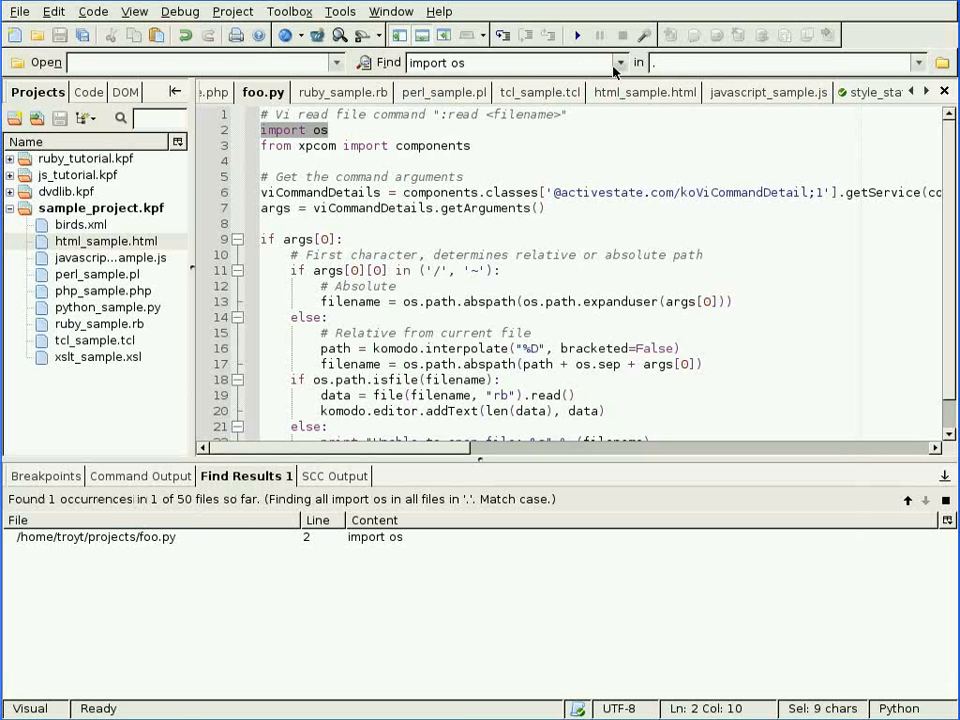
mouse_move(264, 512)
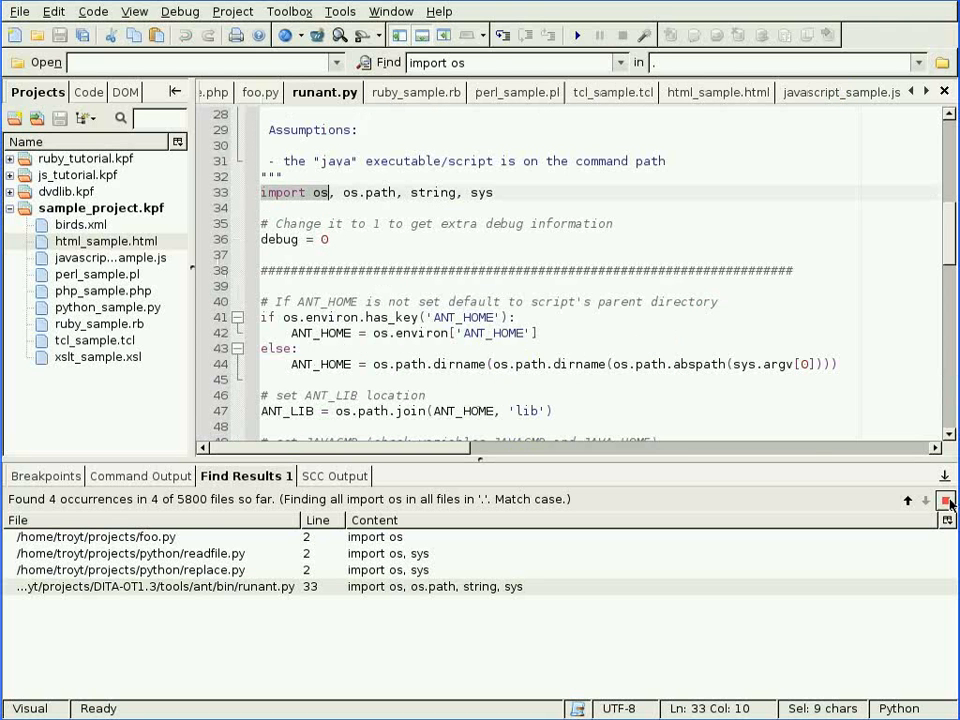
click(946, 500)
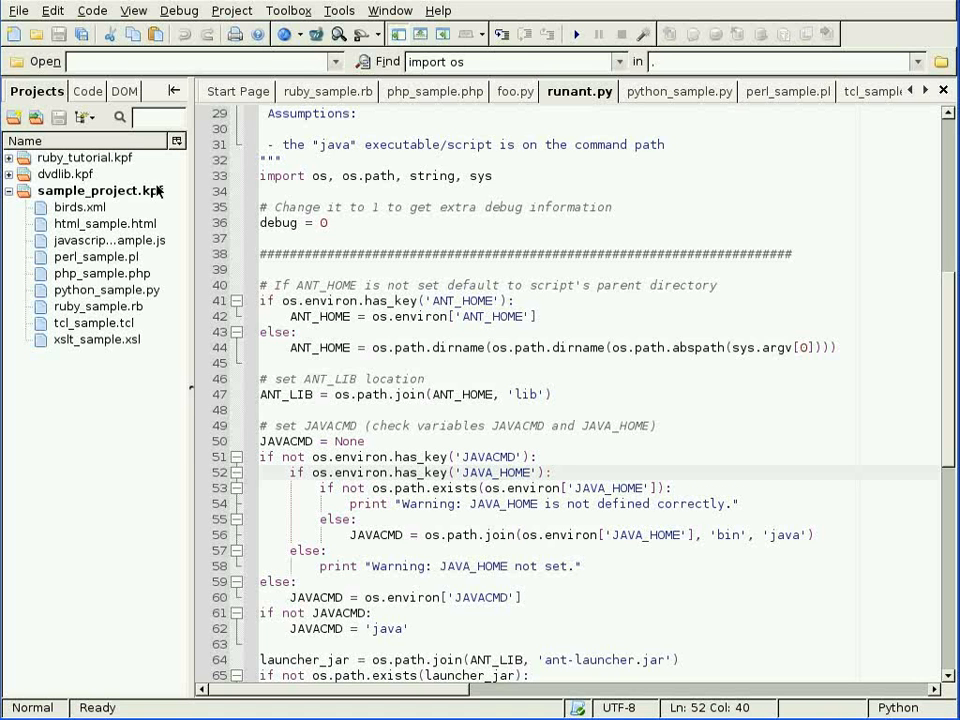
click(52, 10)
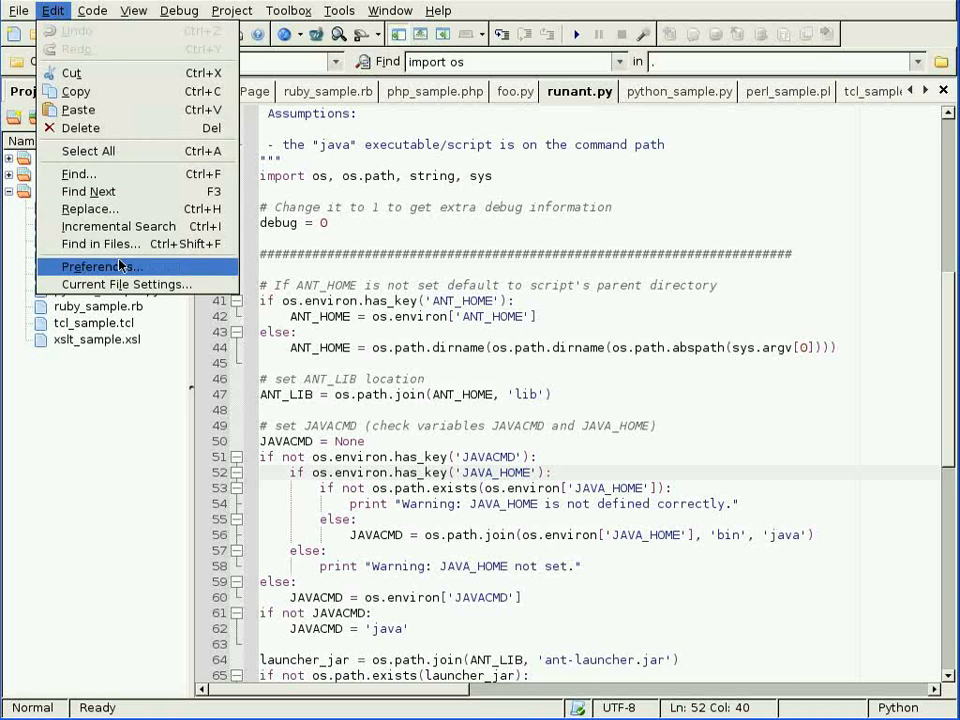
click(100, 266)
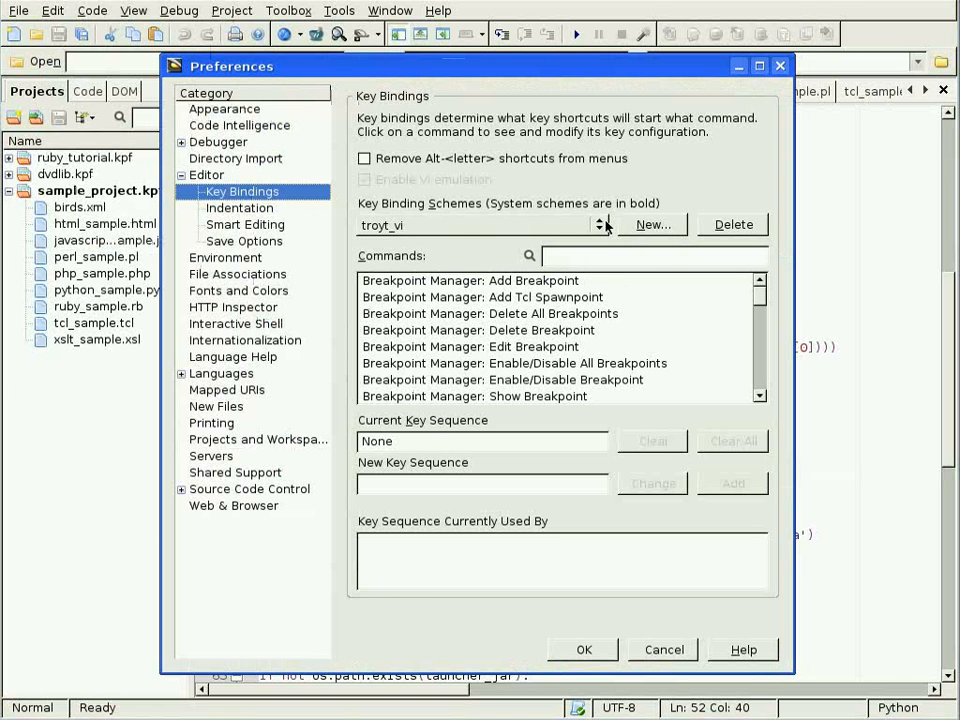
click(598, 224)
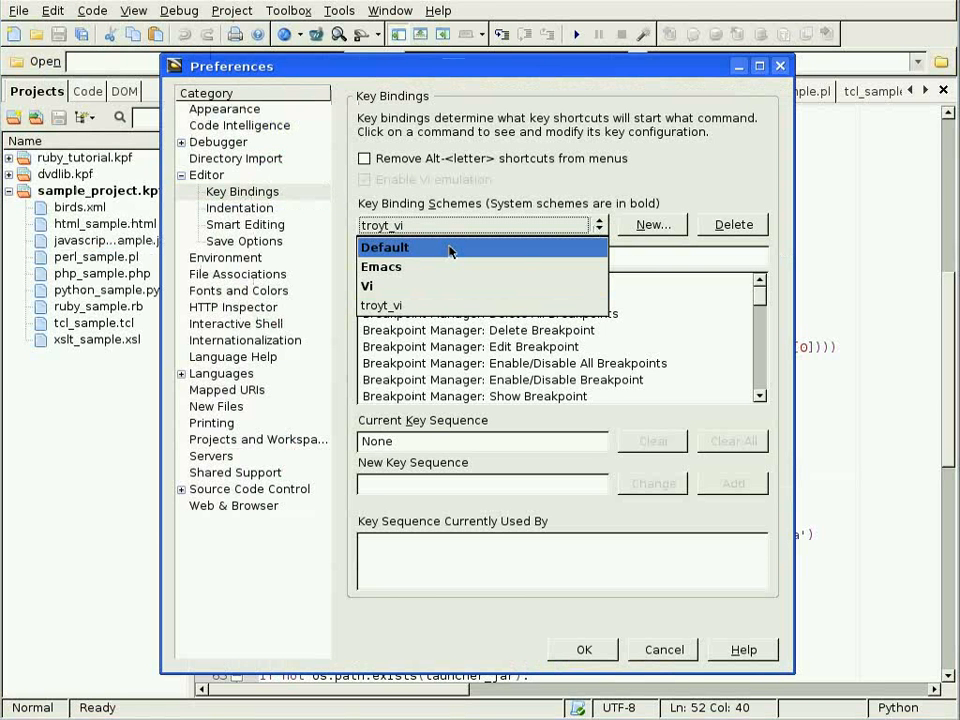
mouse_move(450, 288)
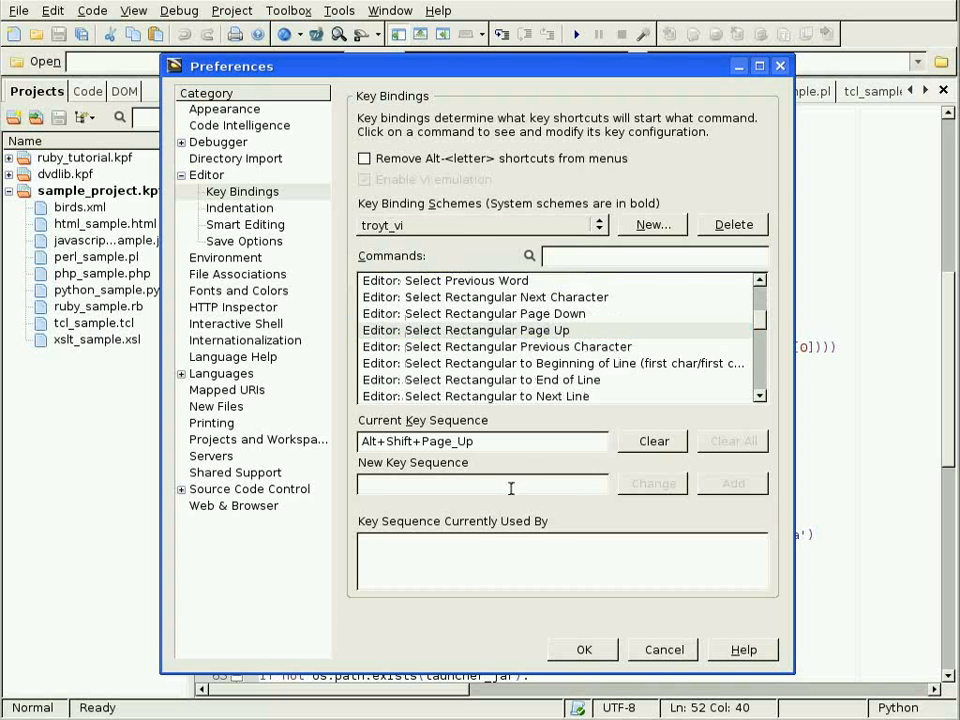
text(Ctrl+Shift+Page_Up, Ctrl+Shift+Page_Dov)
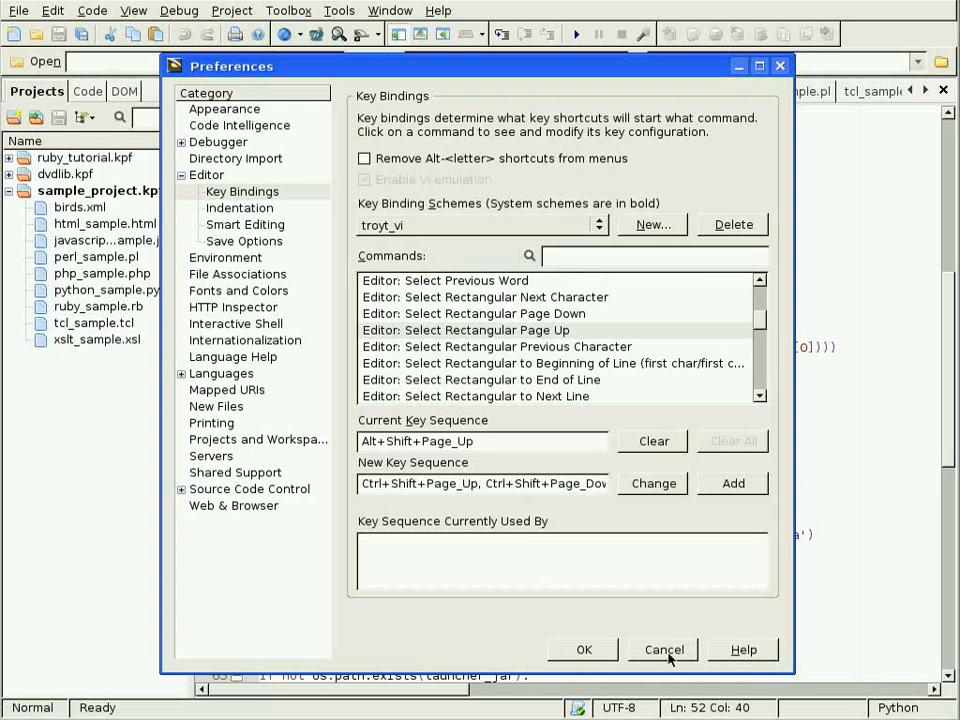
click(664, 648)
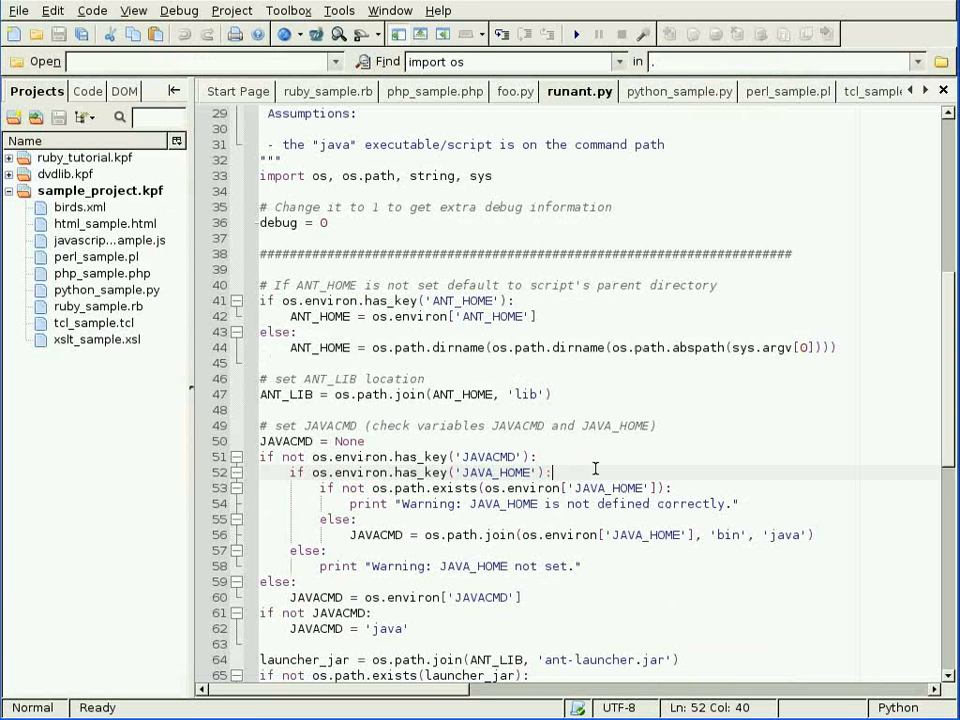
Step: Bring foo.py back into the editor and show the Toolbox pane of sample tools
click(366, 442)
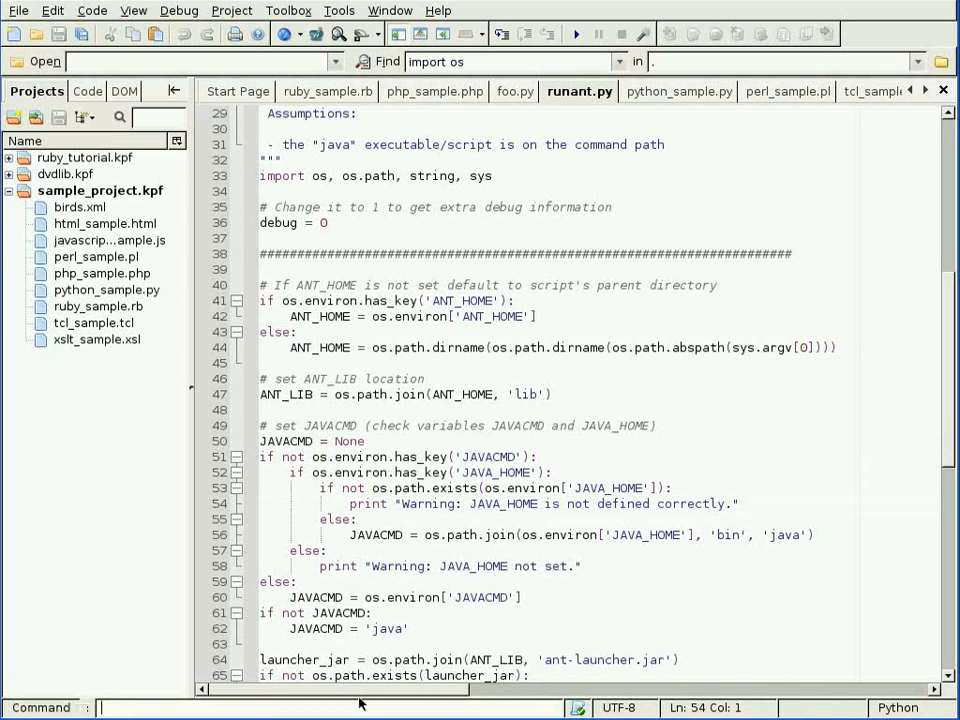
mouse_move(364, 706)
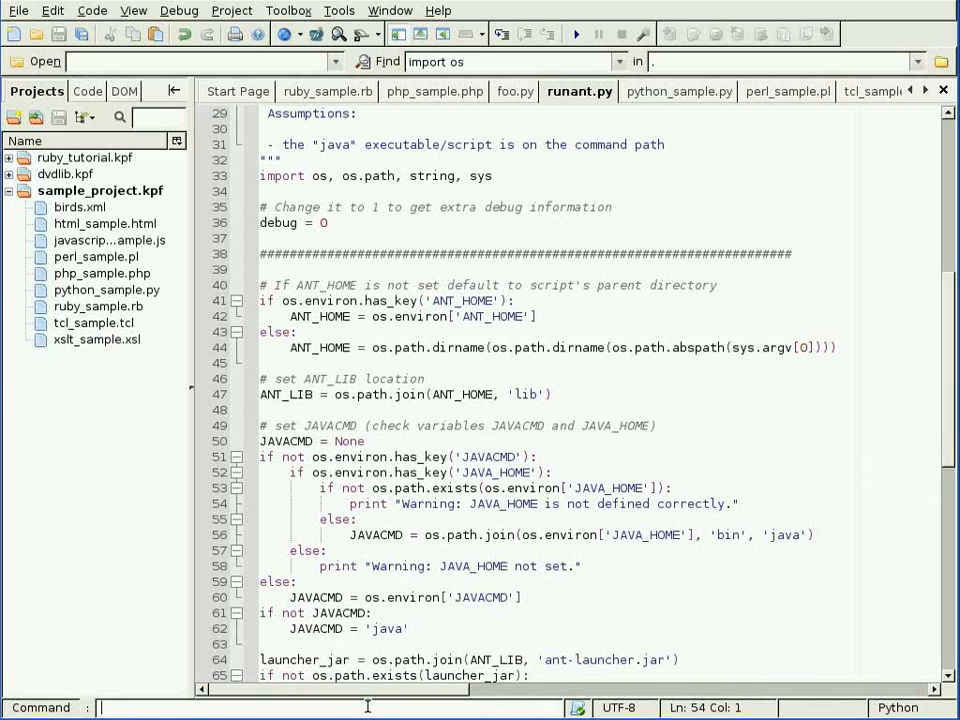
click(518, 92)
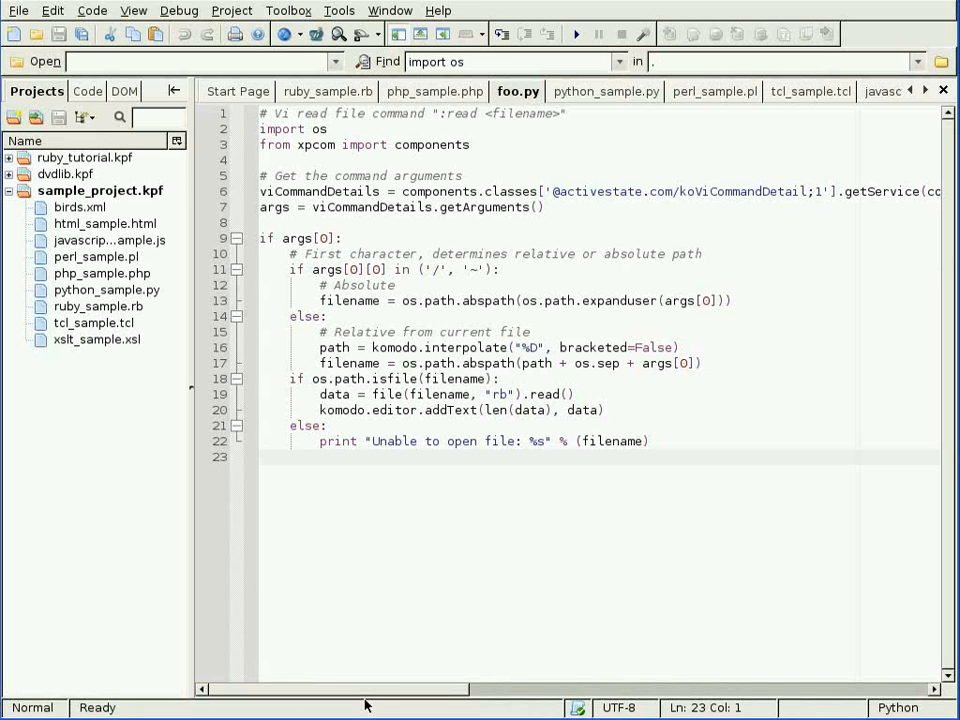
click(260, 456)
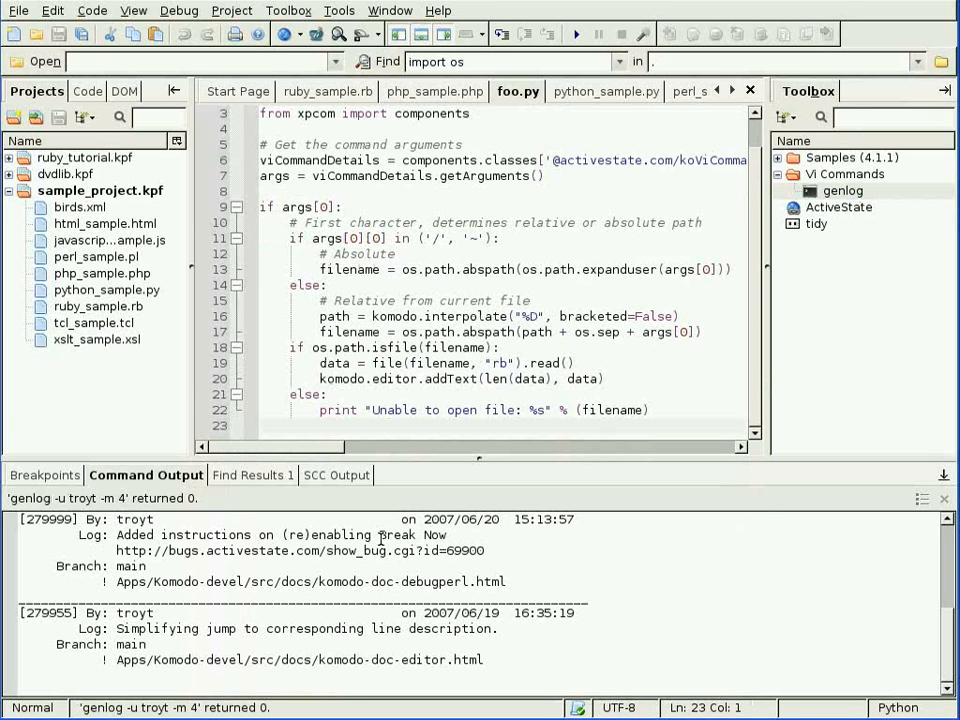
scroll(up, 3)
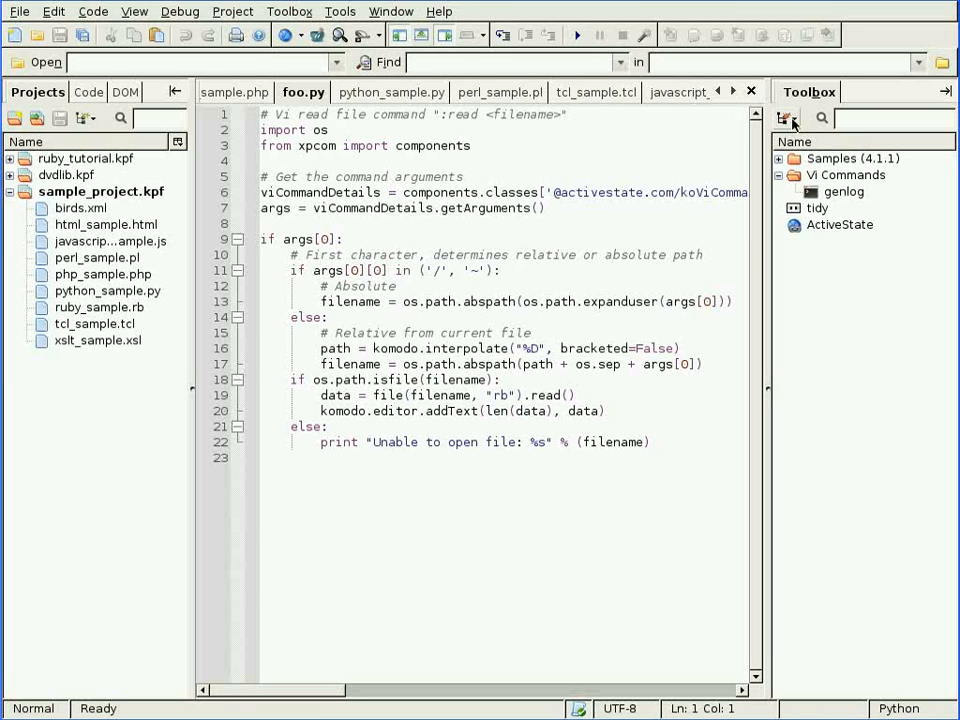
Step: Add Data-Dump-1.06 as a New Live Folder in the toolbox and expand it and the Samples folder
click(786, 118)
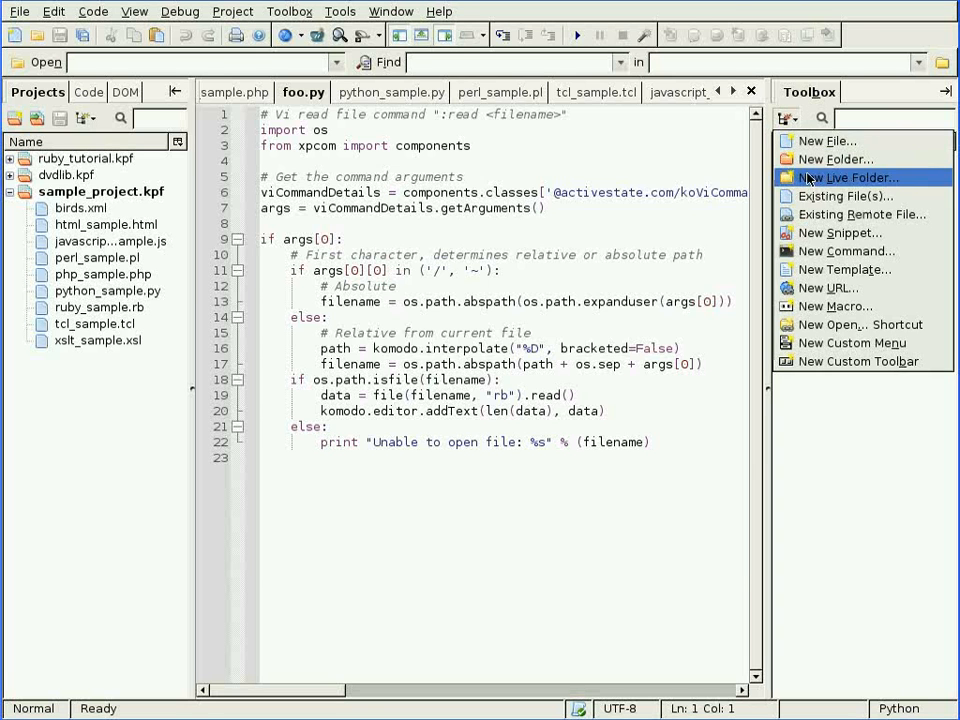
click(848, 176)
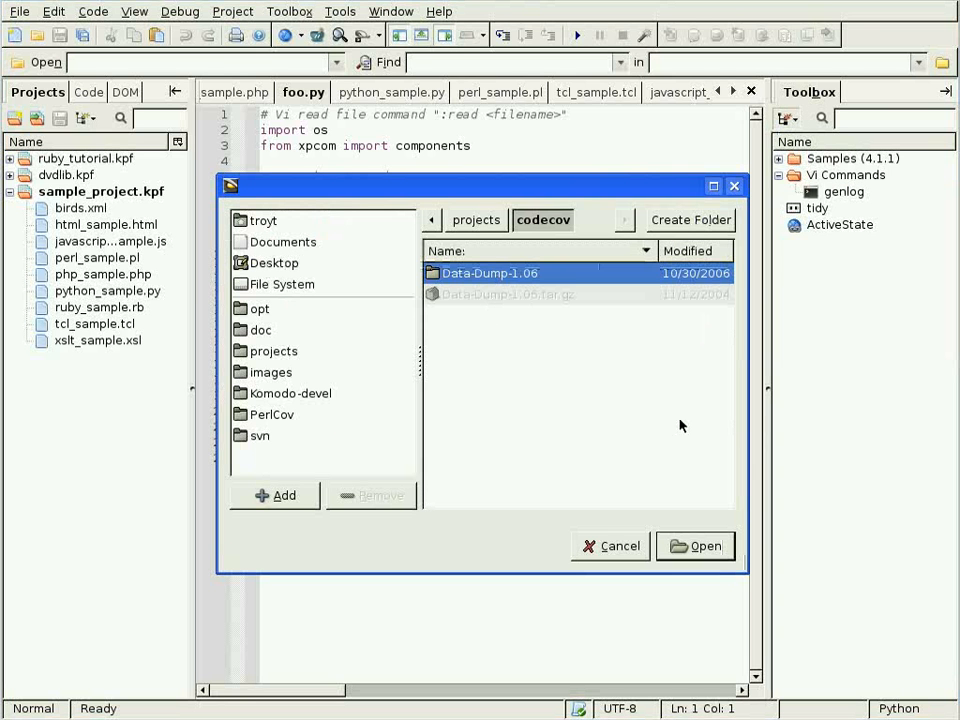
click(696, 546)
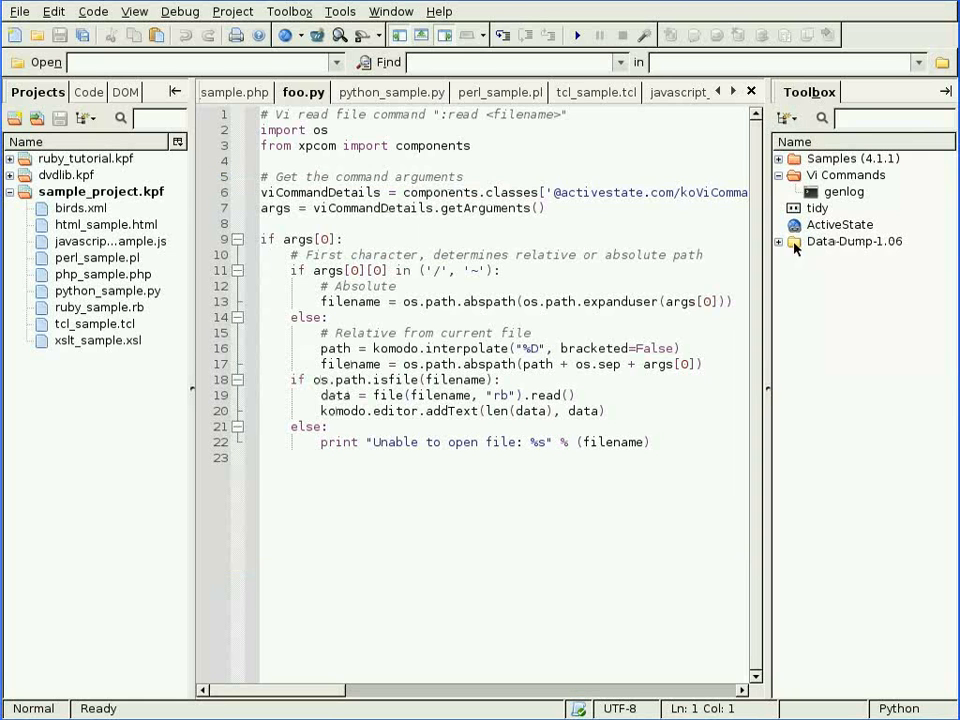
click(780, 240)
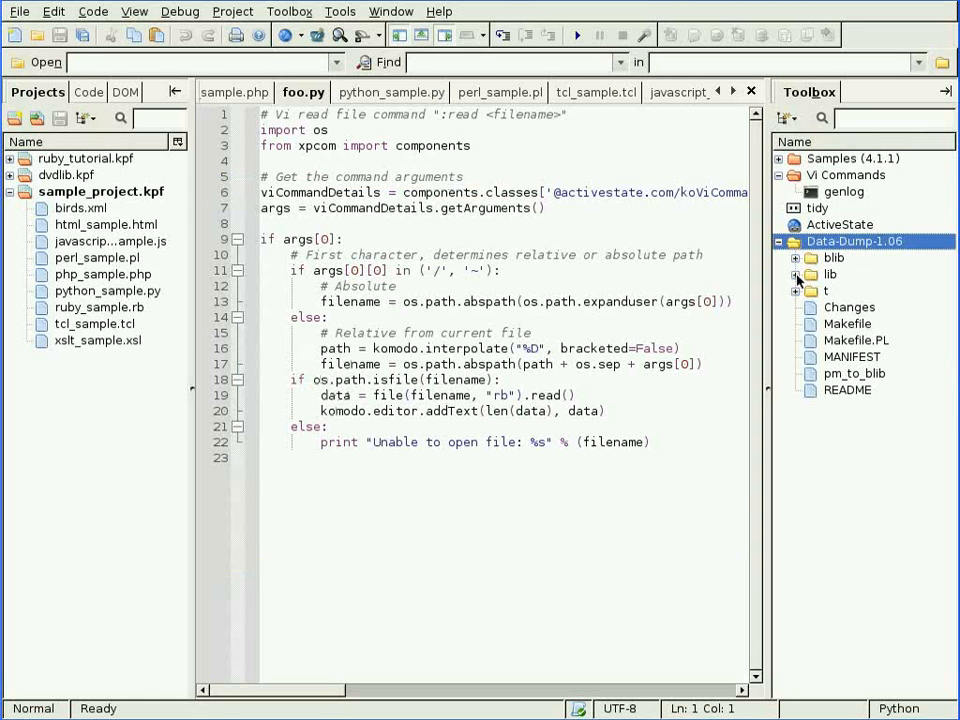
click(796, 274)
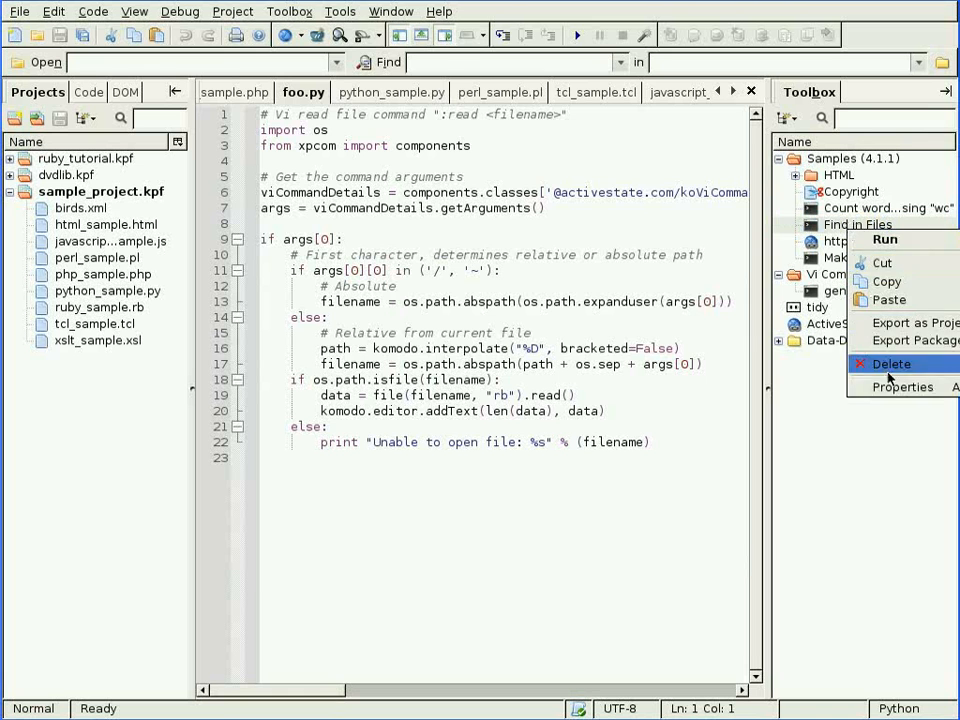
Step: View the Find in Files tool's properties and its interpolation shortcut codes, then dismiss the list
click(902, 388)
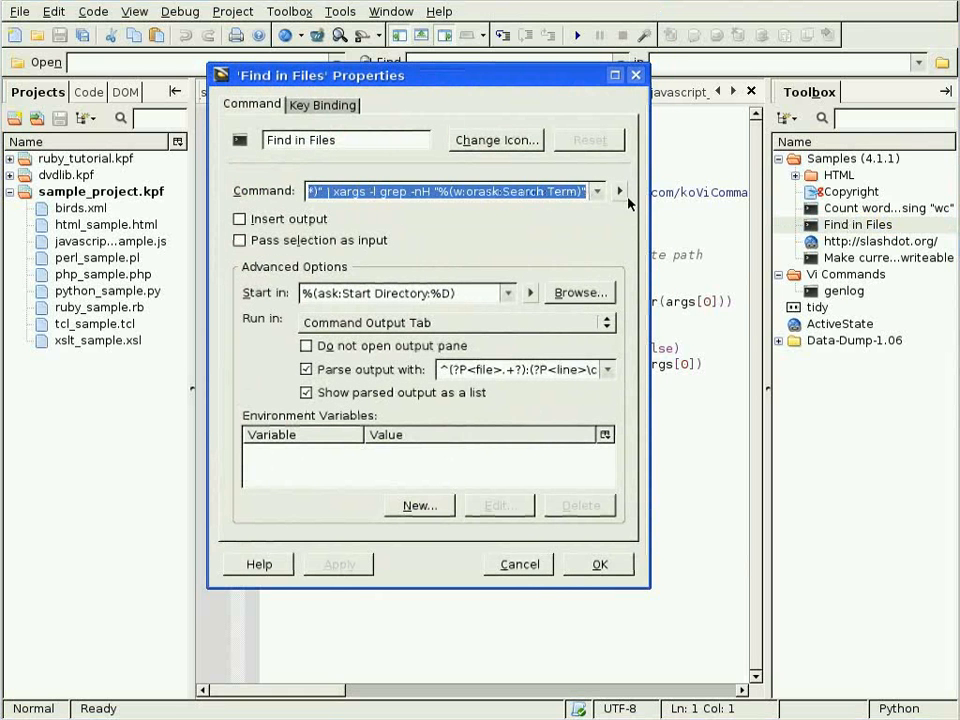
click(618, 192)
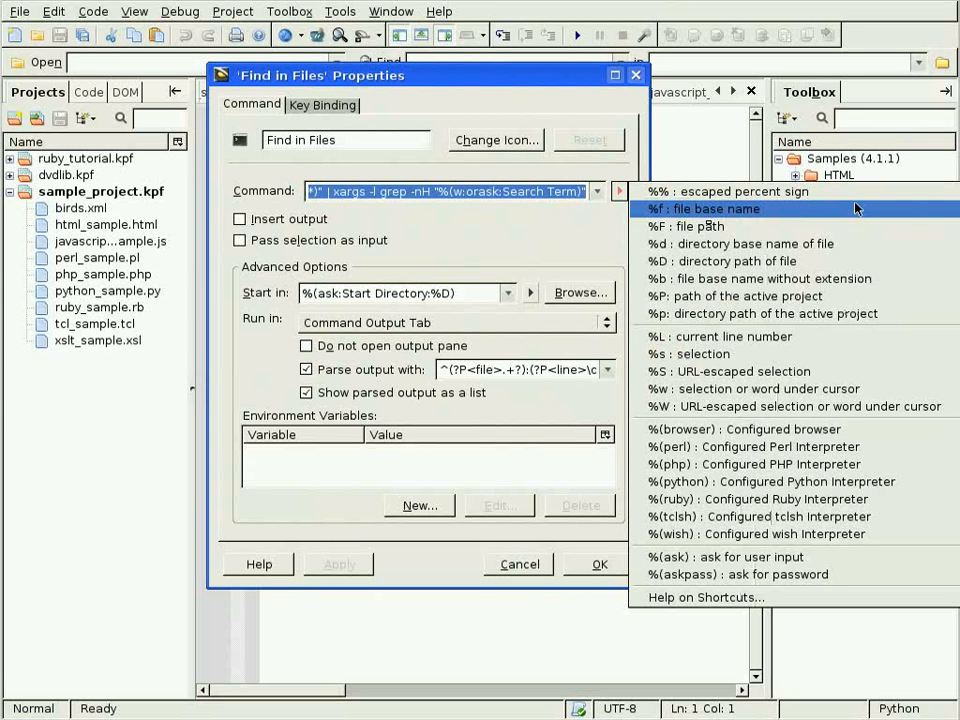
mouse_move(784, 226)
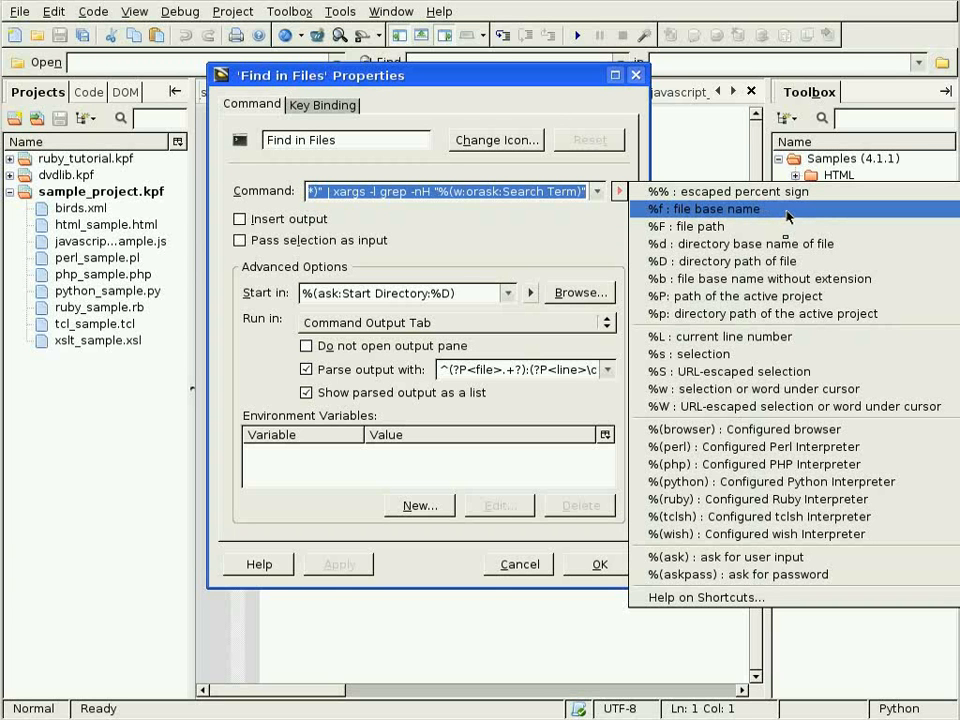
mouse_move(736, 354)
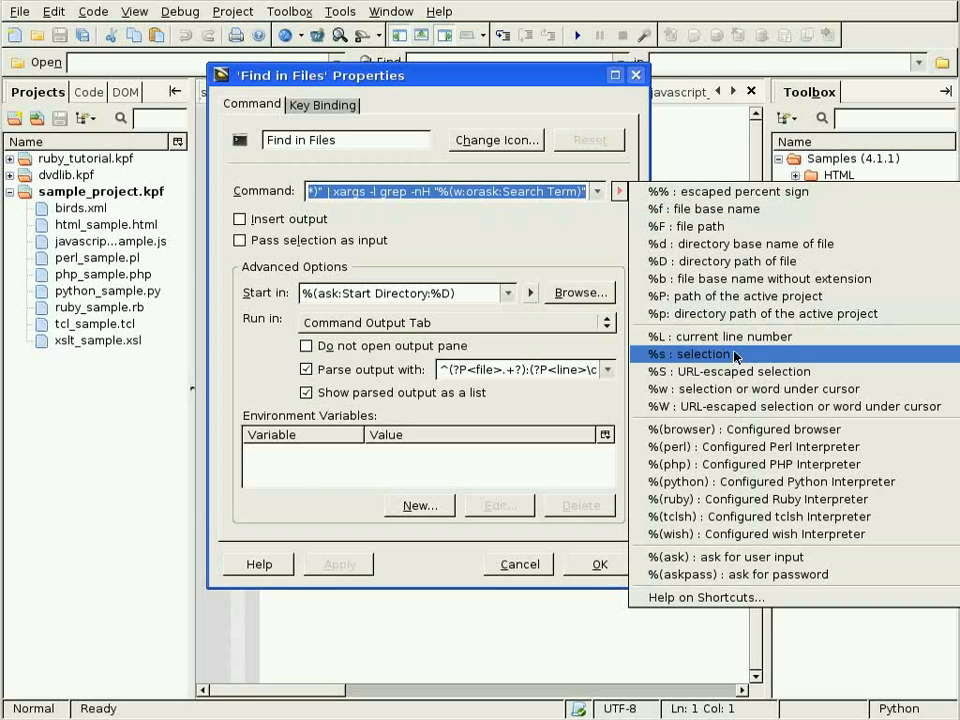
mouse_move(730, 420)
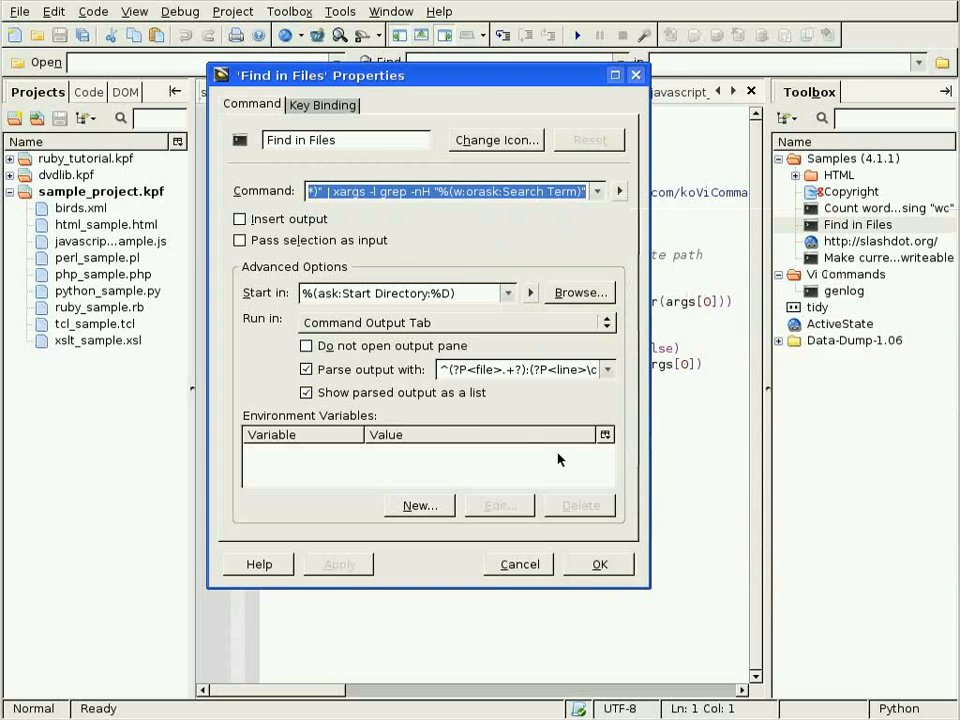
click(518, 564)
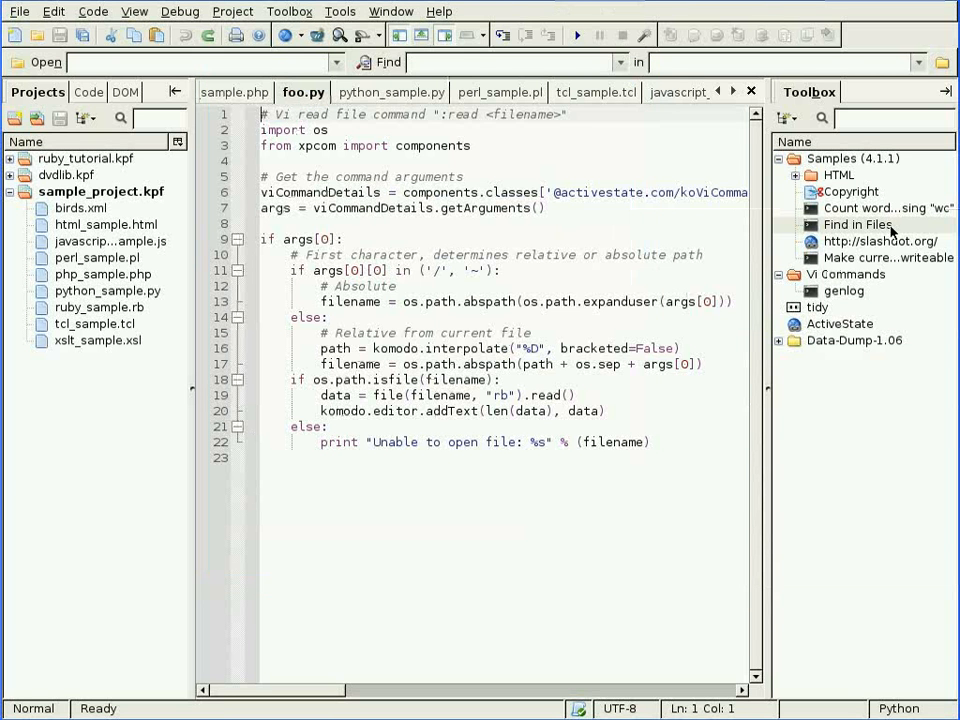
Step: Run the Copyright sample on foo.py accepting the default Default Corporation name
double_click(848, 192)
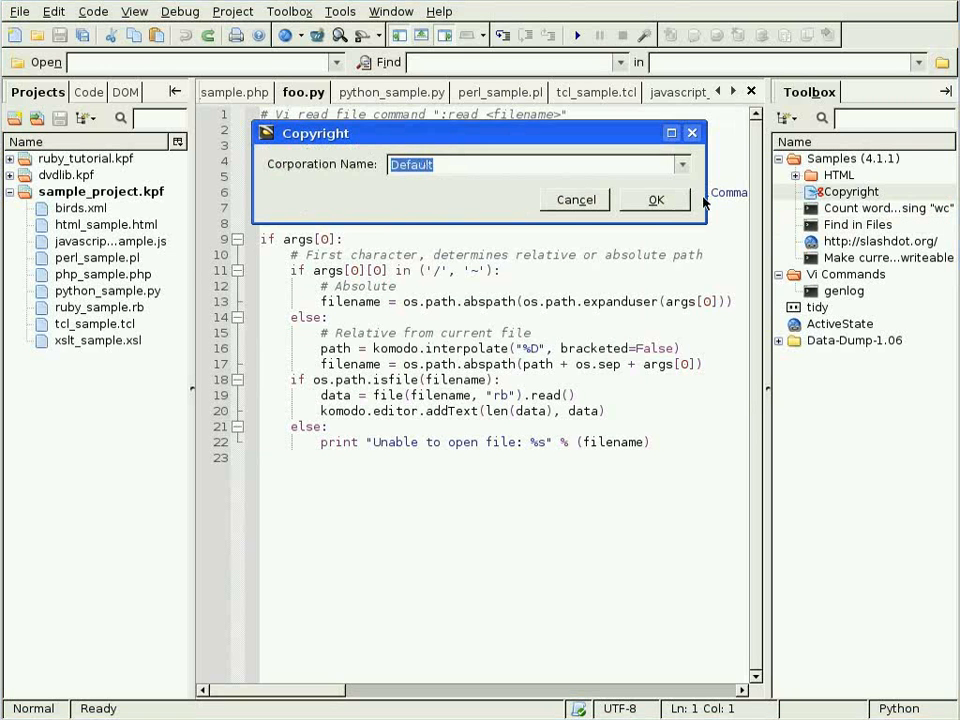
click(656, 200)
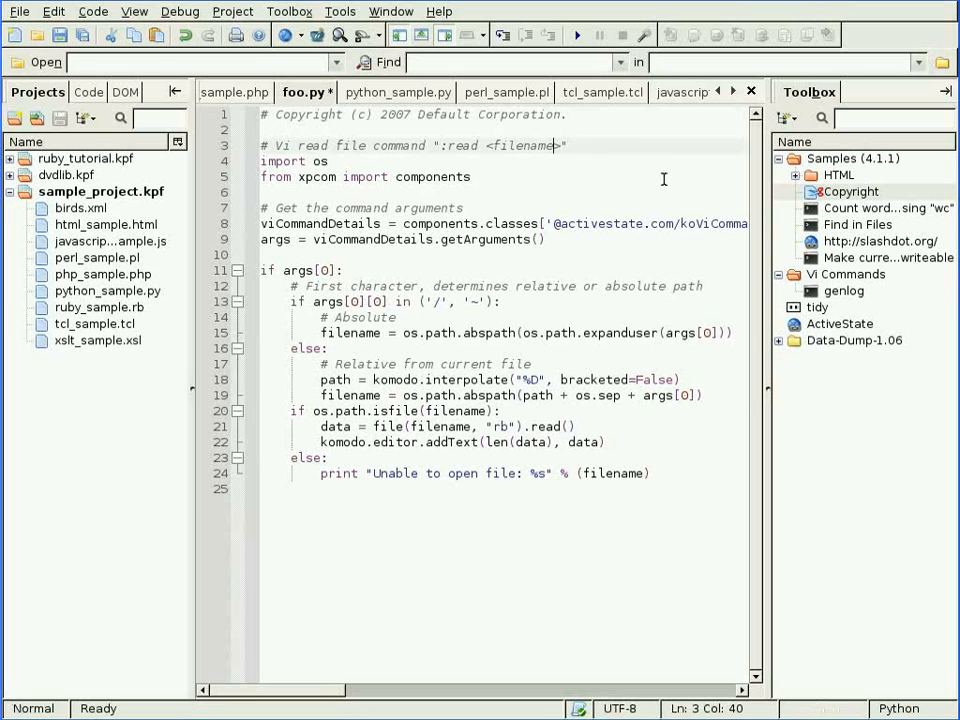
click(264, 130)
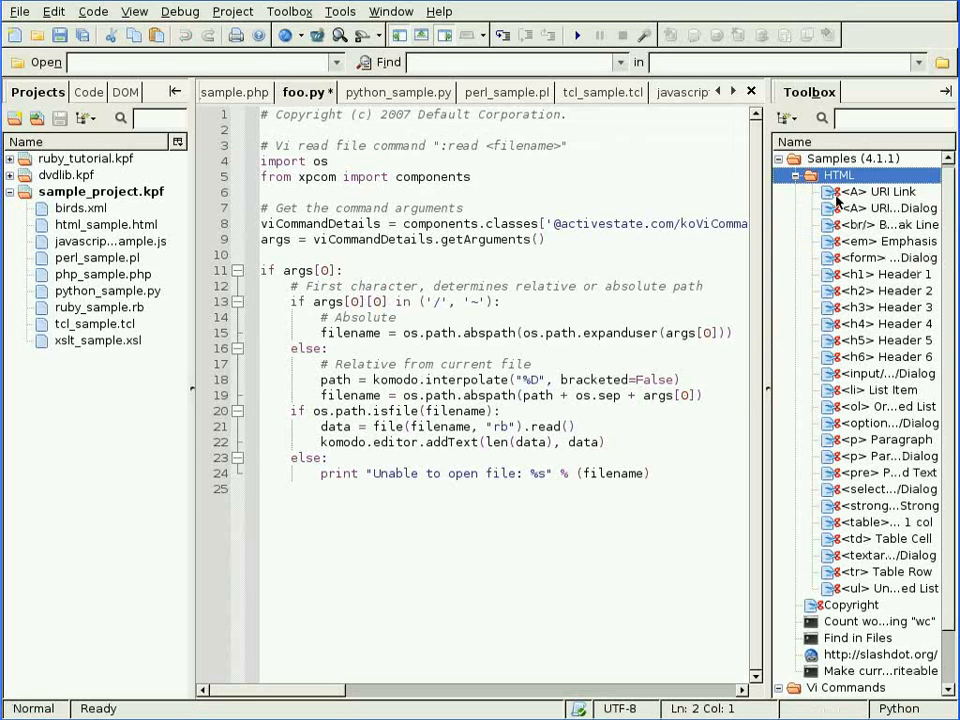
mouse_move(830, 284)
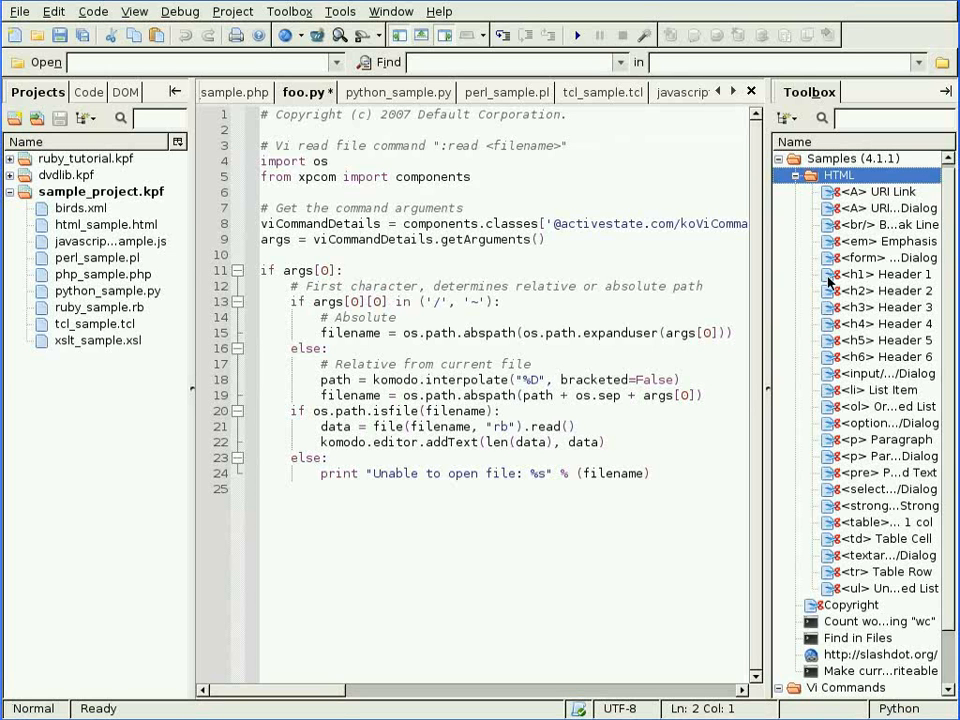
Step: View the <h1> Header 1 snippet's key binding in its properties and cancel unchanged
double_click(884, 274)
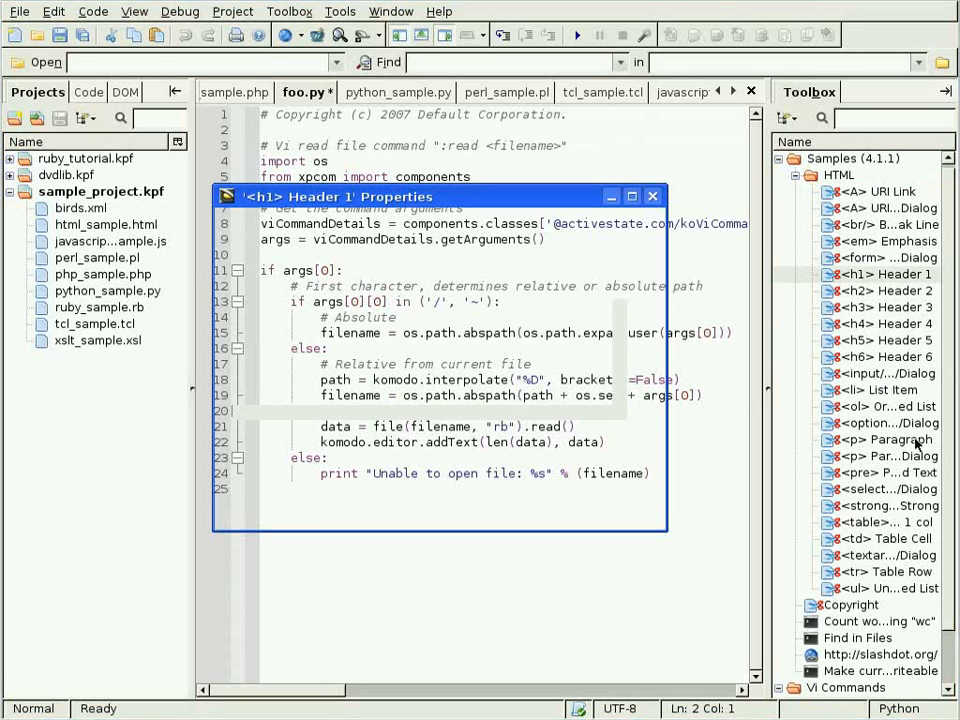
click(312, 224)
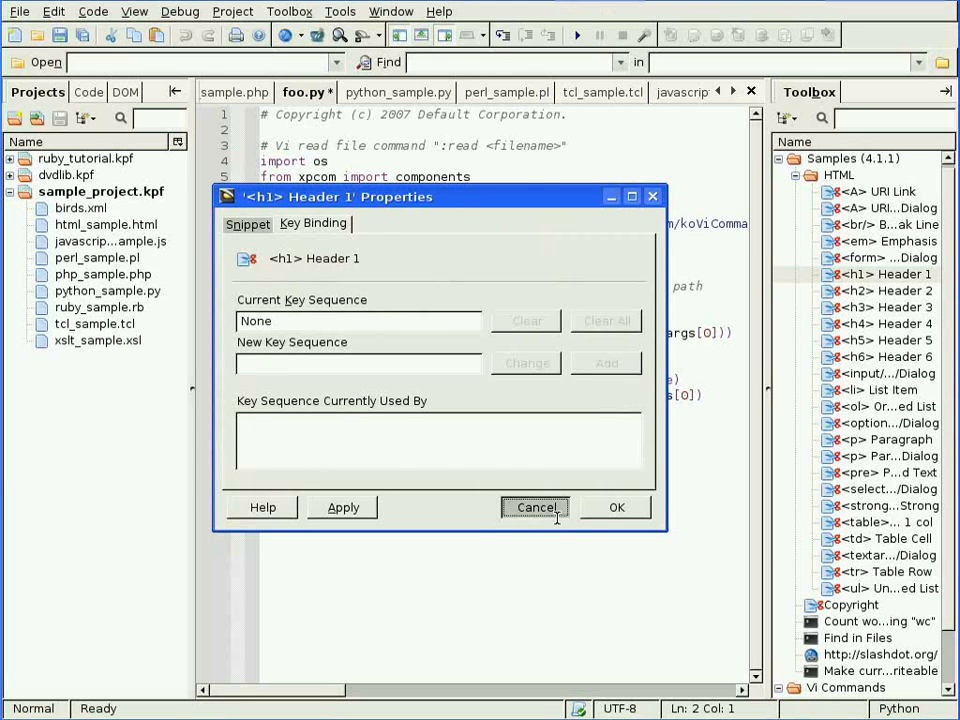
click(536, 508)
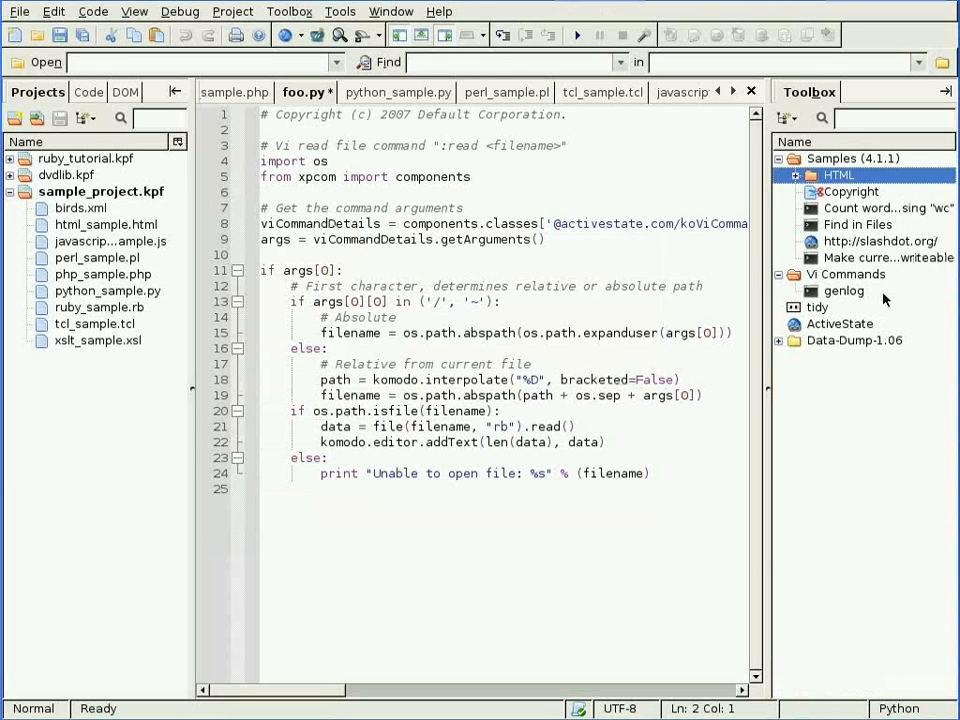
Step: Look at the Tools > Macros recording commands, then edit the tidy macro so tidy.js opens in the editor
click(818, 308)
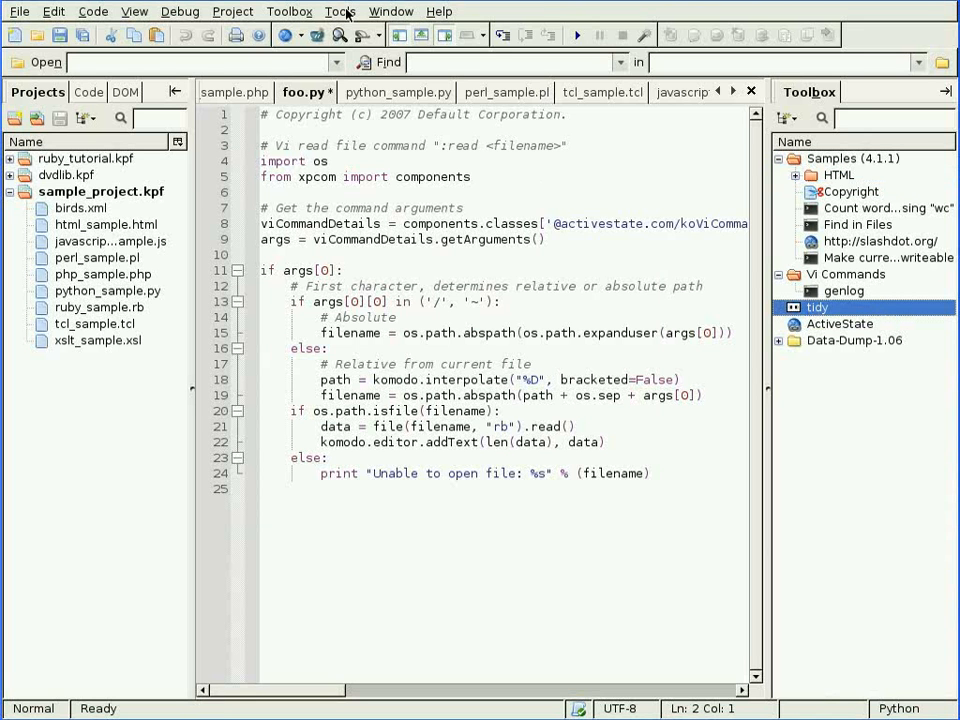
click(340, 12)
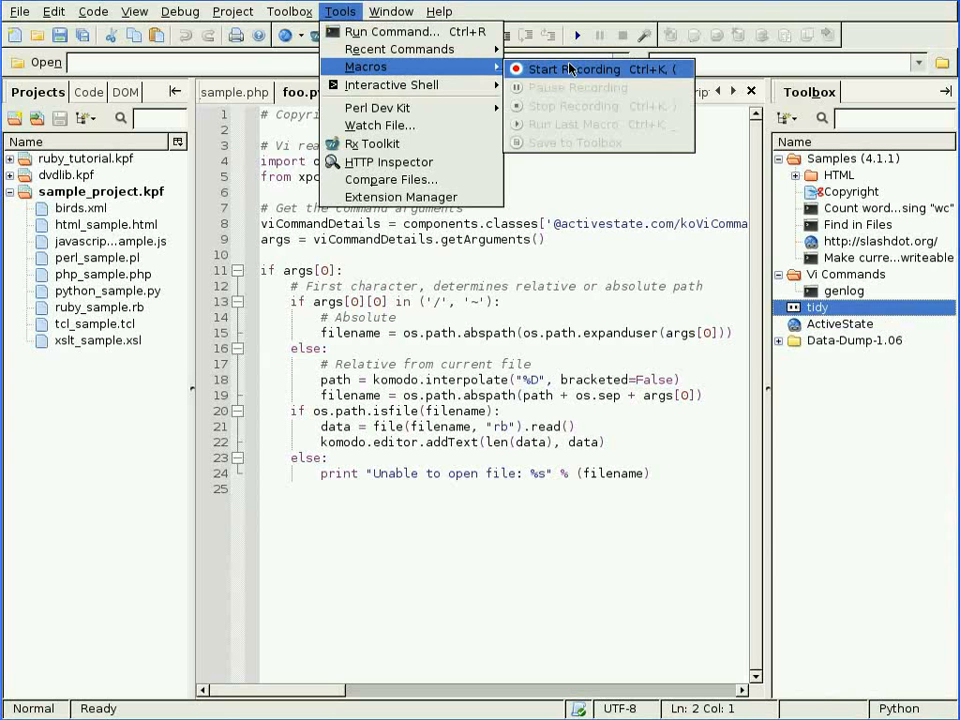
mouse_move(404, 68)
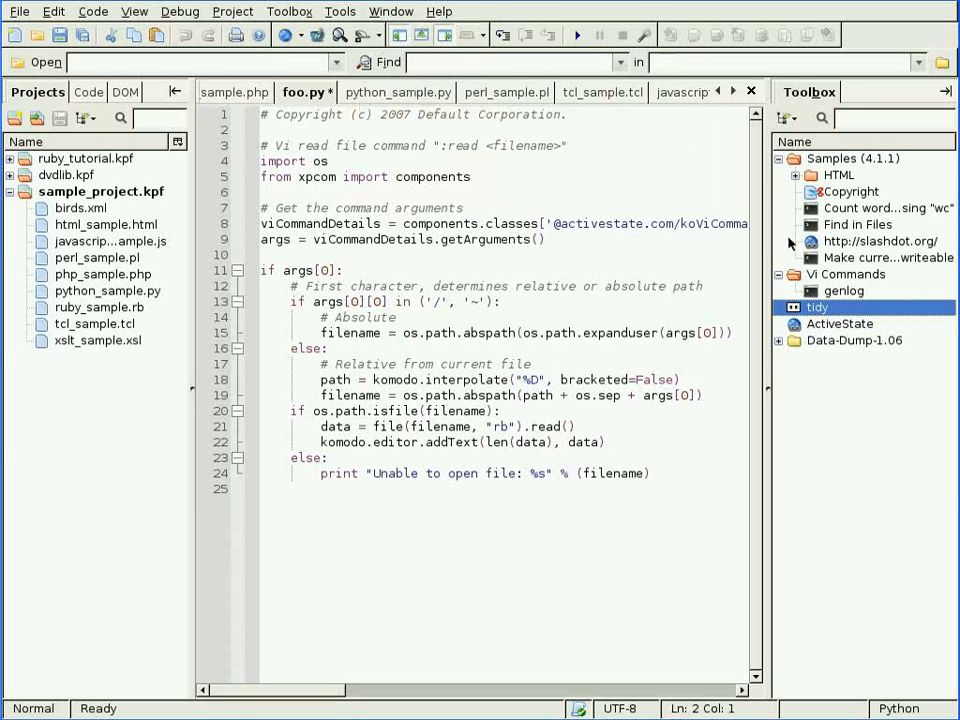
right_click(816, 308)
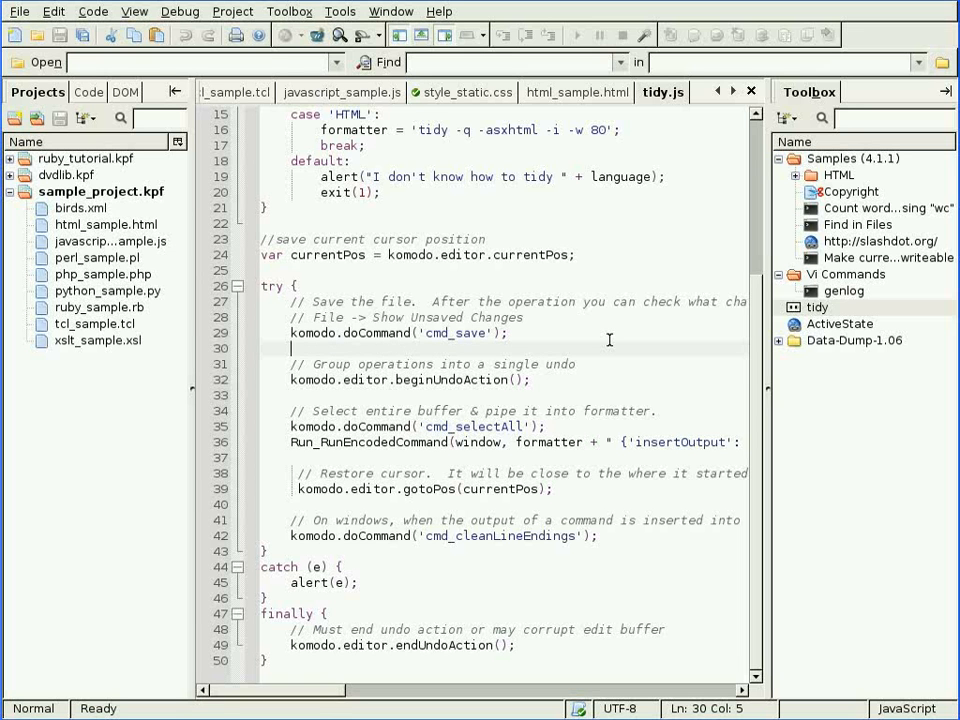
text(ko.browse.about)
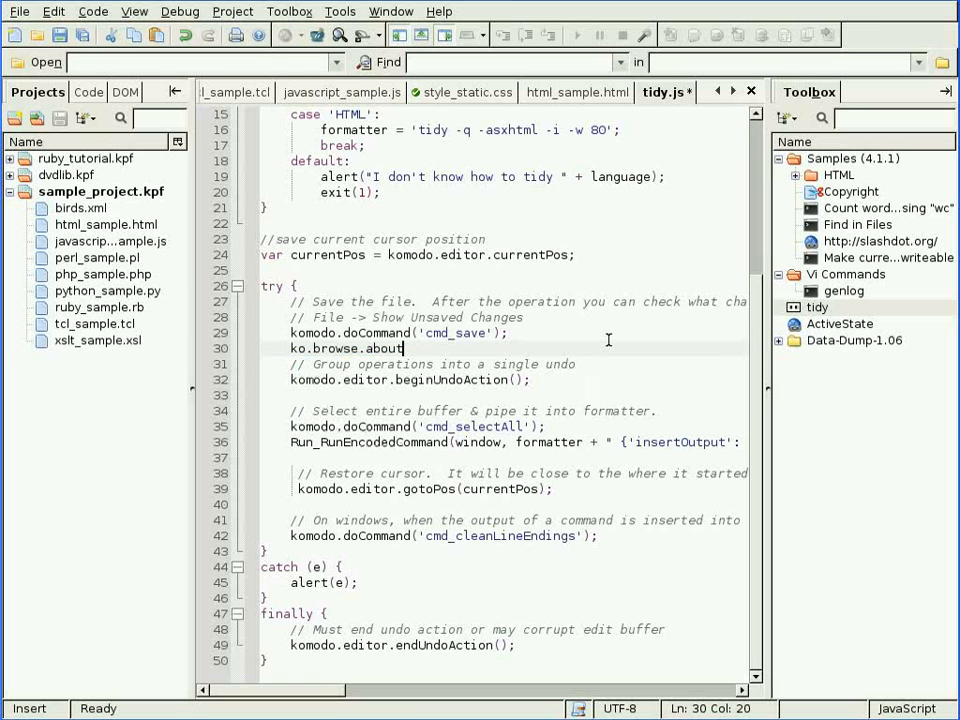
text(()
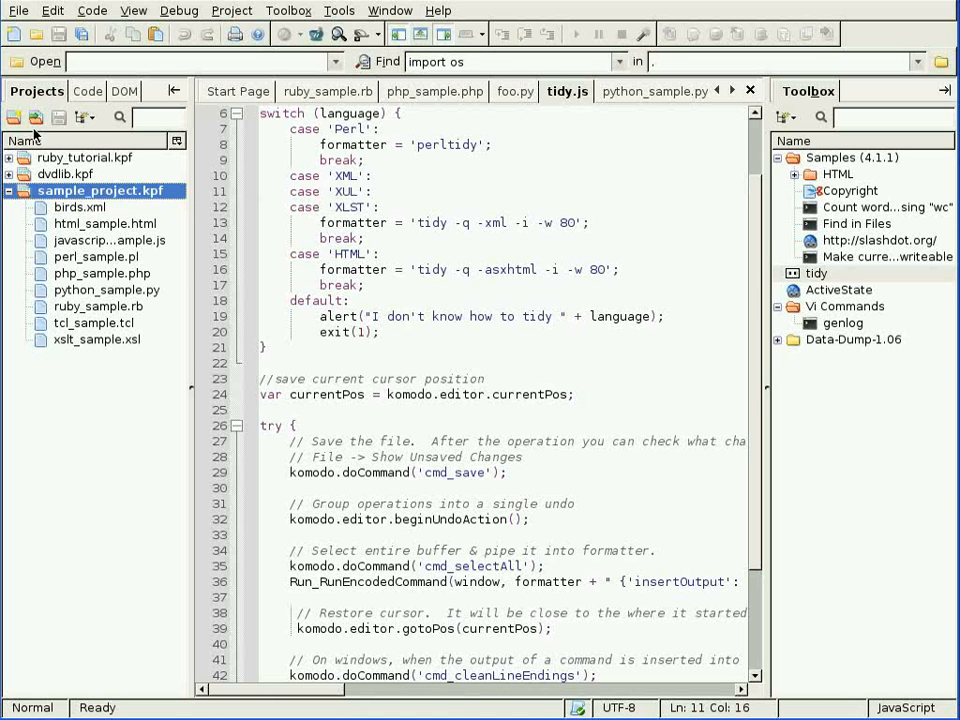
click(84, 116)
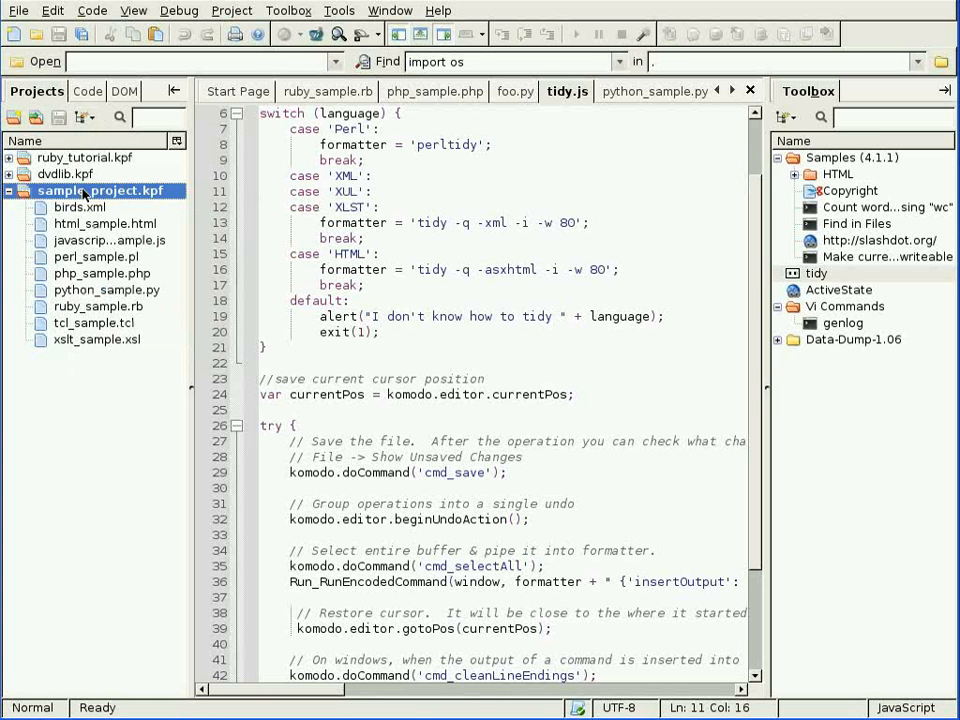
right_click(100, 190)
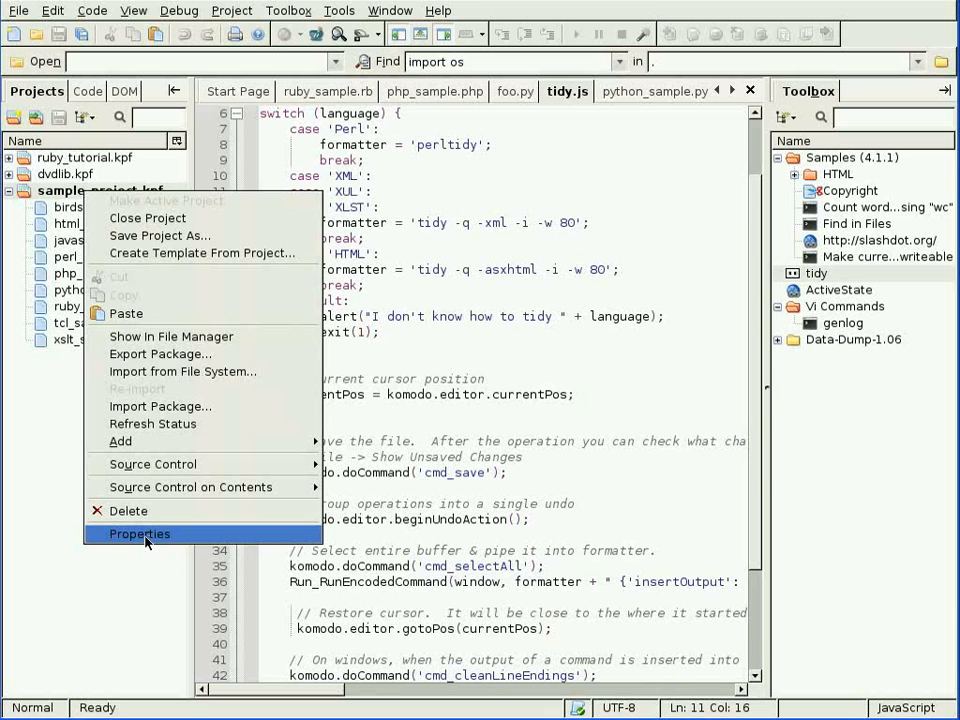
click(140, 532)
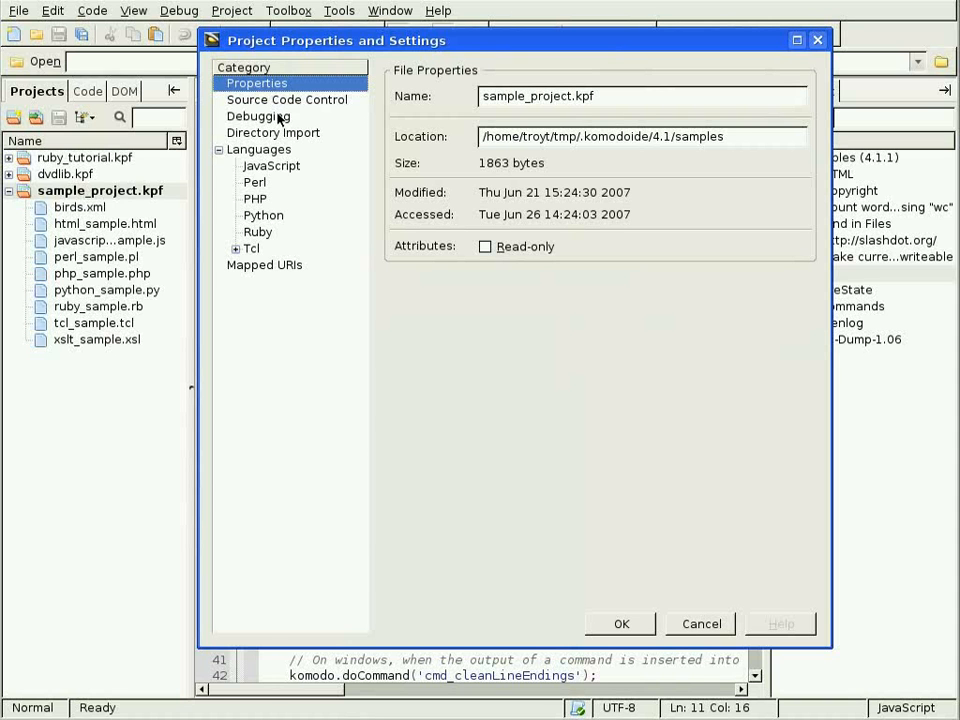
click(258, 116)
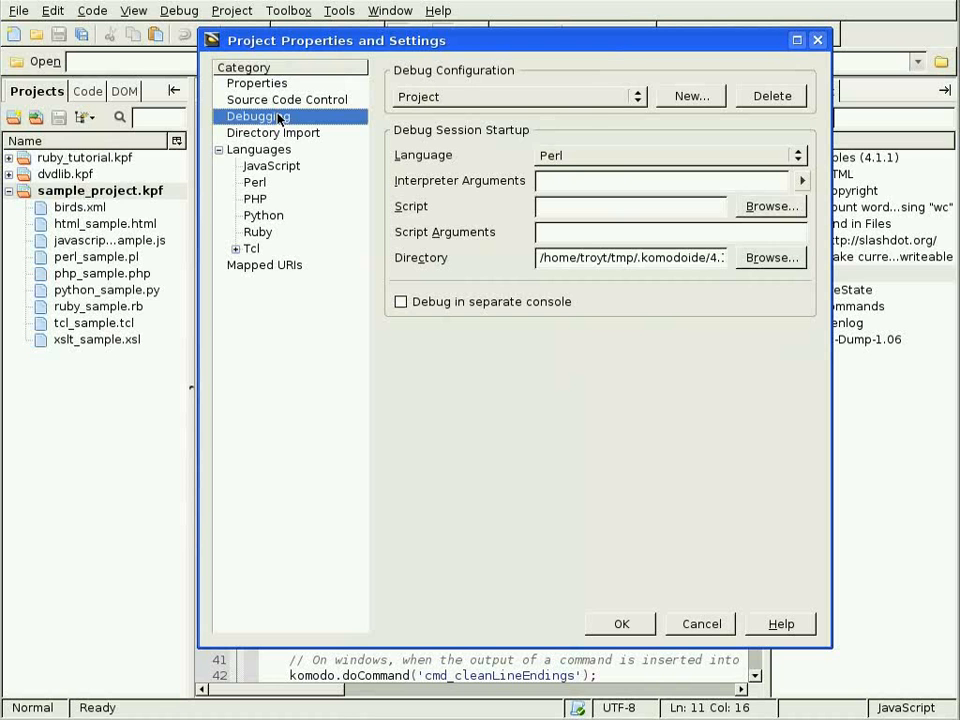
click(254, 182)
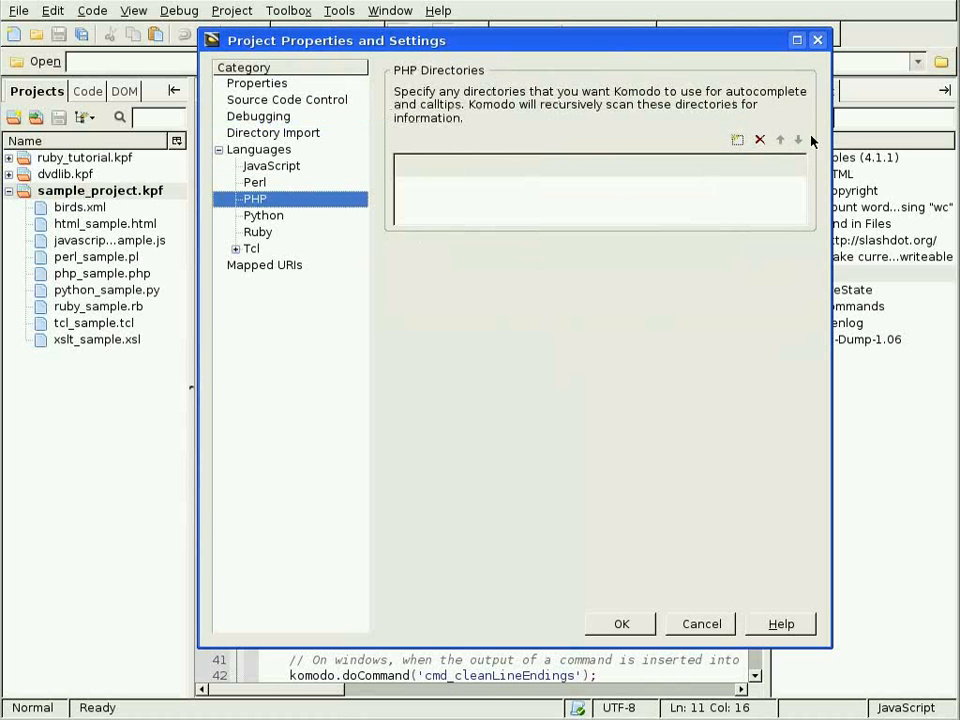
mouse_move(818, 40)
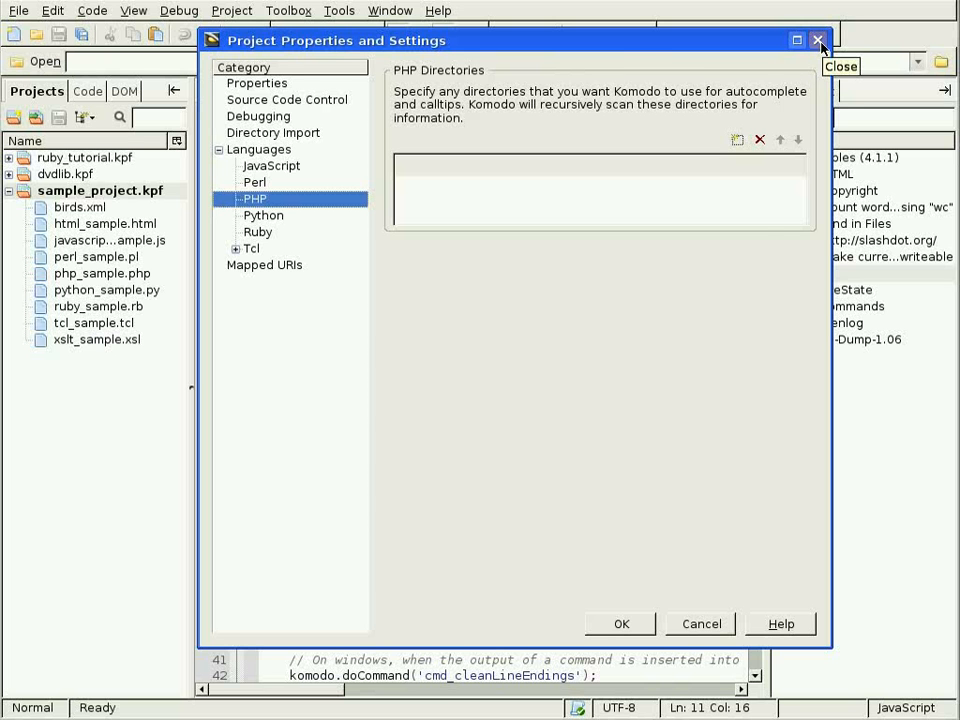
click(818, 40)
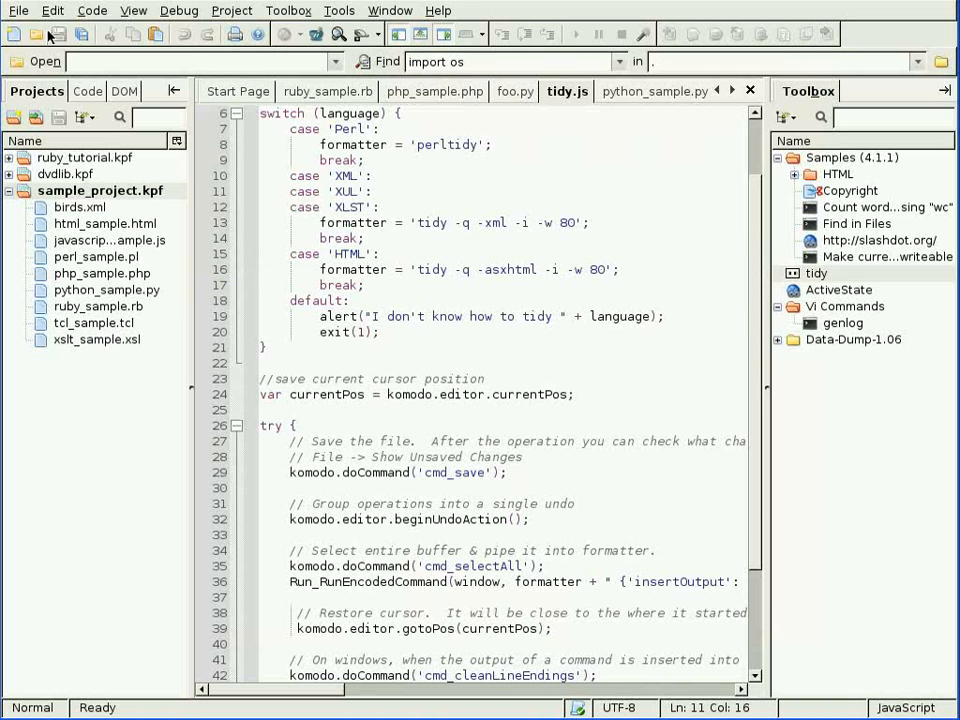
Step: Browse New Project From Template categories including Ruby on Rails, then cancel without creating one
click(16, 10)
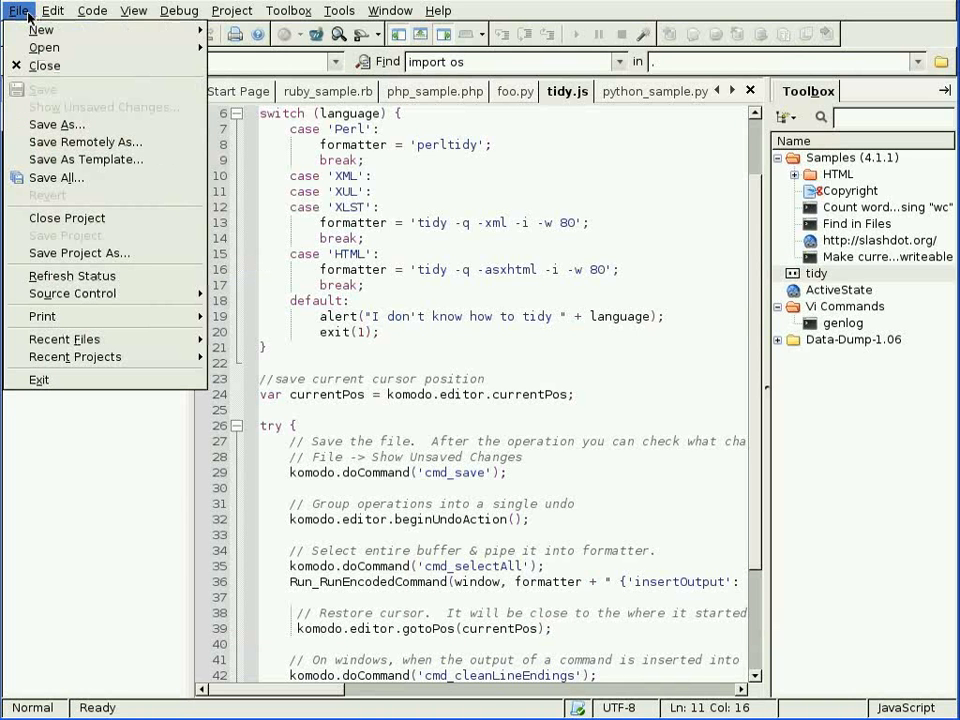
click(40, 30)
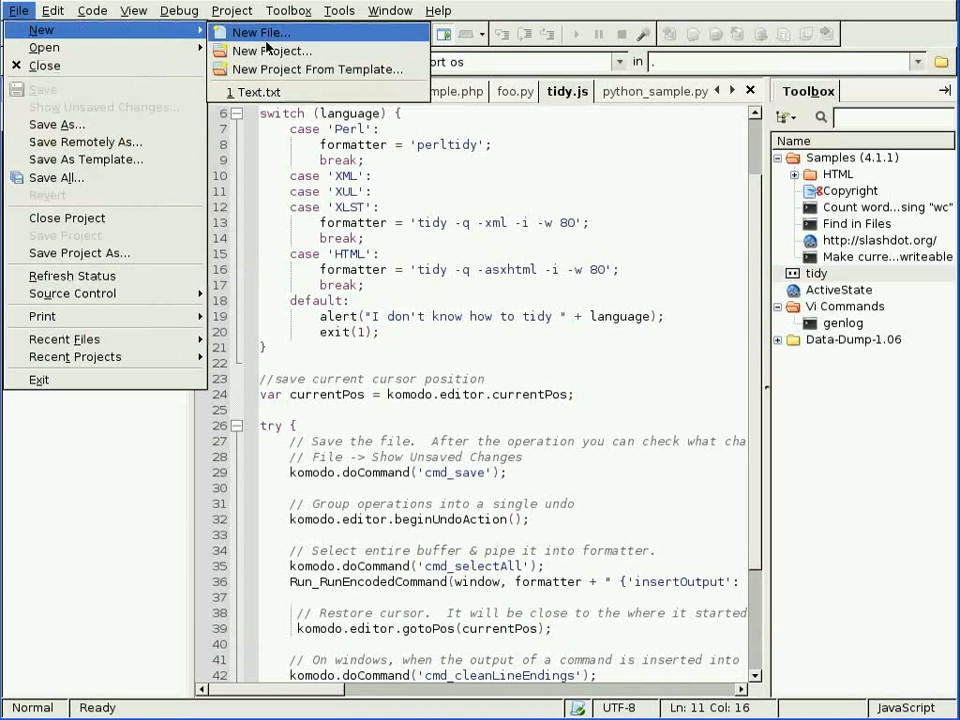
click(272, 52)
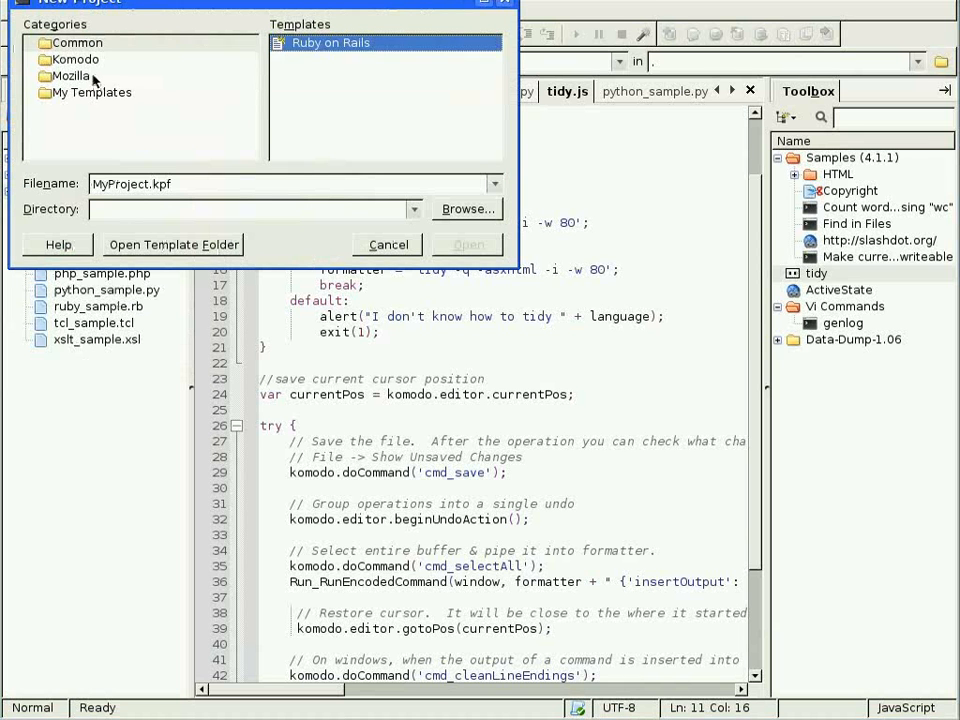
click(78, 42)
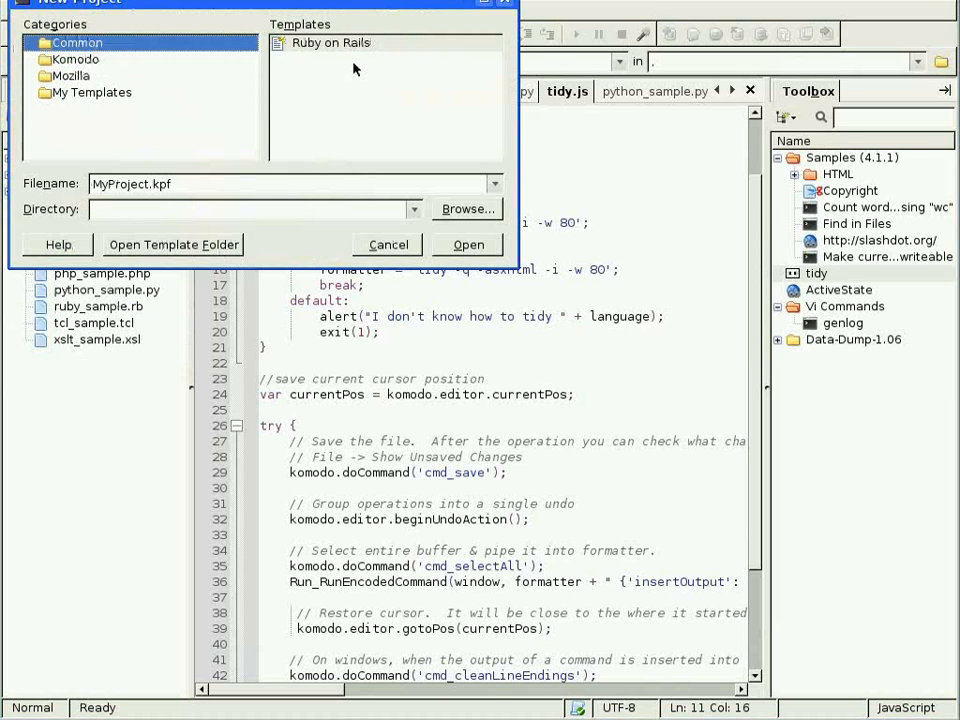
click(332, 42)
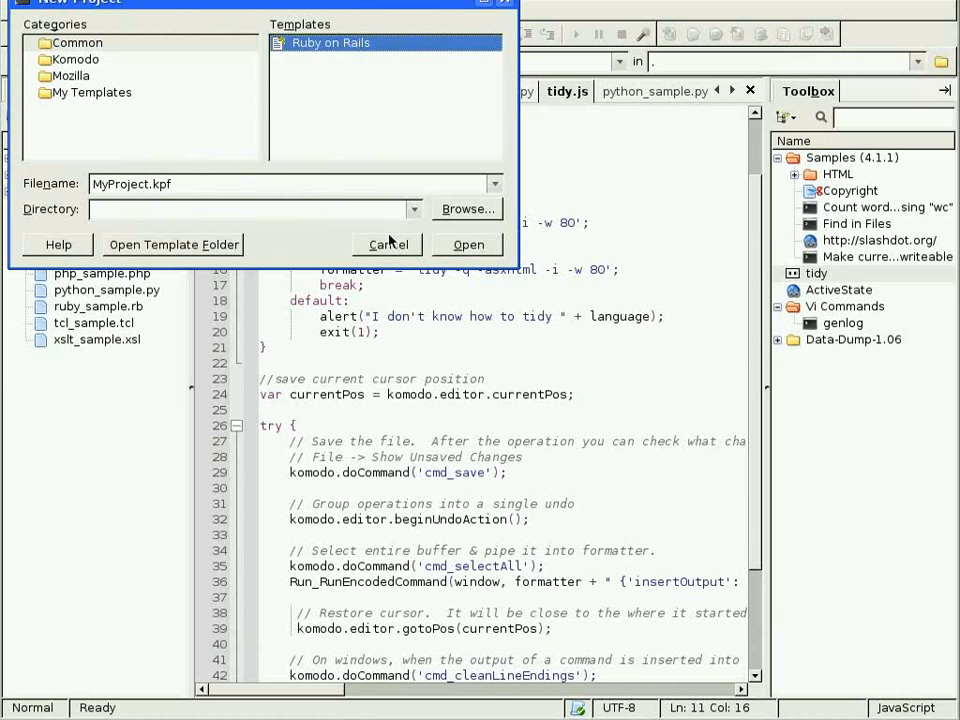
click(388, 244)
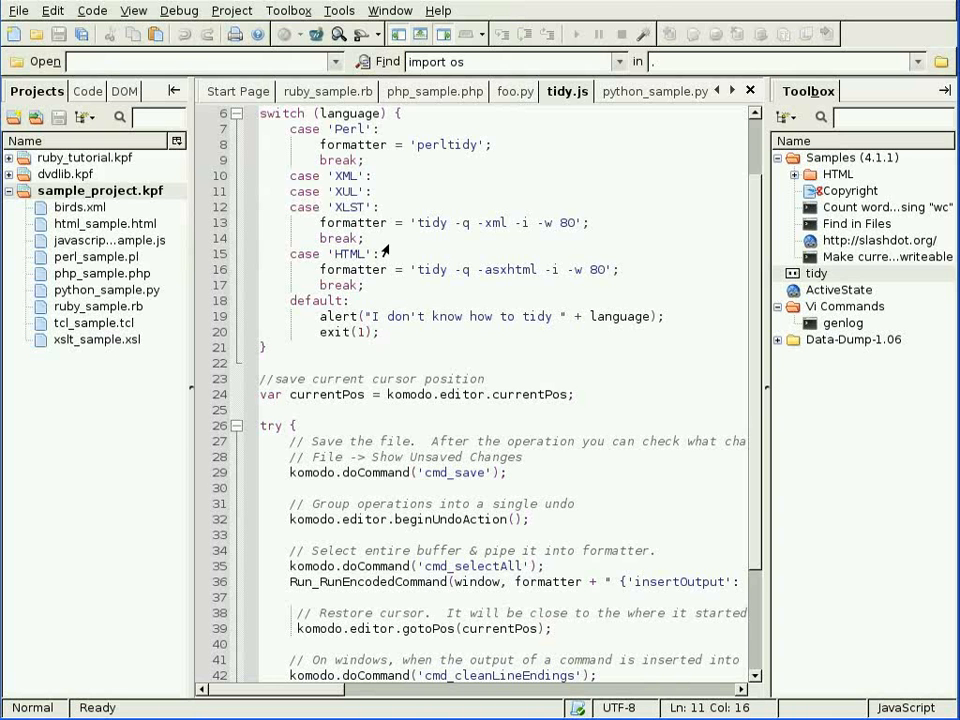
Step: Return to the Start Page tab
click(236, 92)
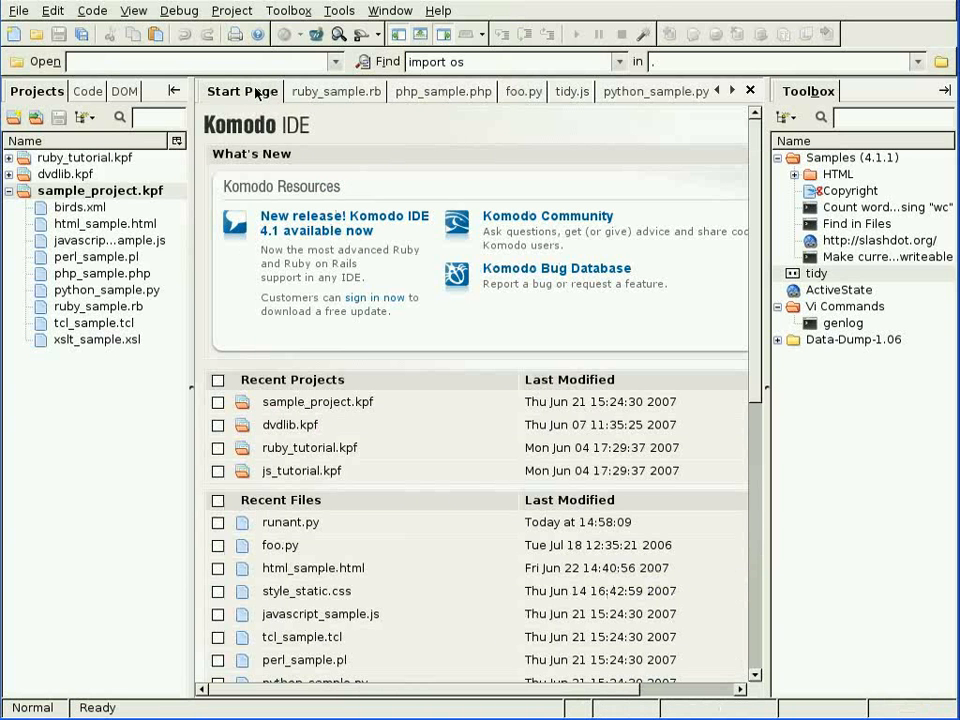